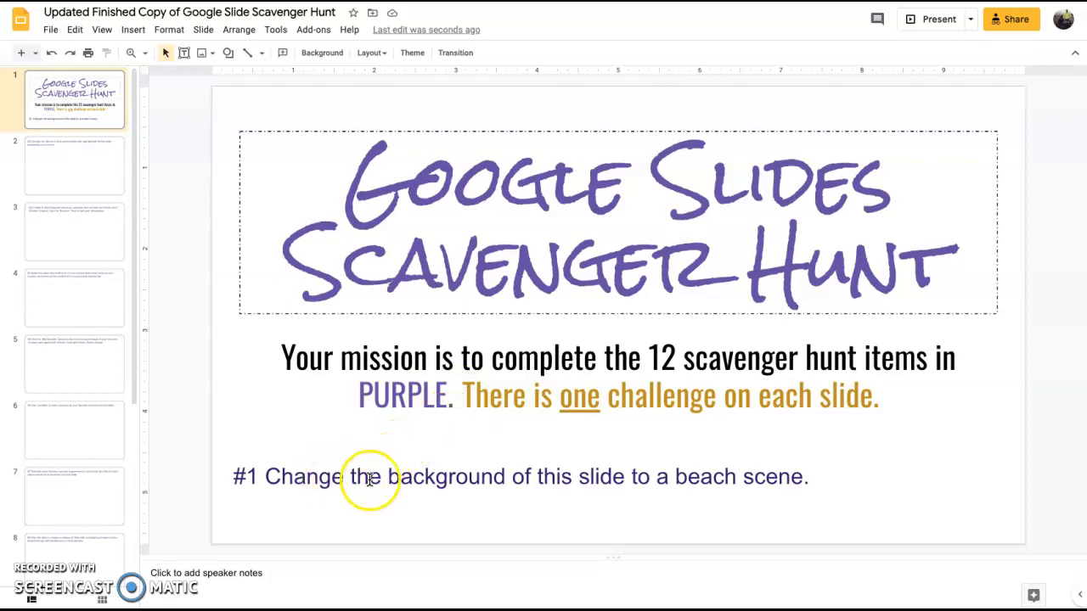
mouse_move(281, 438)
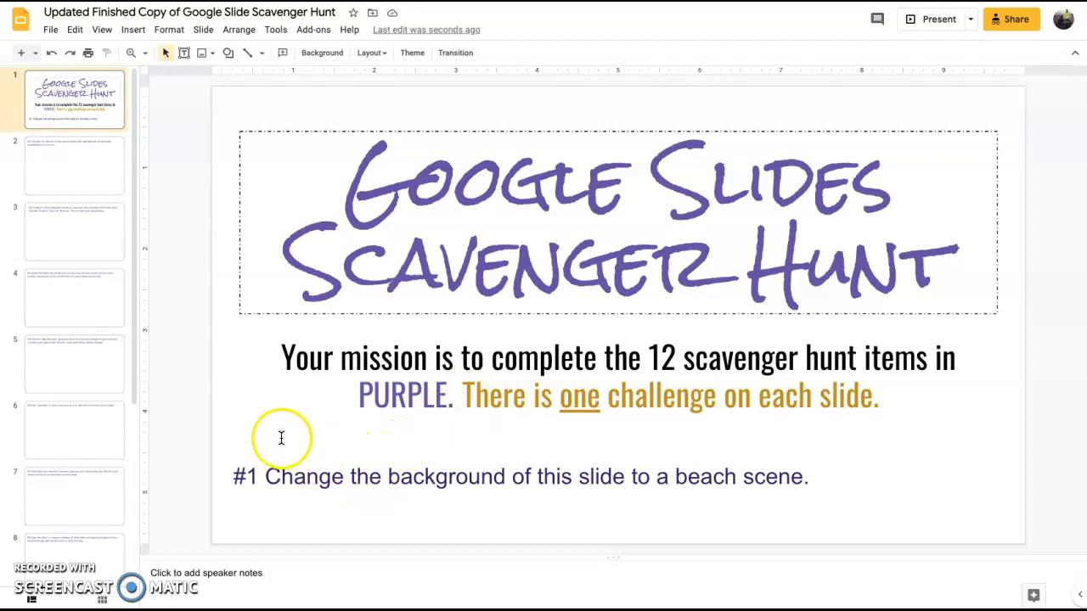
mouse_move(287, 195)
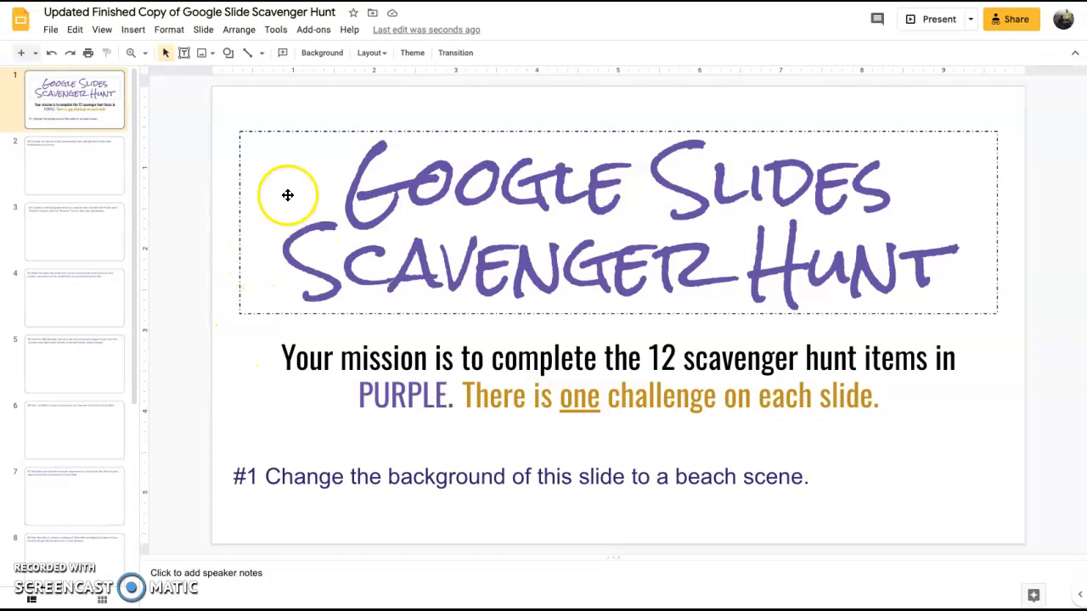
- Set the title slide's background to a palm-tree beach photo from an image search for 'beach'
click(322, 52)
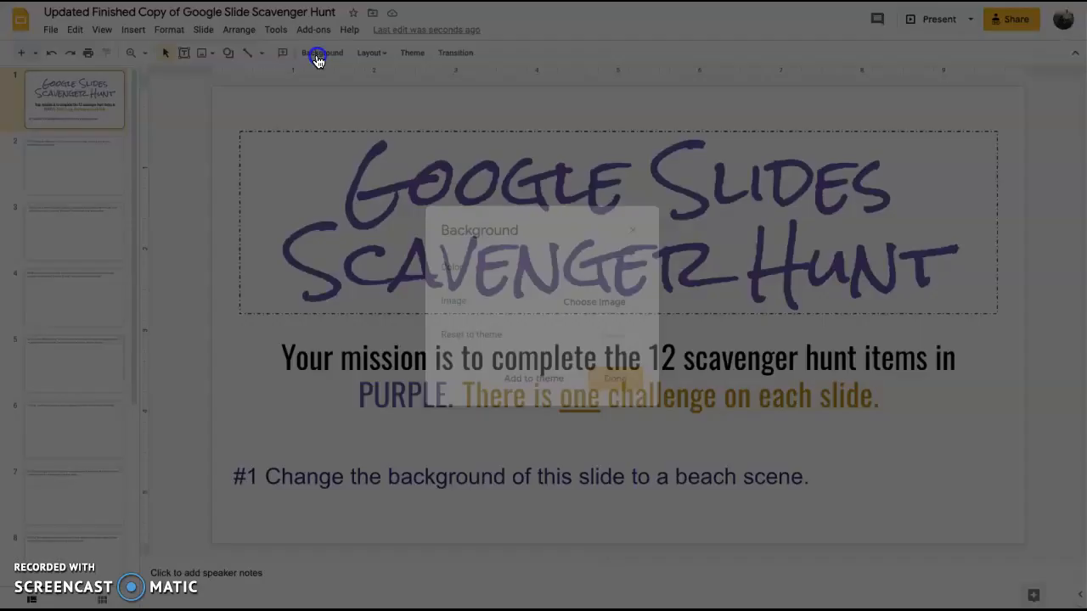
click(321, 53)
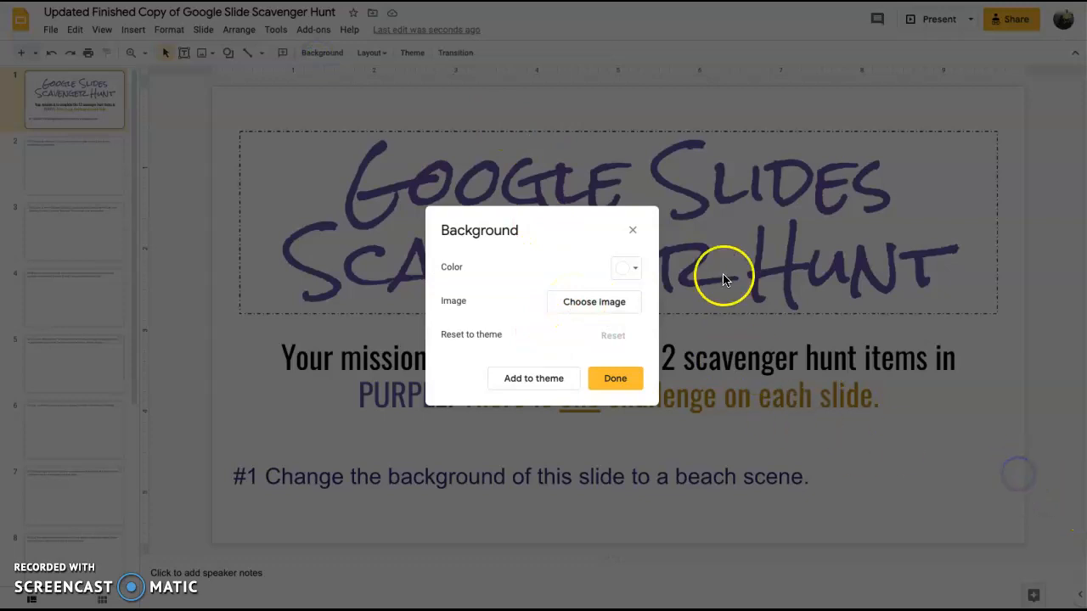
right_click(1011, 274)
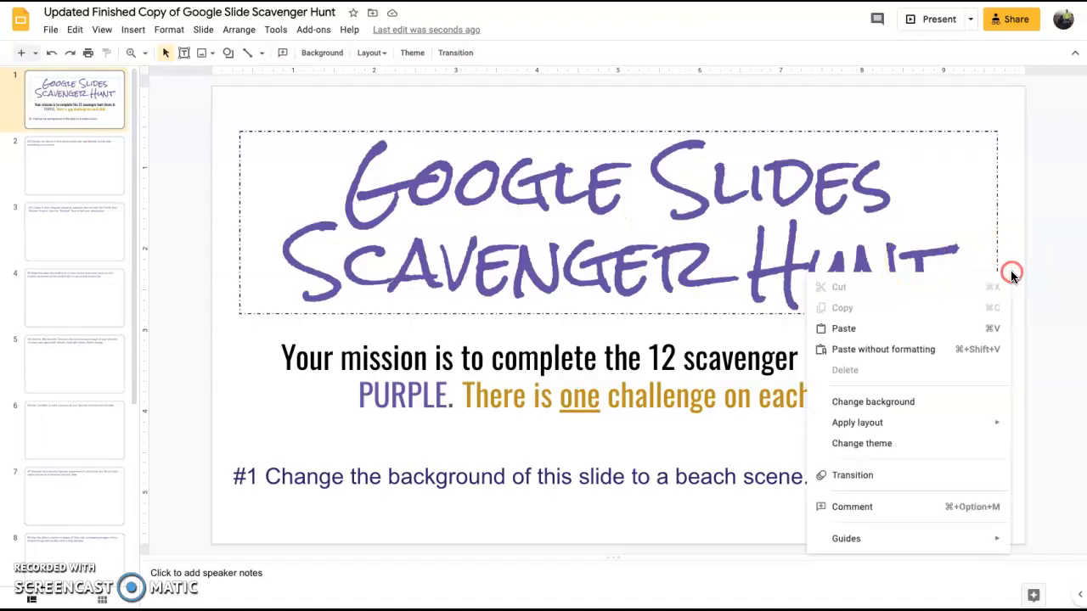
click(873, 401)
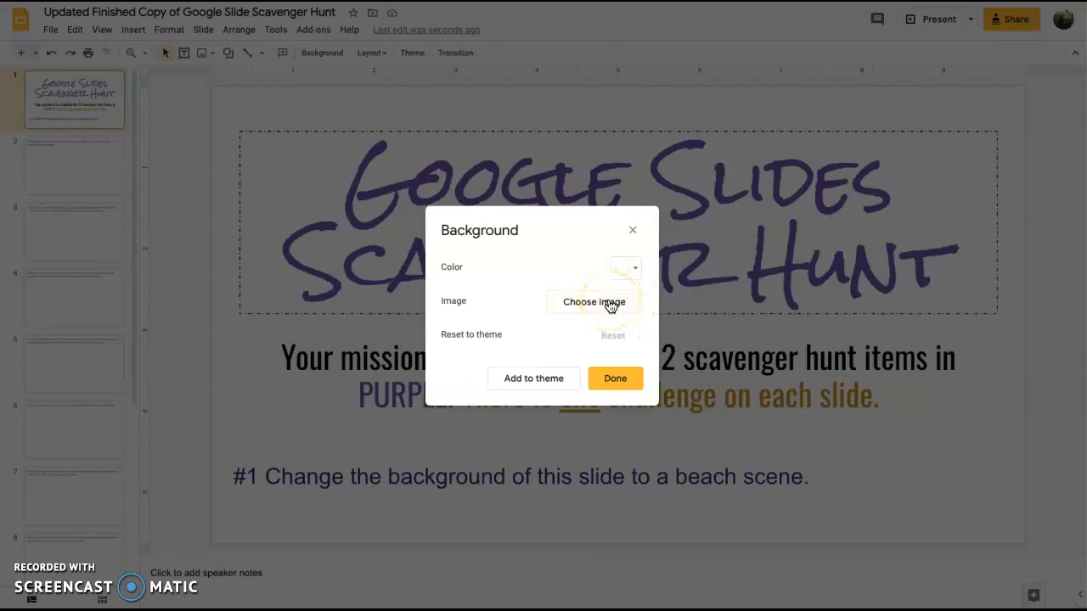
click(593, 302)
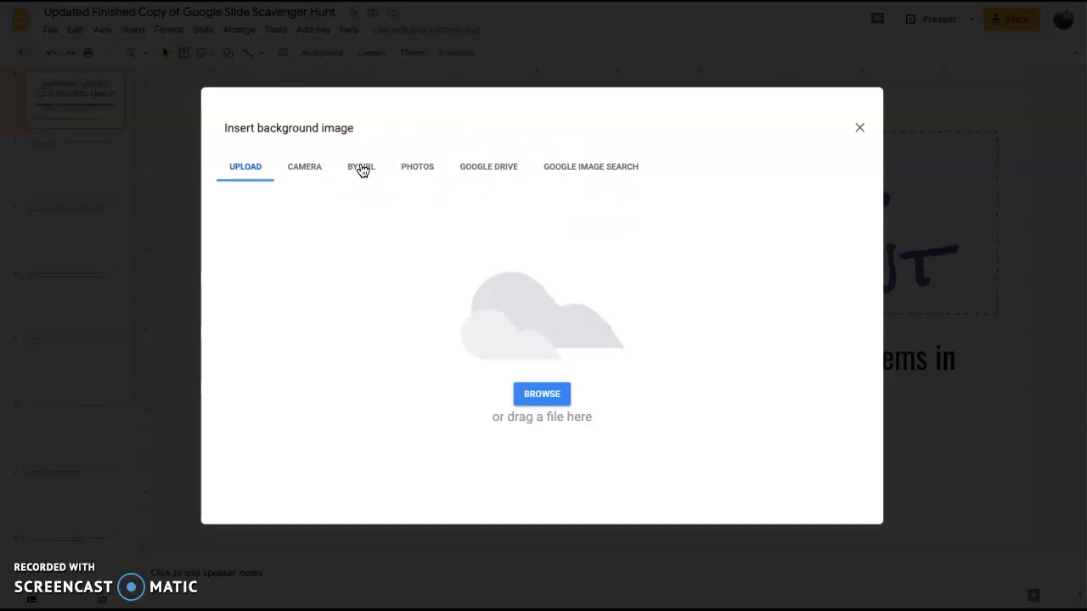
mouse_move(626, 169)
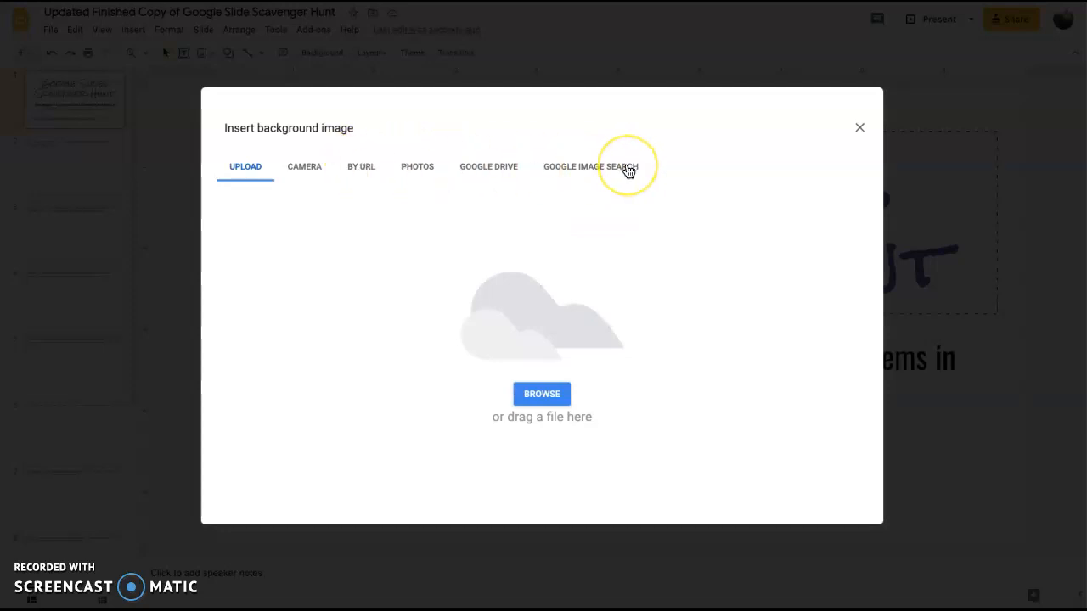
mouse_move(417, 166)
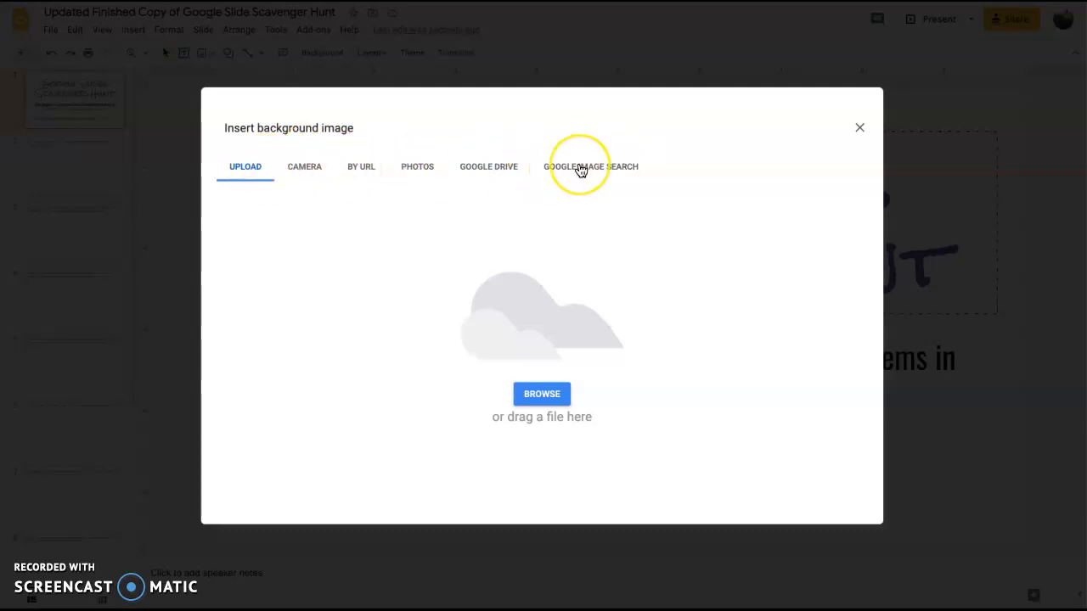
click(589, 166)
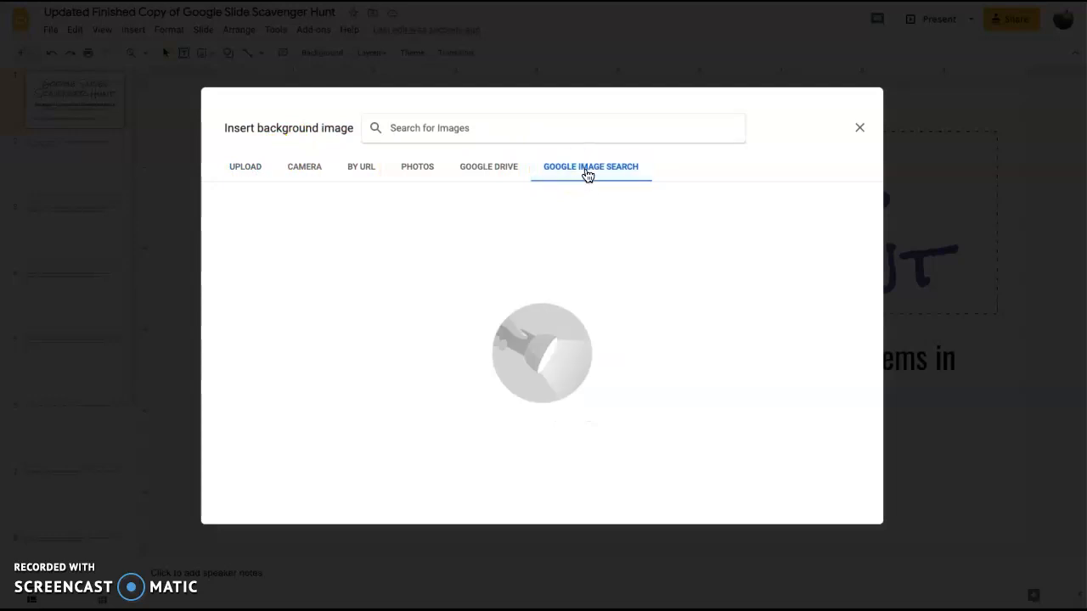
text(beach)
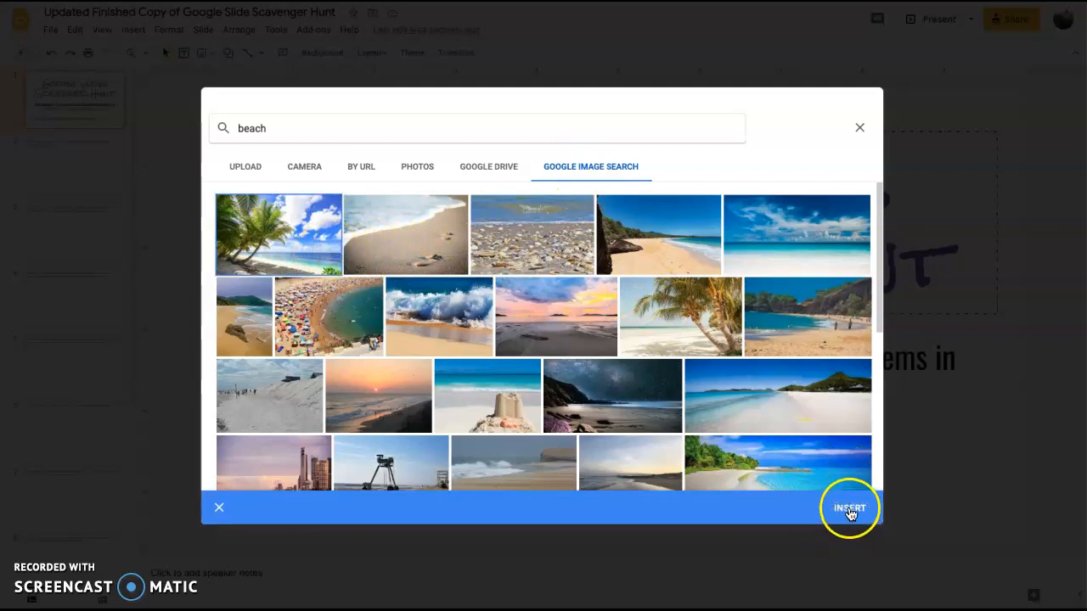
click(850, 507)
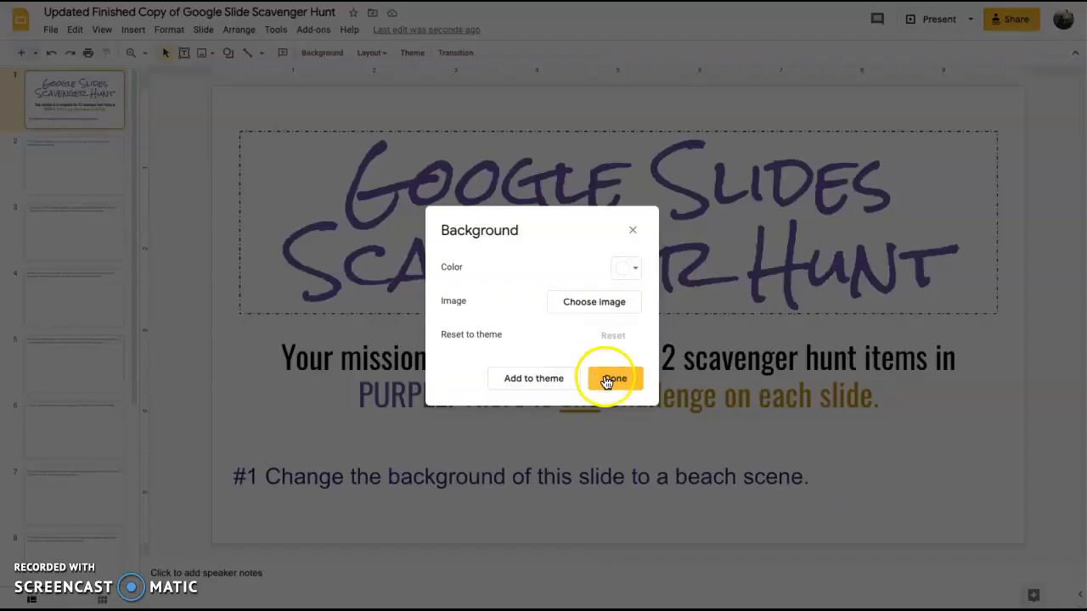
click(613, 378)
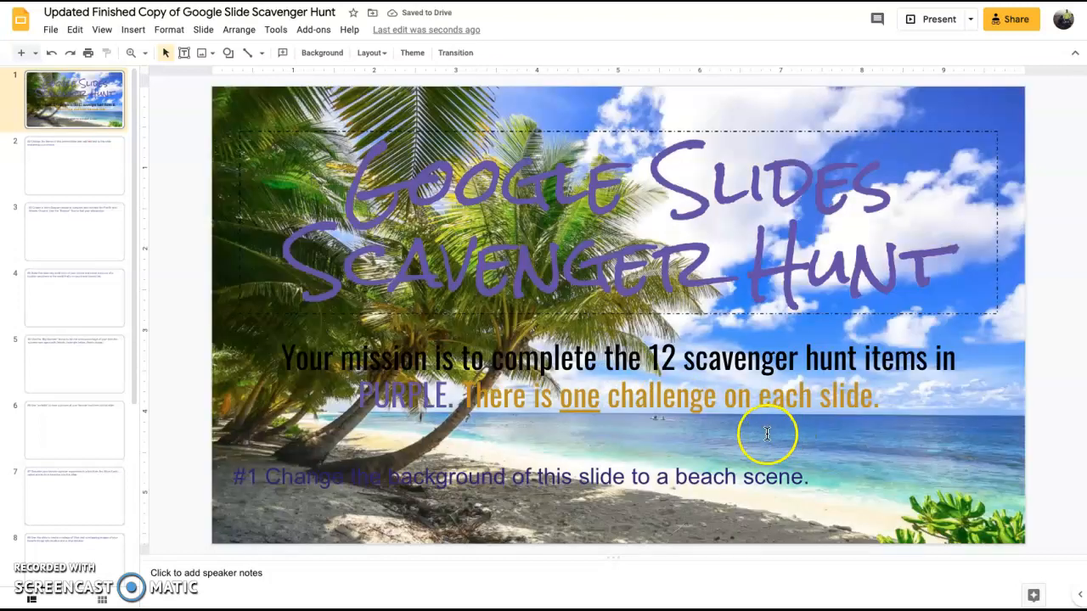
mouse_move(212, 253)
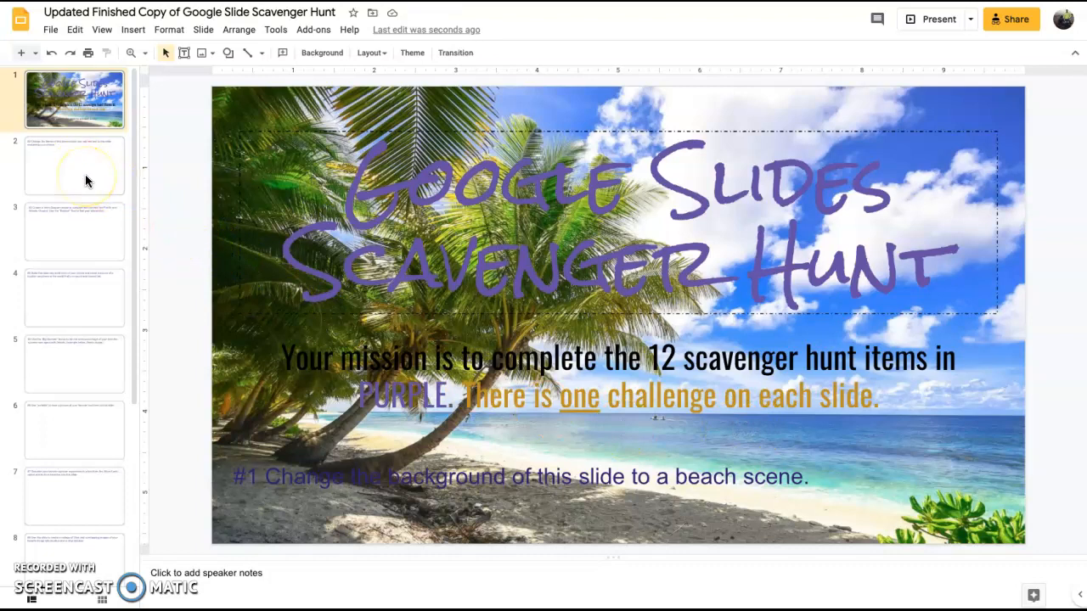
- On slide 2, apply a theme with a grey title band and teal-orange accent line
click(74, 165)
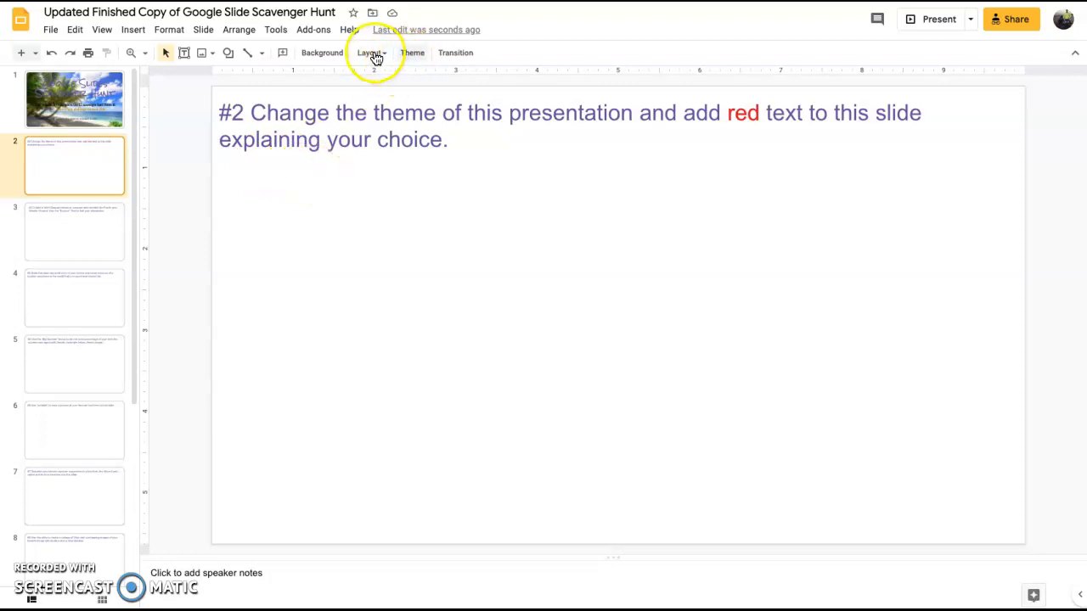
click(412, 52)
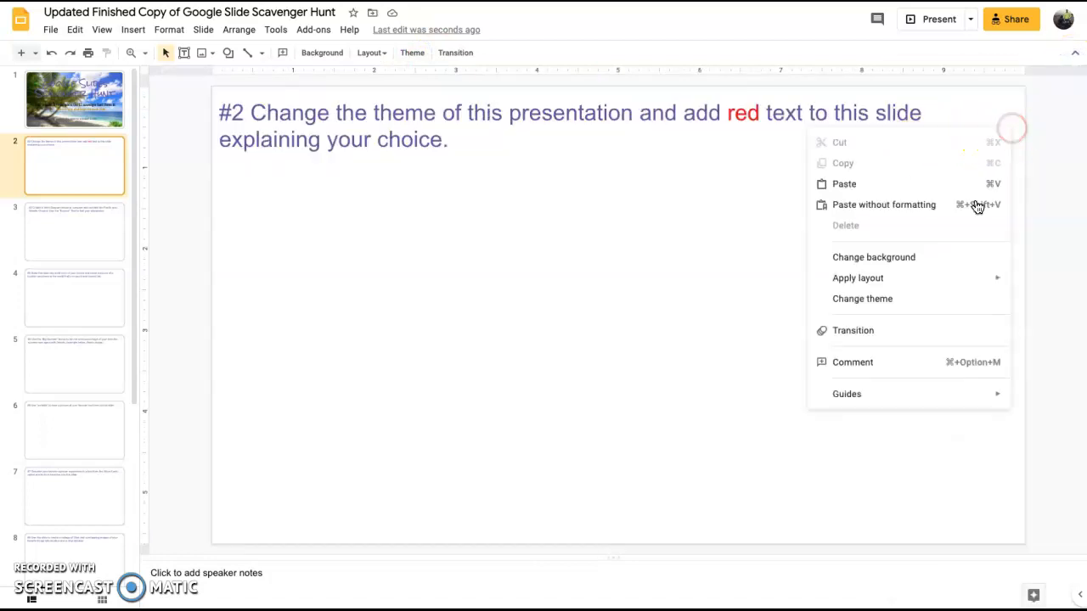
click(873, 256)
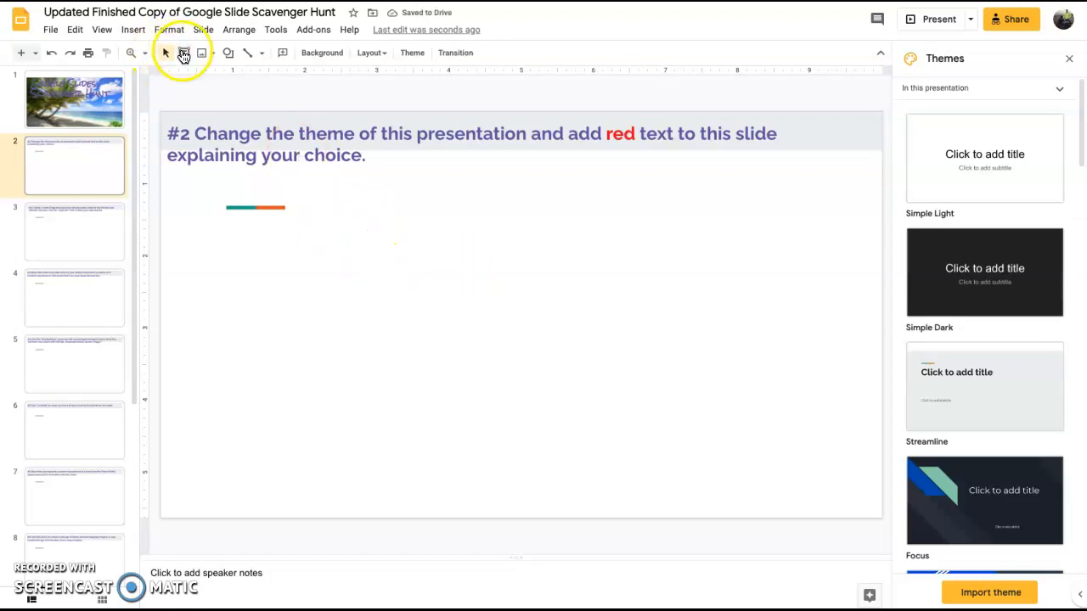
- Add a text box reading 'I like this color of the theme.' in red
click(184, 52)
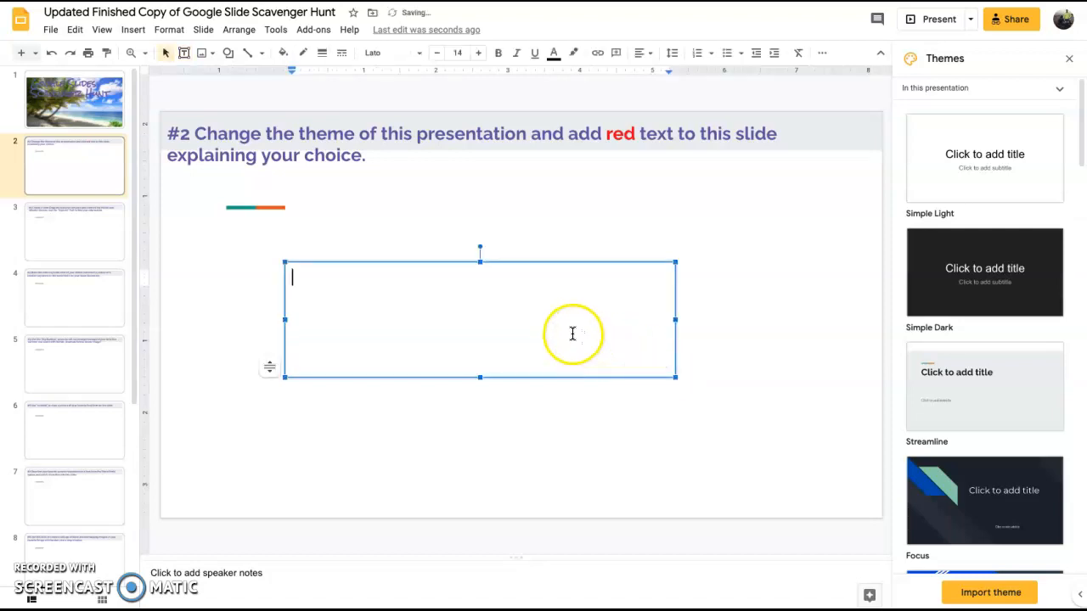
text(I lik)
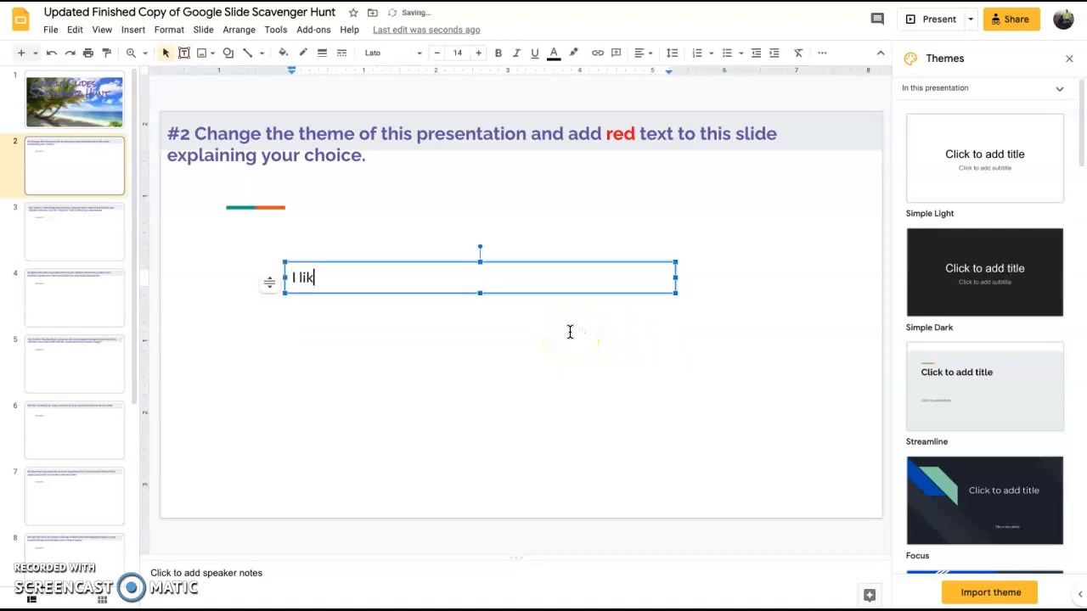
text(e t)
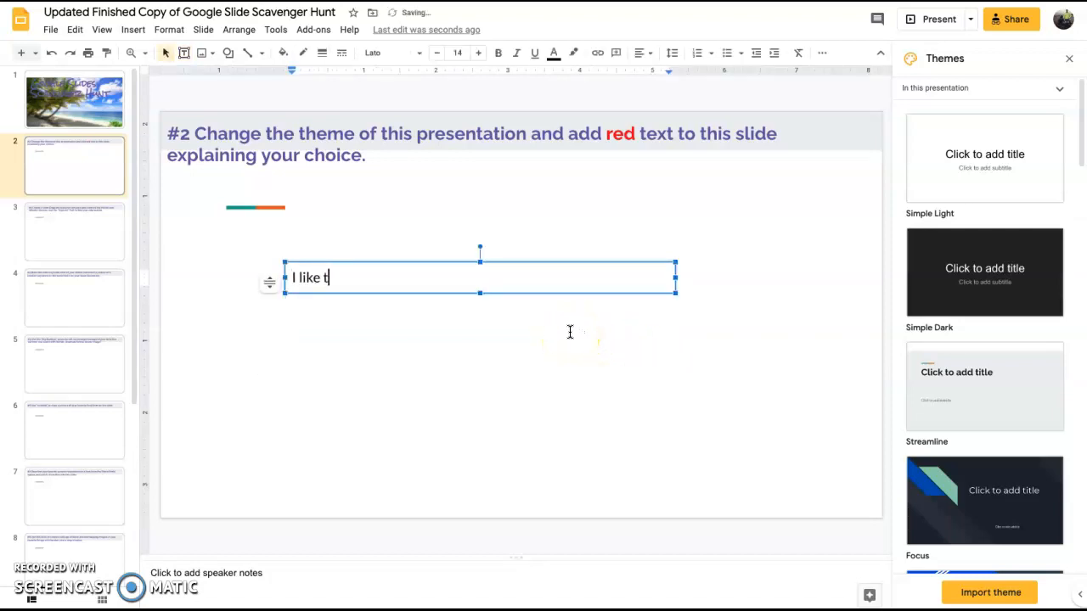
text(his color of th)
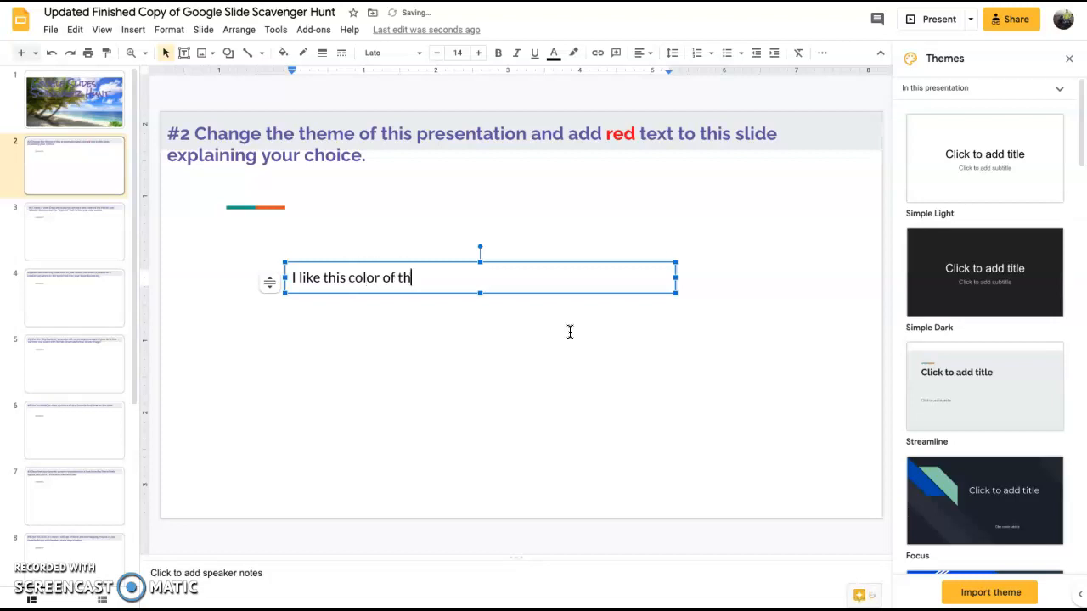
text(e theme.)
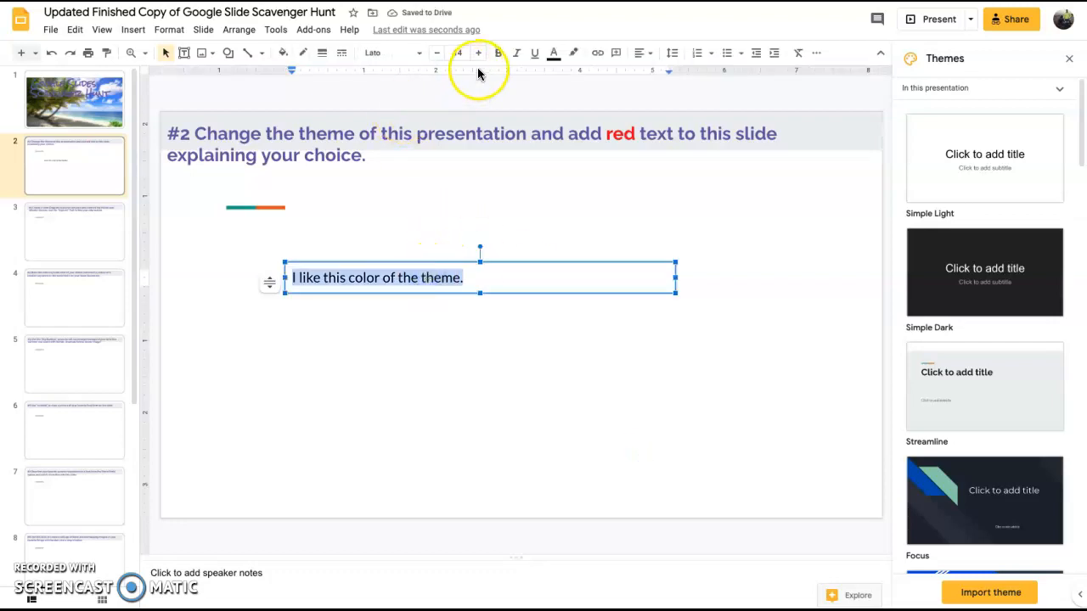
click(554, 52)
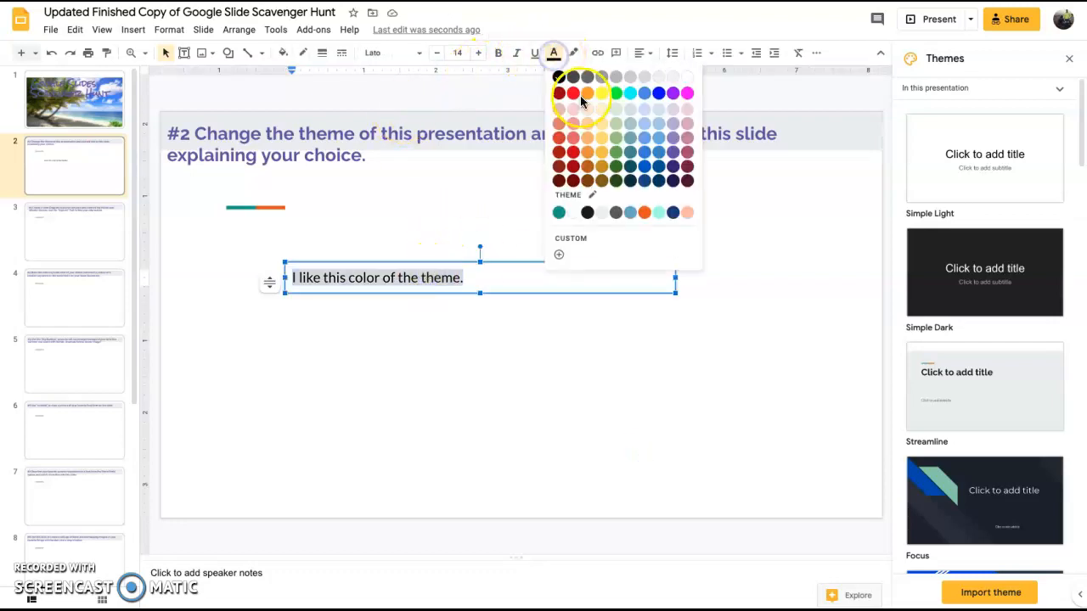
click(573, 93)
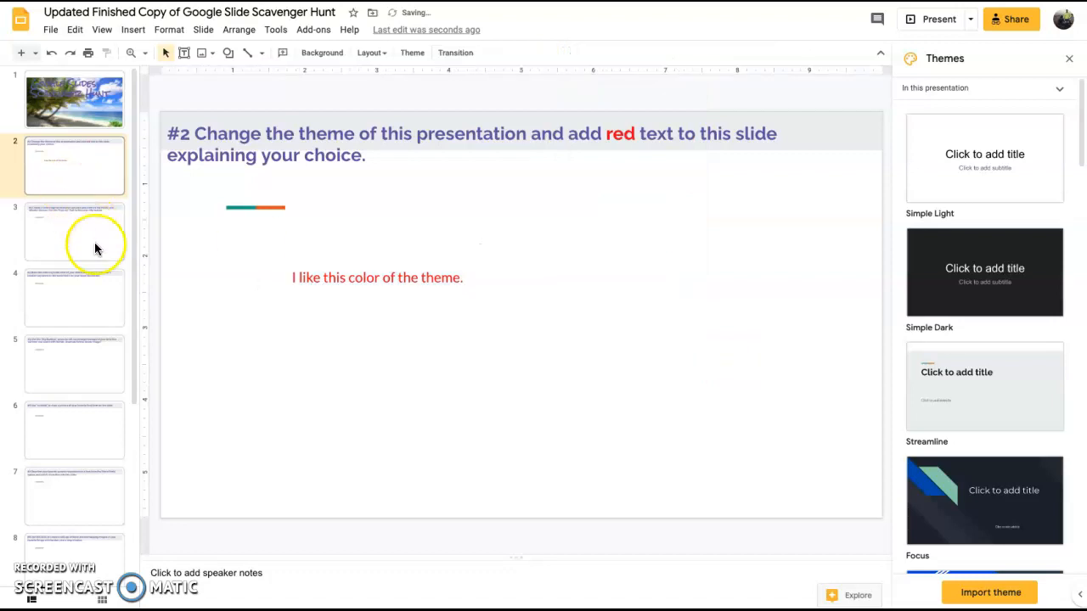
- On slide 3, draw an unfilled circle from the basic shapes
click(74, 232)
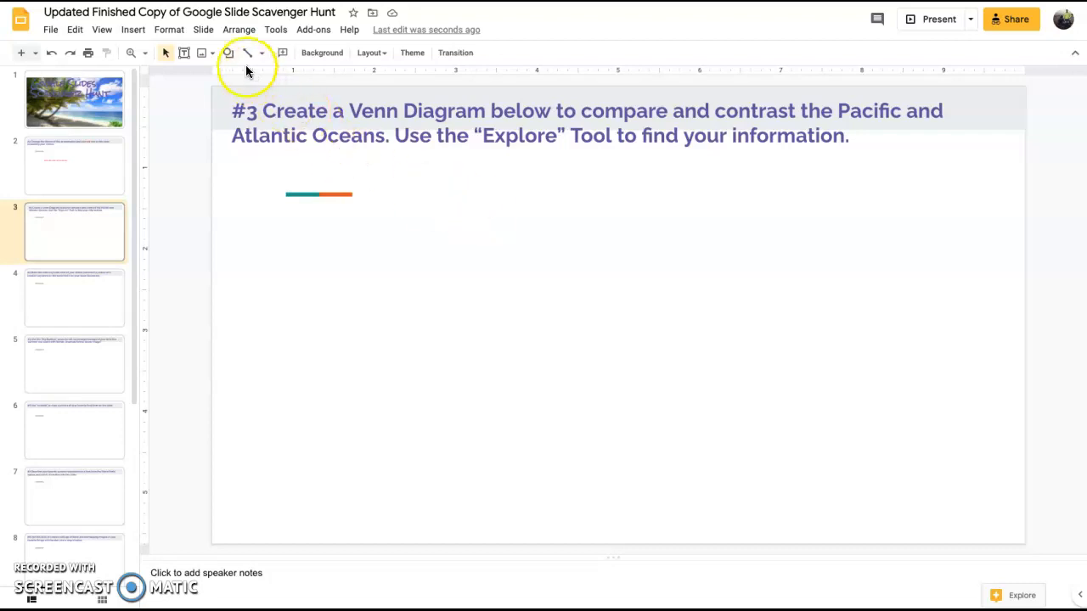
click(228, 52)
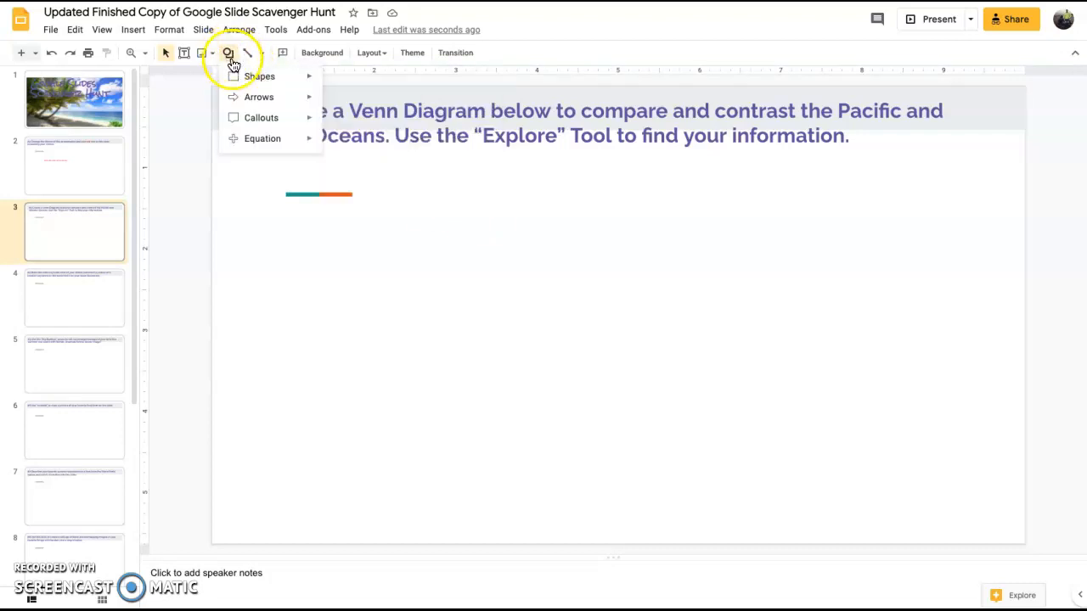
click(259, 76)
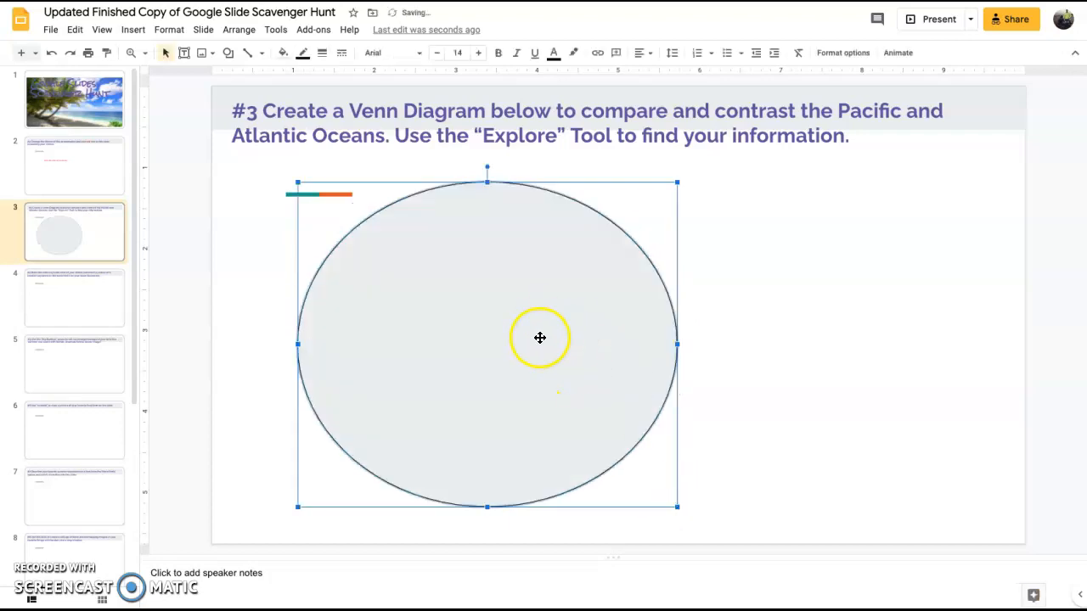
mouse_move(466, 281)
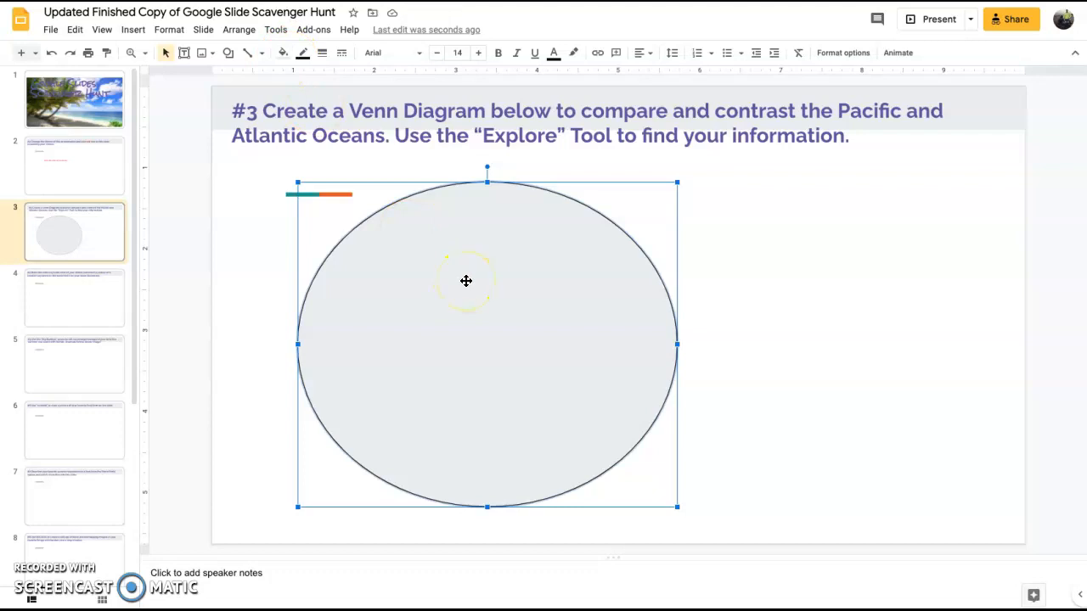
mouse_move(282, 53)
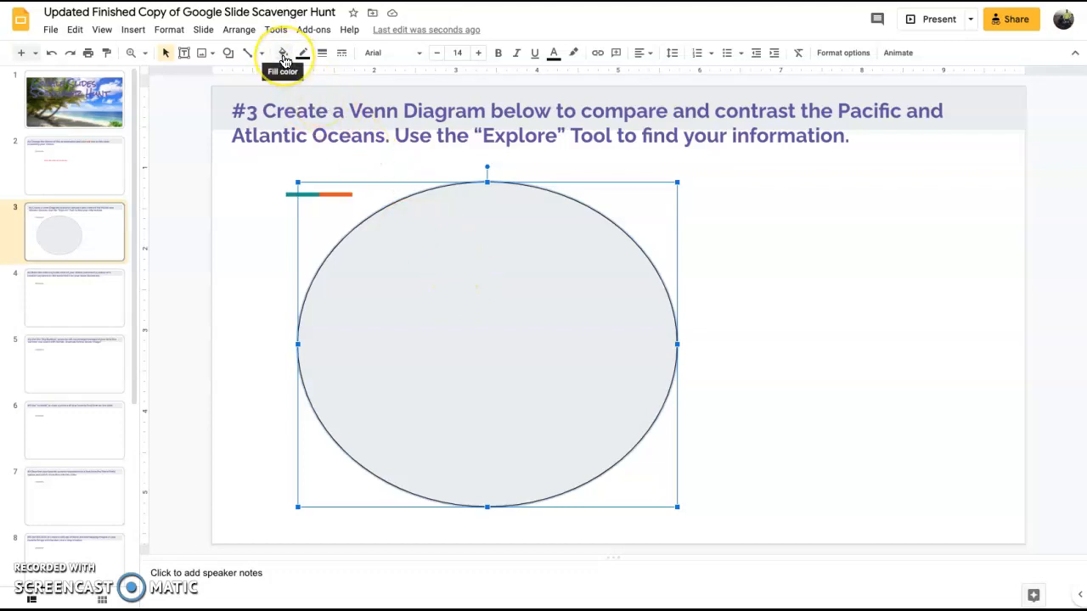
click(283, 53)
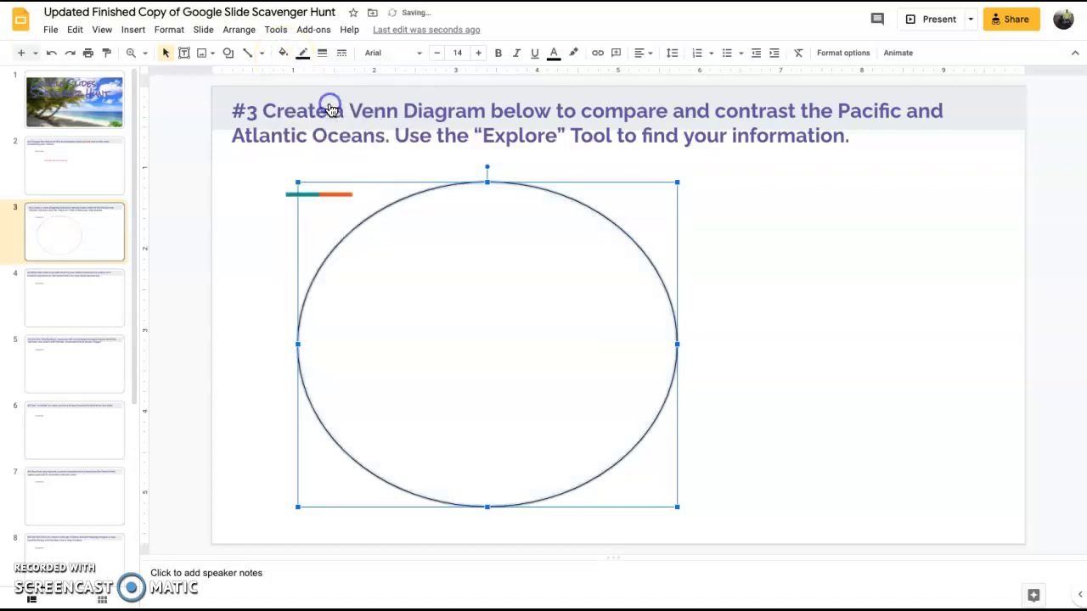
mouse_move(732, 407)
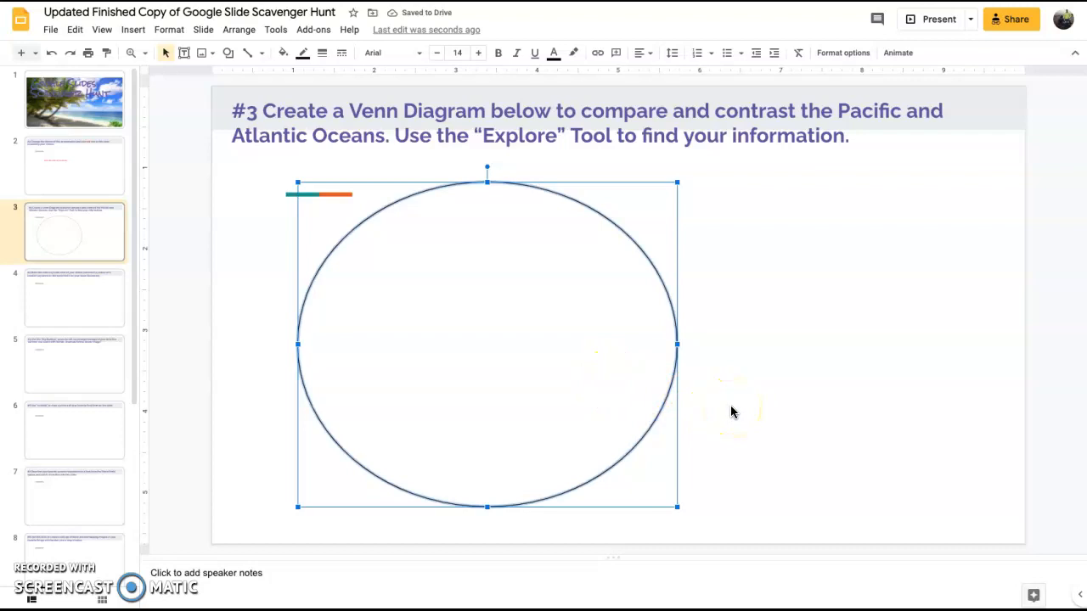
- Paste a copy of the circle and place it overlapping the original
right_click(486, 344)
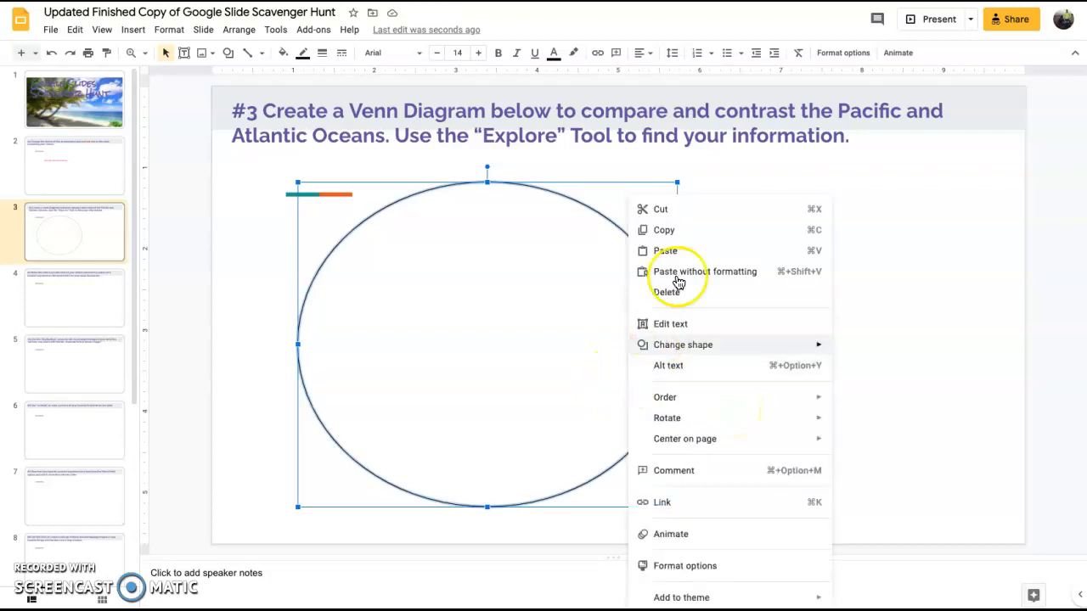
click(690, 239)
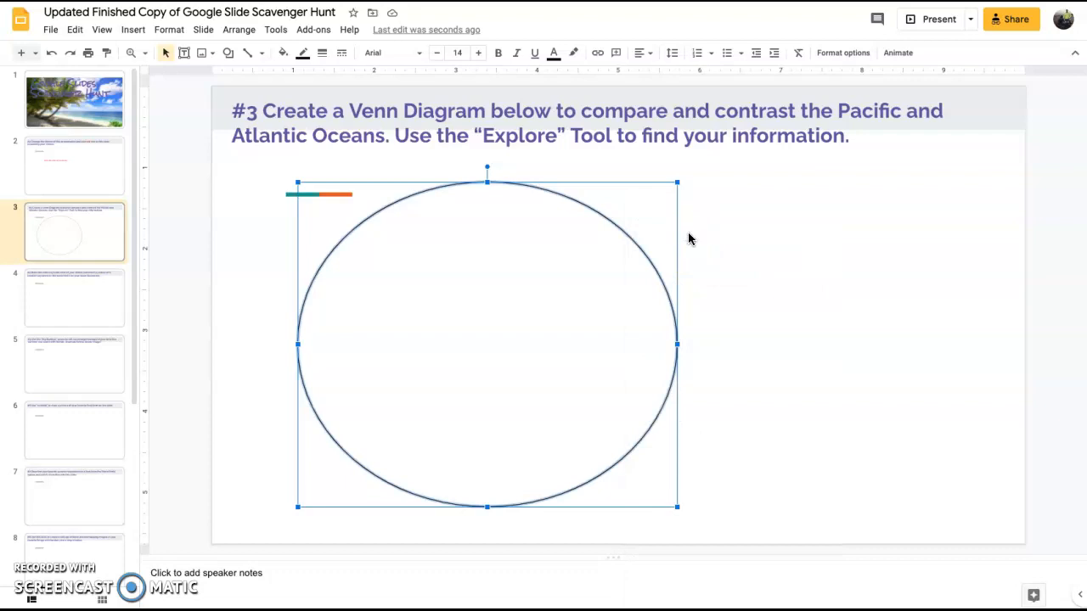
click(749, 328)
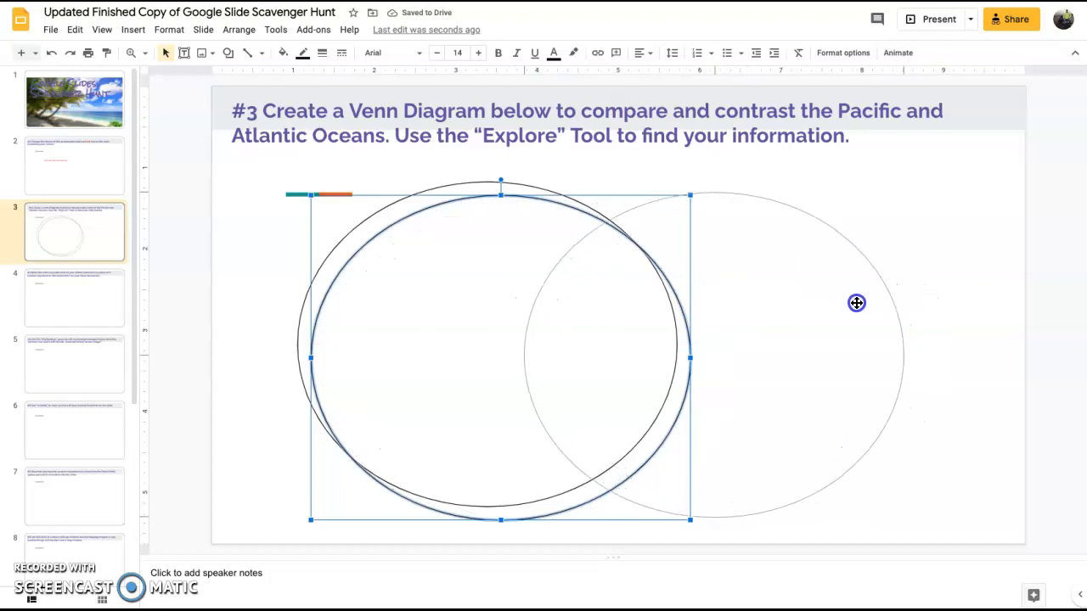
click(762, 402)
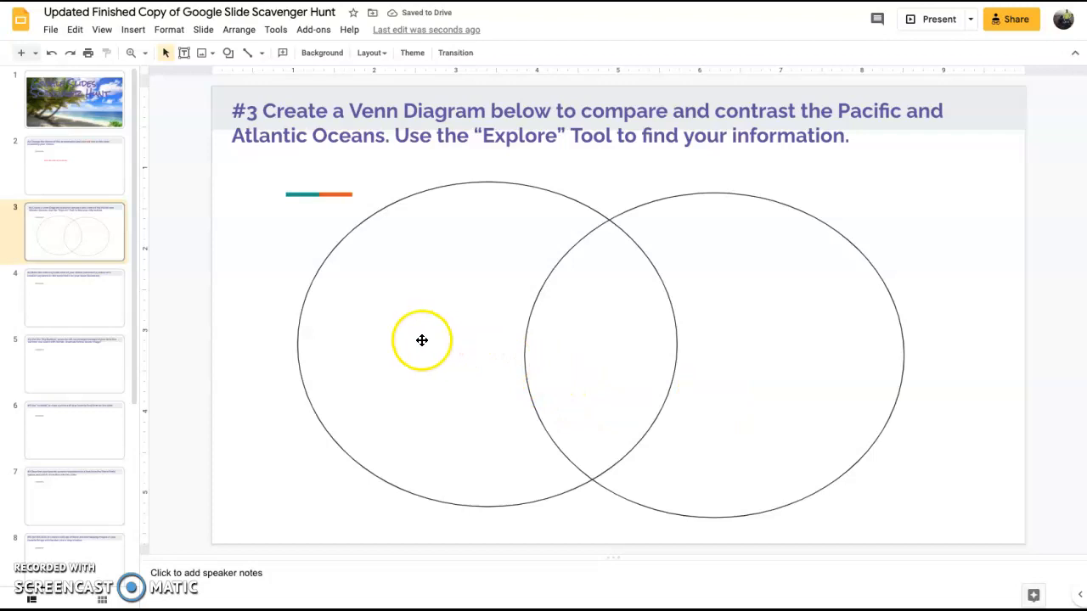
- Label the left circle 'Pacific' with a bulleted 'Borders California' item
click(423, 341)
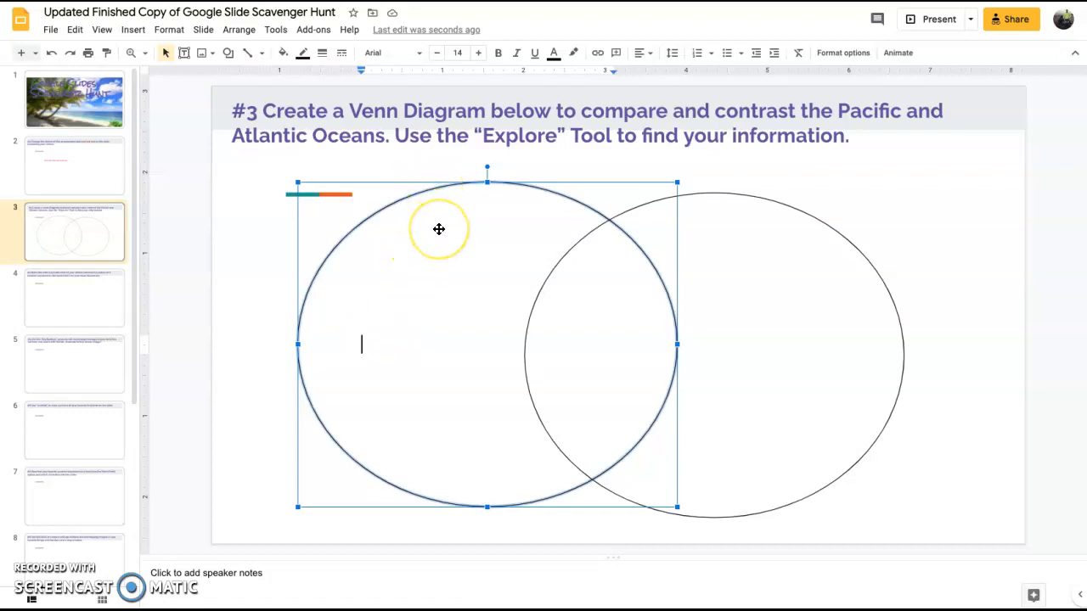
text(Pac)
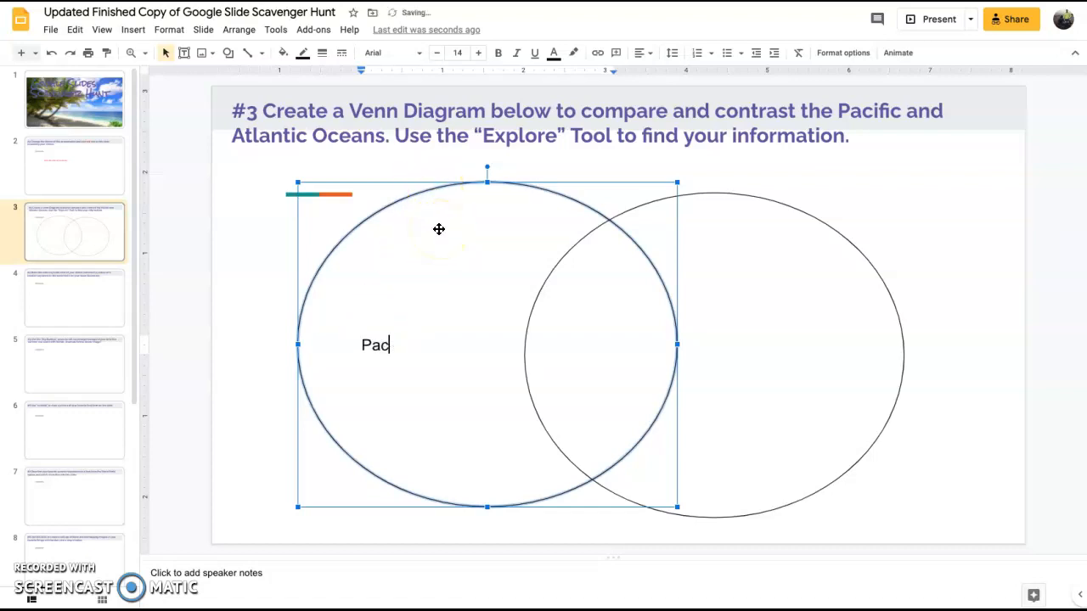
text(ific)
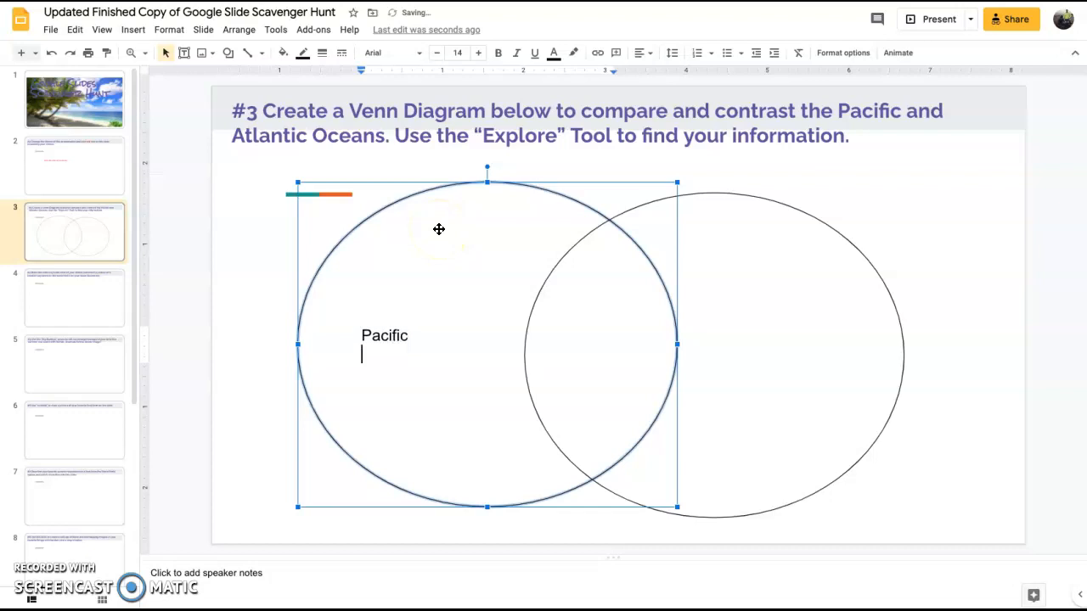
text(Bord)
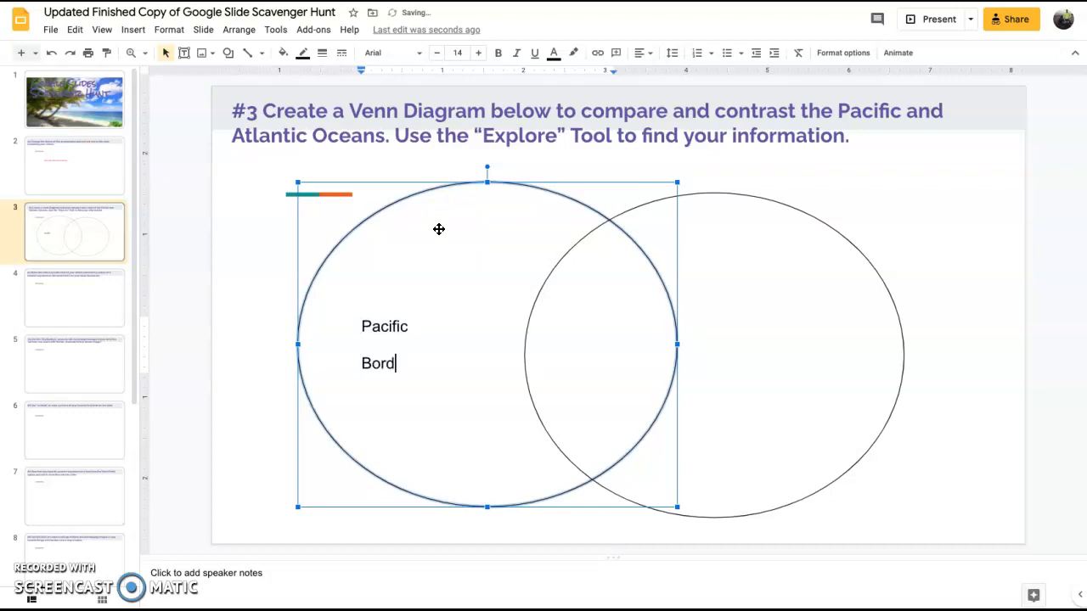
text(ers California)
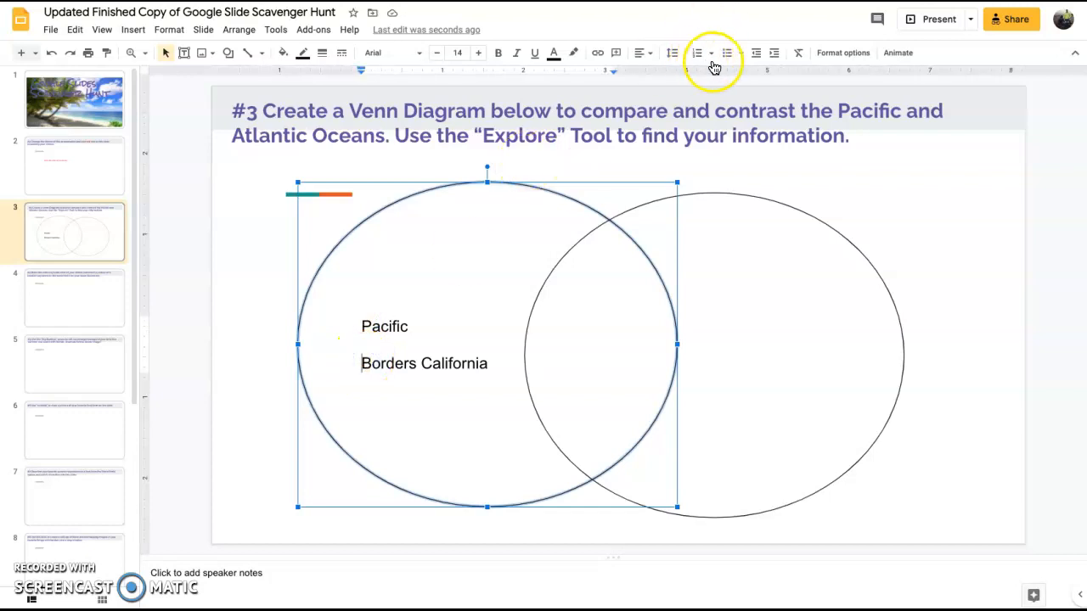
click(726, 52)
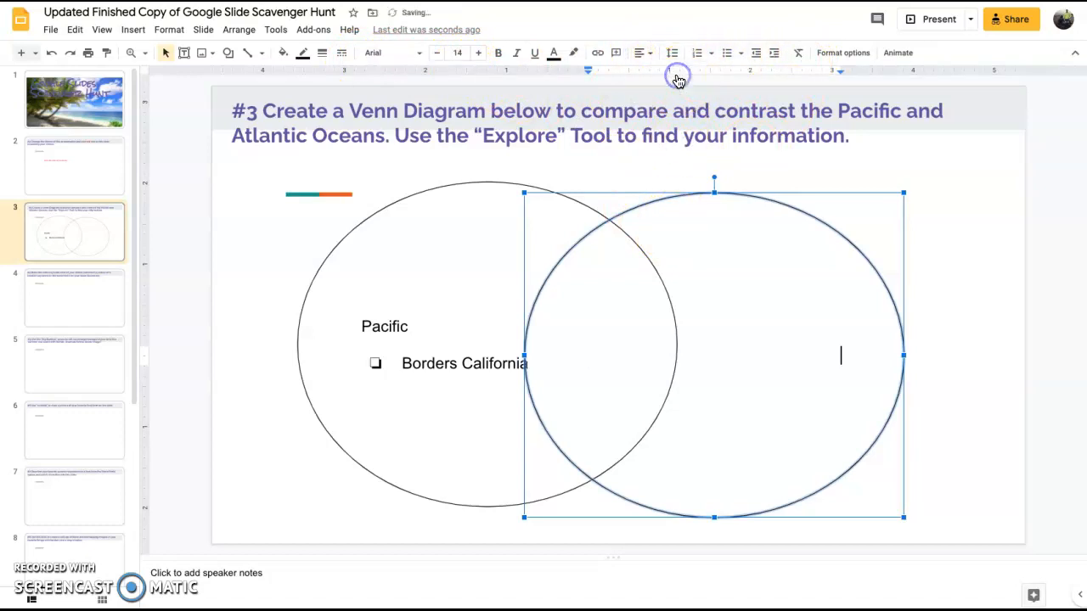
- Label the right circle 'Atlantic' with 'Borders New York', then start the overlap label
text(Atla)
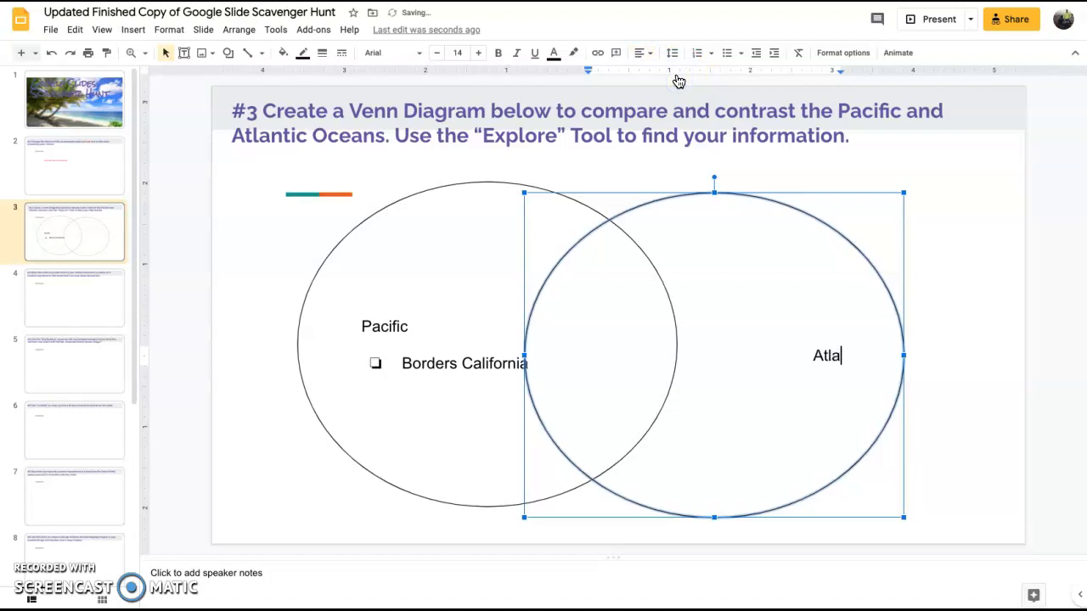
text(ntic)
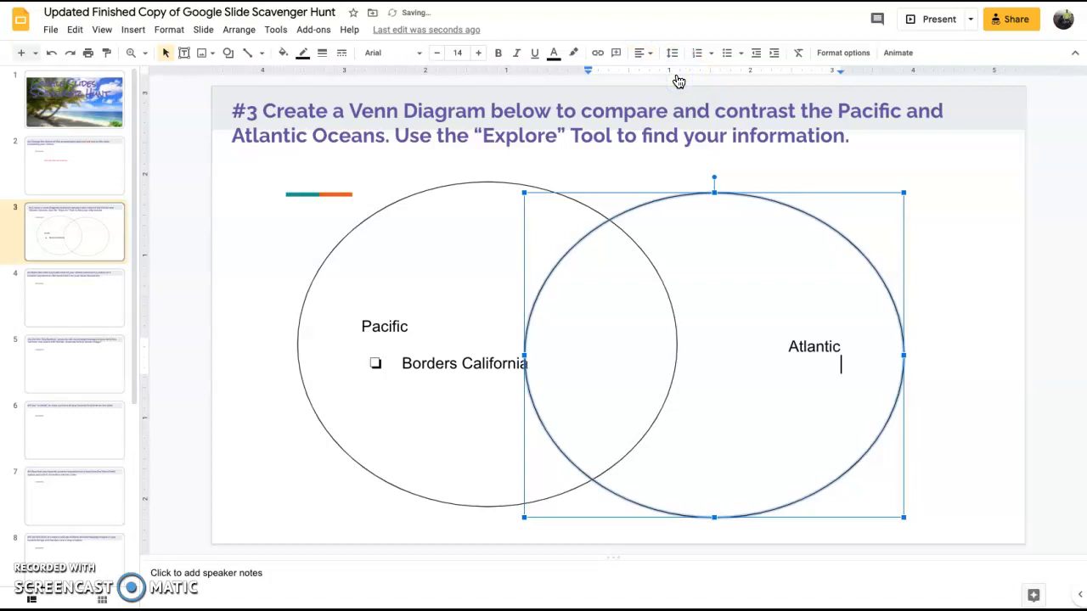
text(Borders)
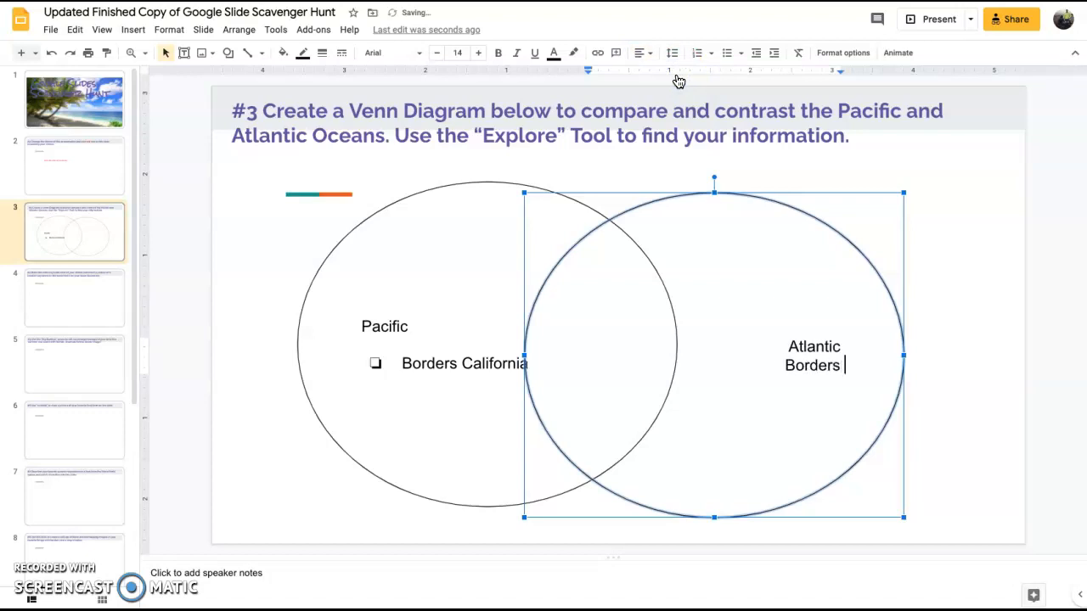
text(New York)
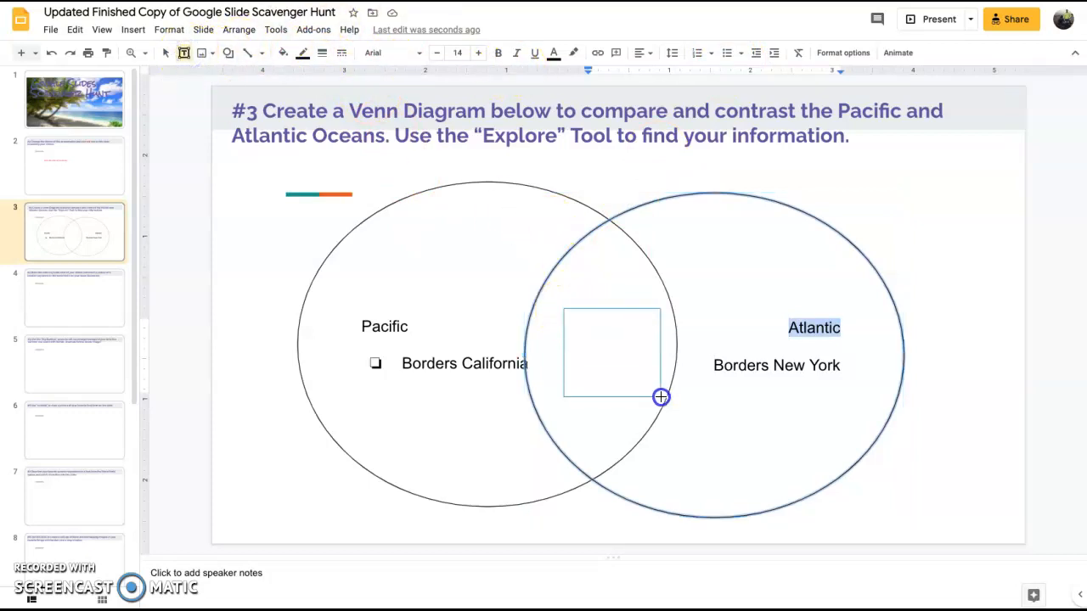
text(Borders USA)
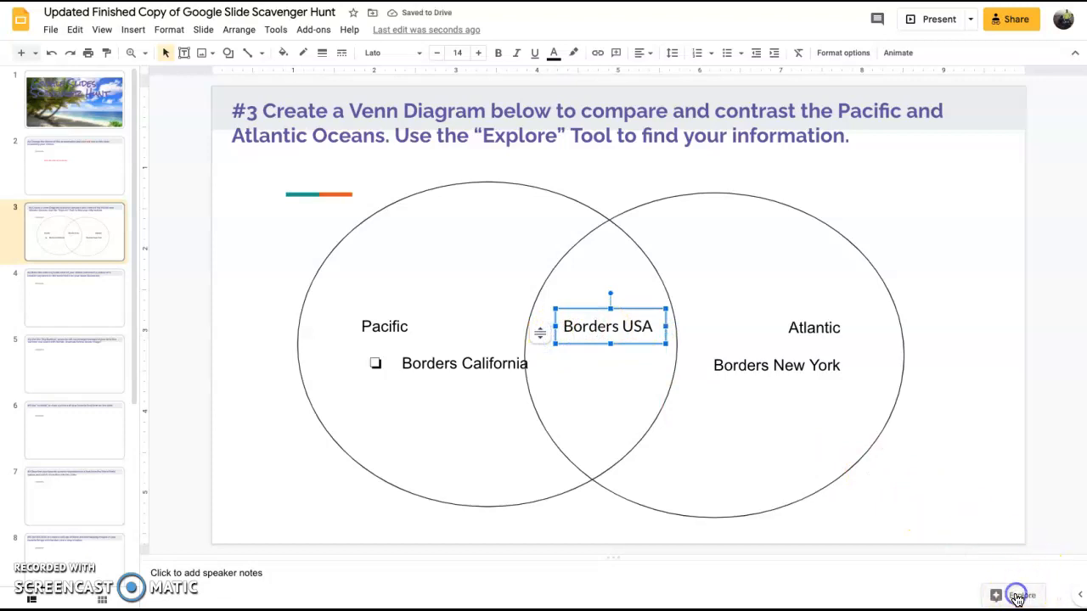
- Open the Explore panel and search the web for 'pacific ocean'
click(1017, 595)
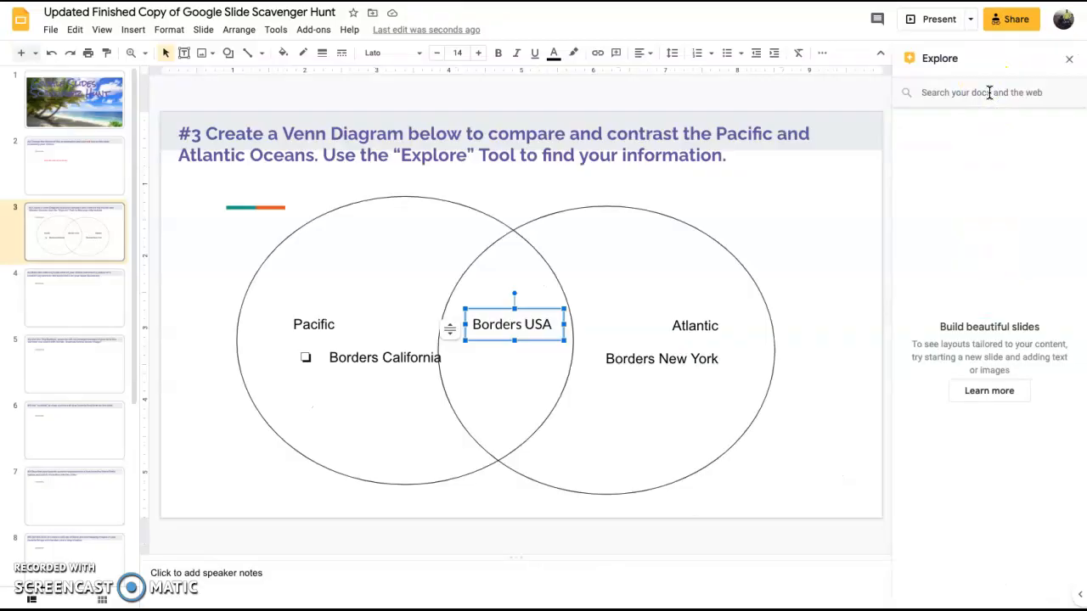
click(981, 93)
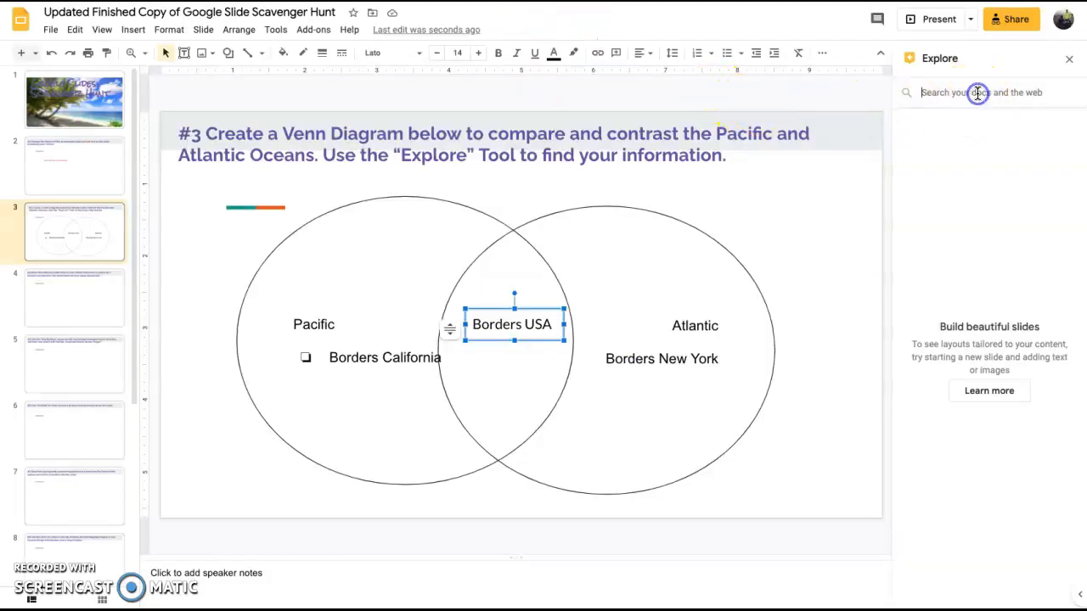
text(pacific ocean)
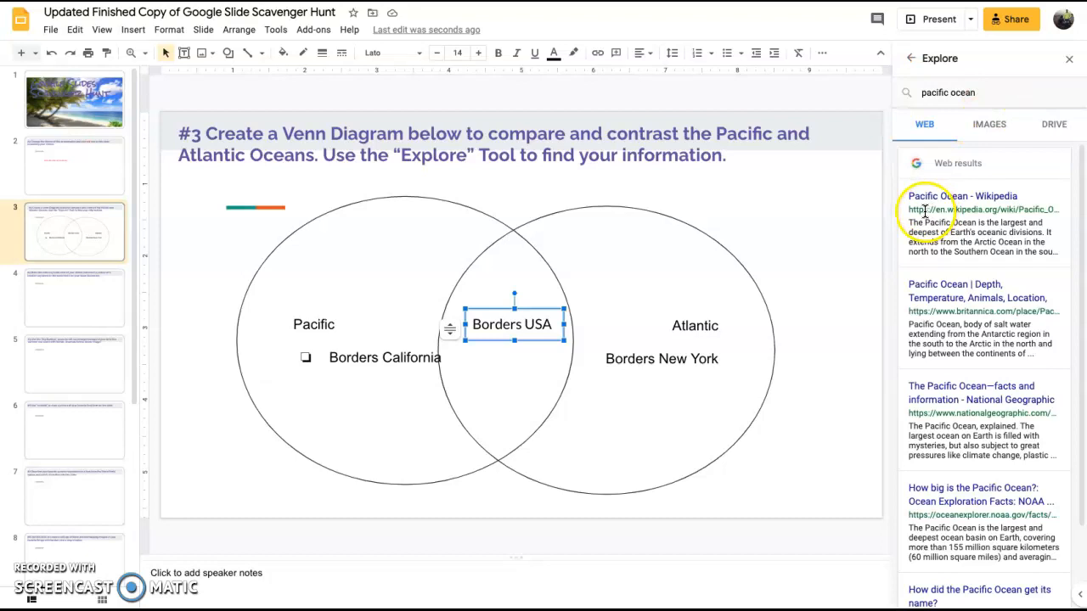
mouse_move(223, 309)
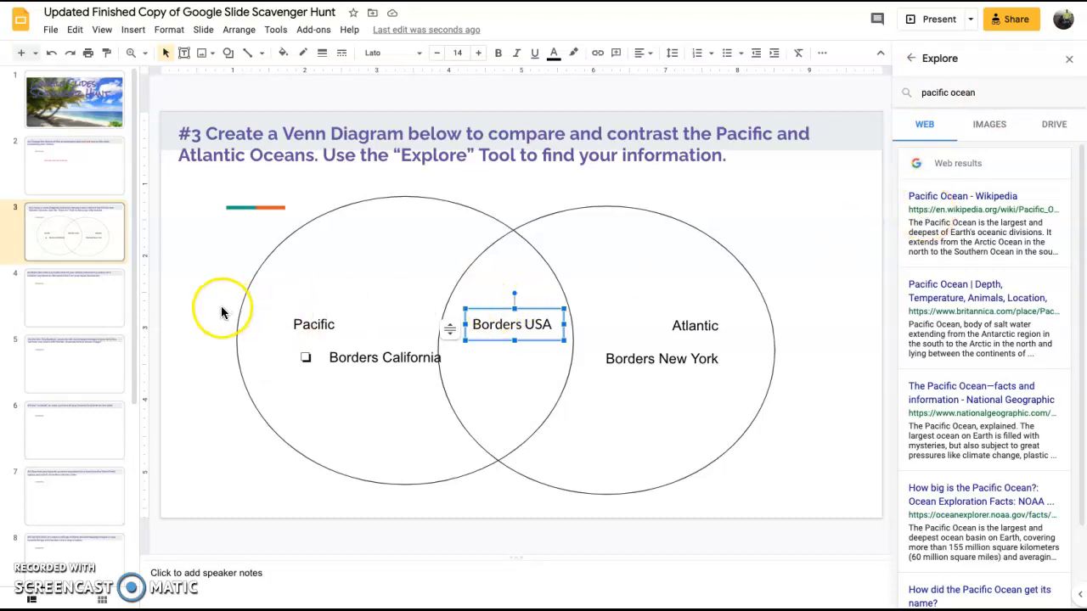
- On slide 4, close Explore and set a solid black slide background
click(74, 298)
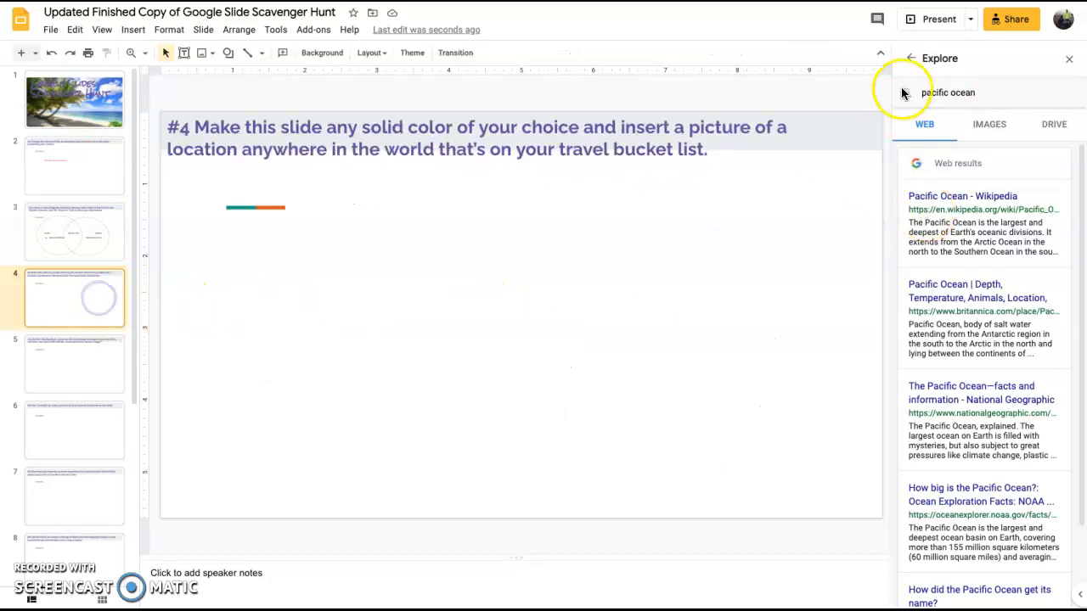
click(1069, 59)
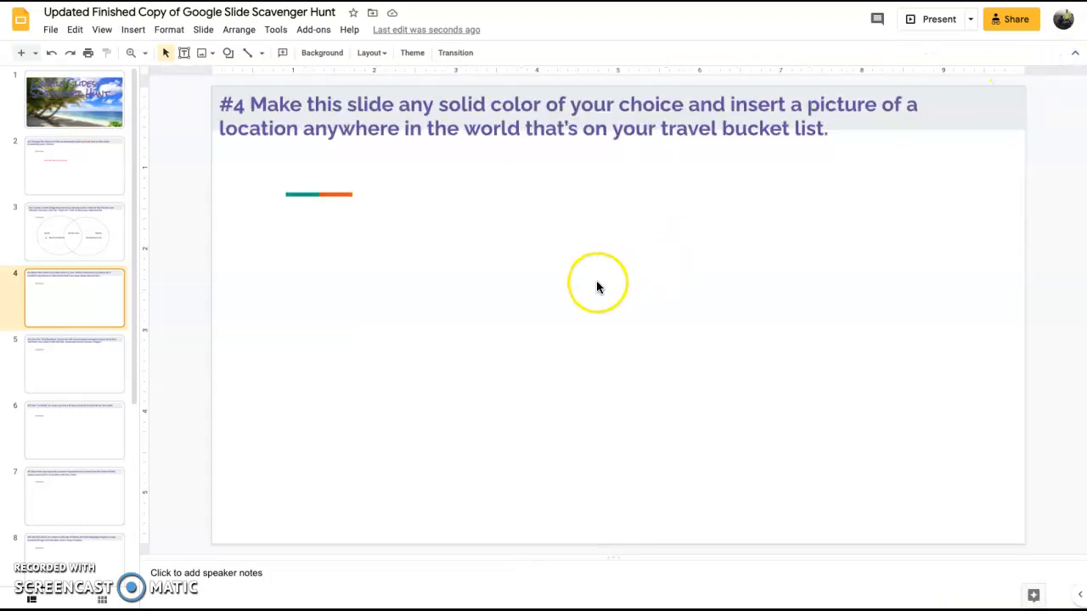
mouse_move(461, 280)
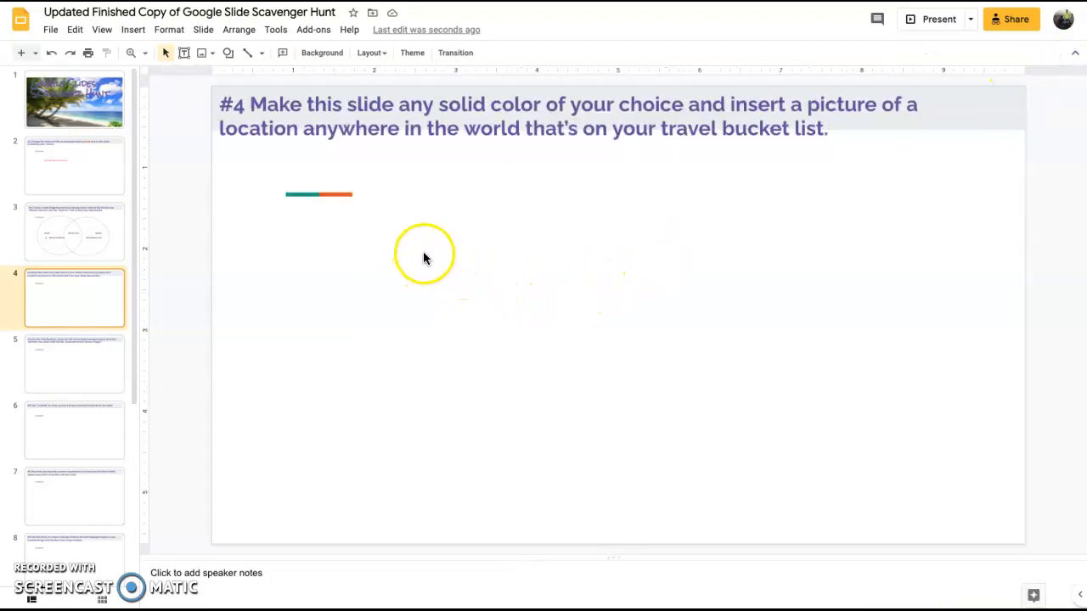
mouse_move(998, 149)
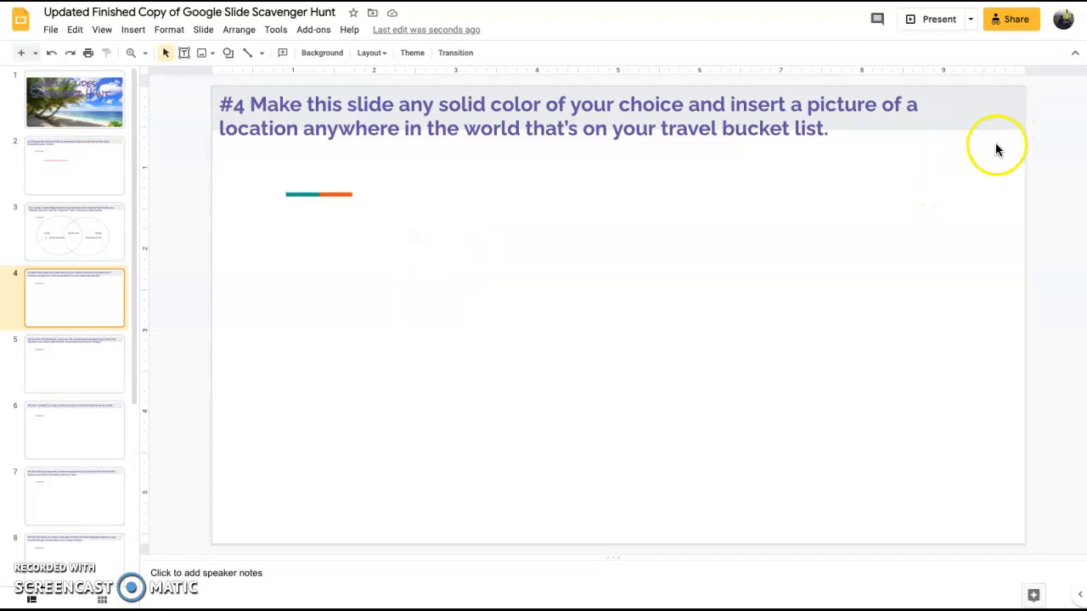
right_click(998, 149)
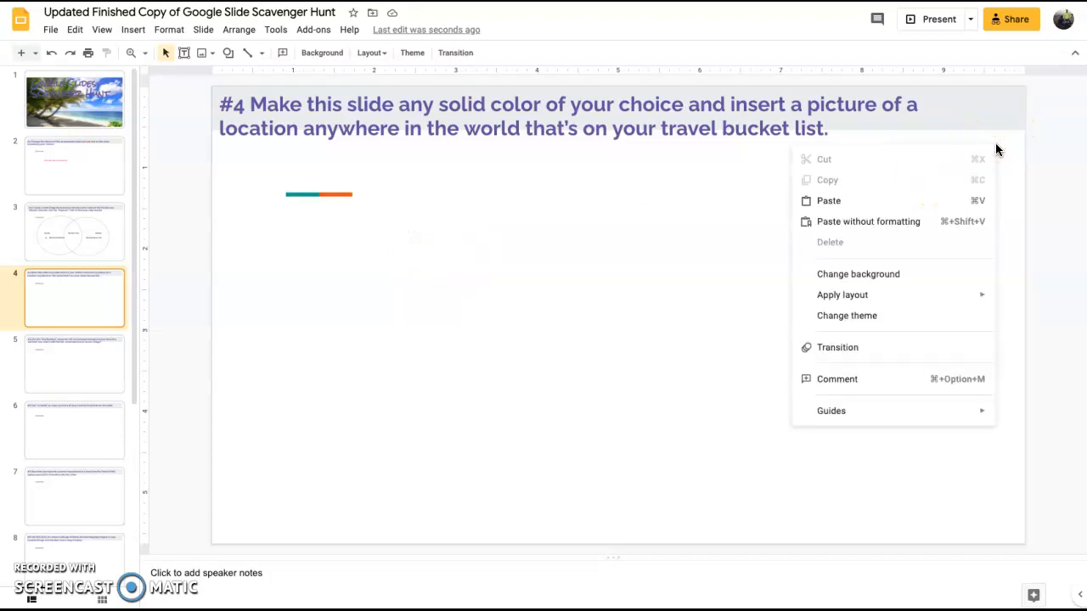
click(858, 274)
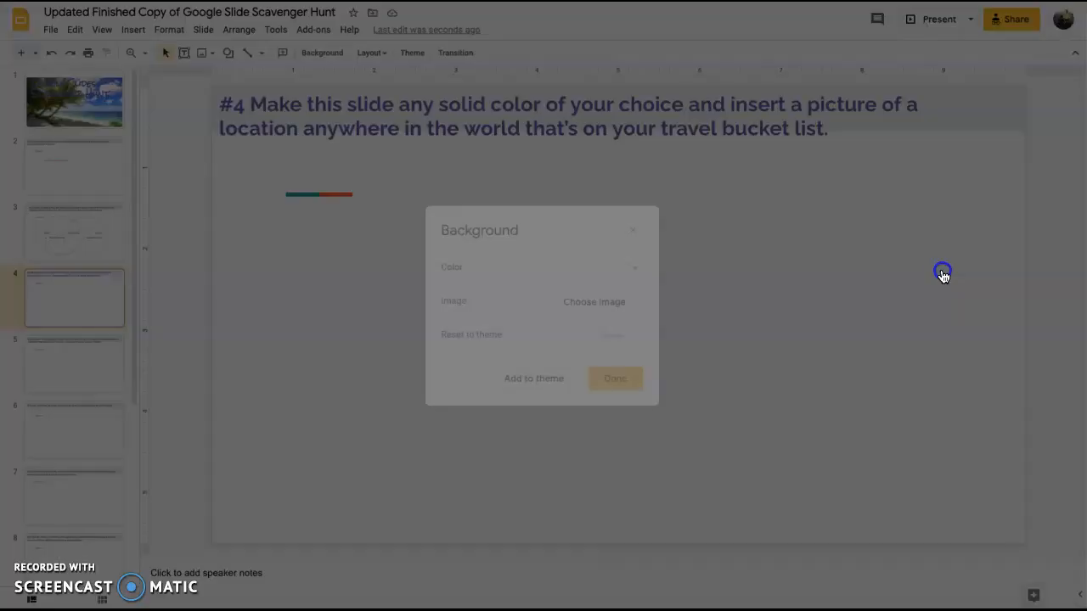
click(626, 267)
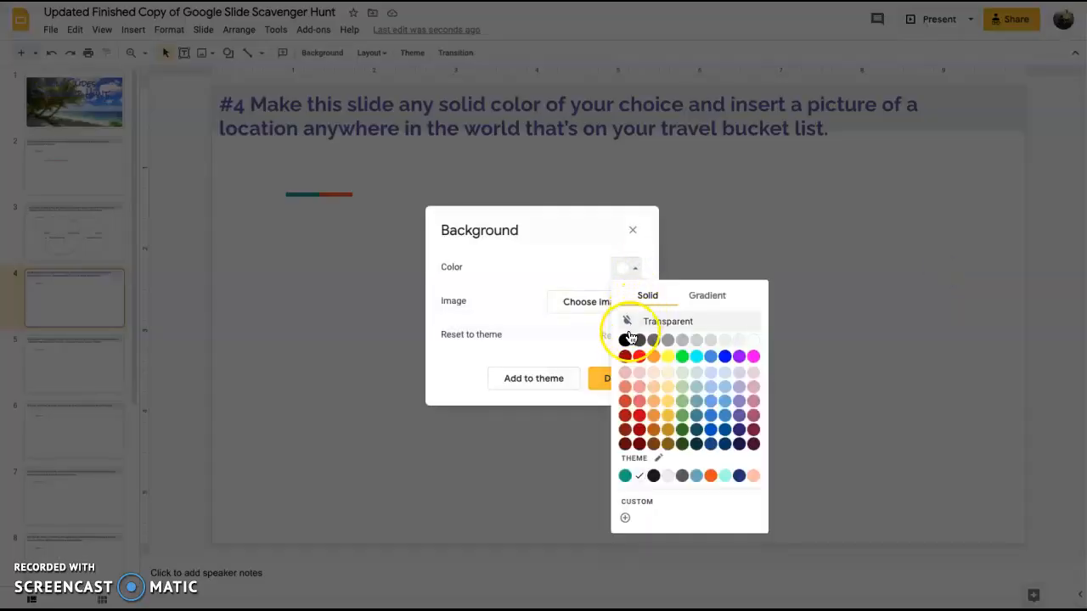
click(625, 339)
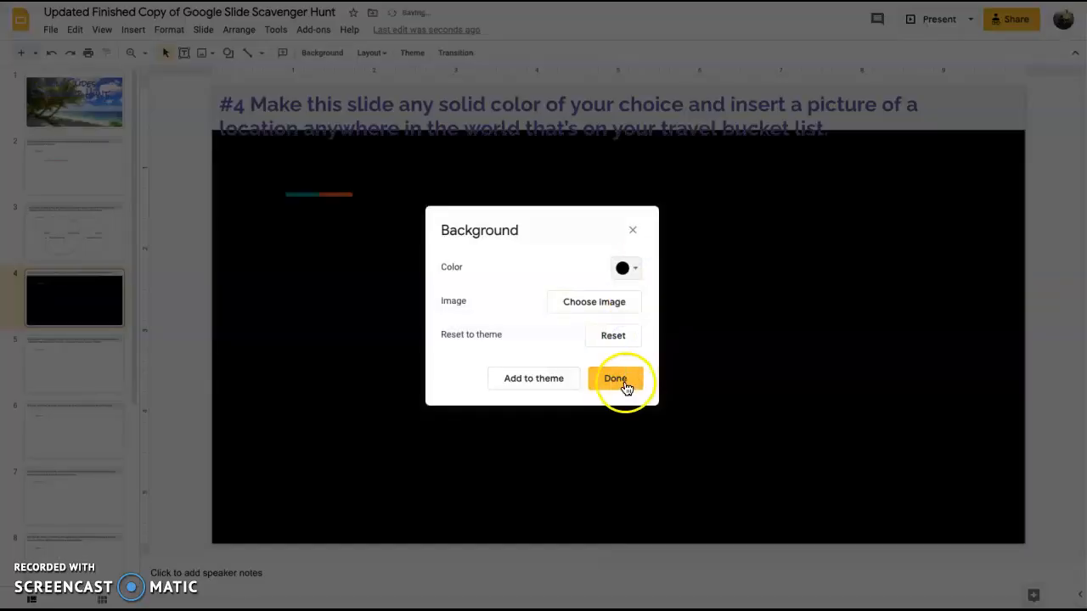
click(615, 378)
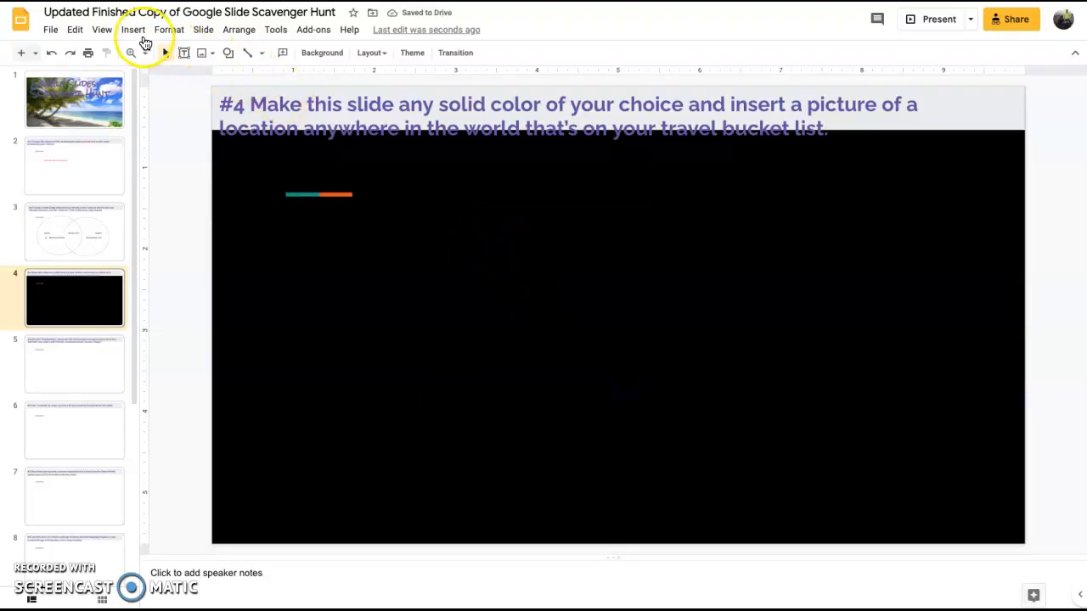
- Insert a Buenos Aires street photo from image search onto slide 4, then go to slide 5
click(132, 29)
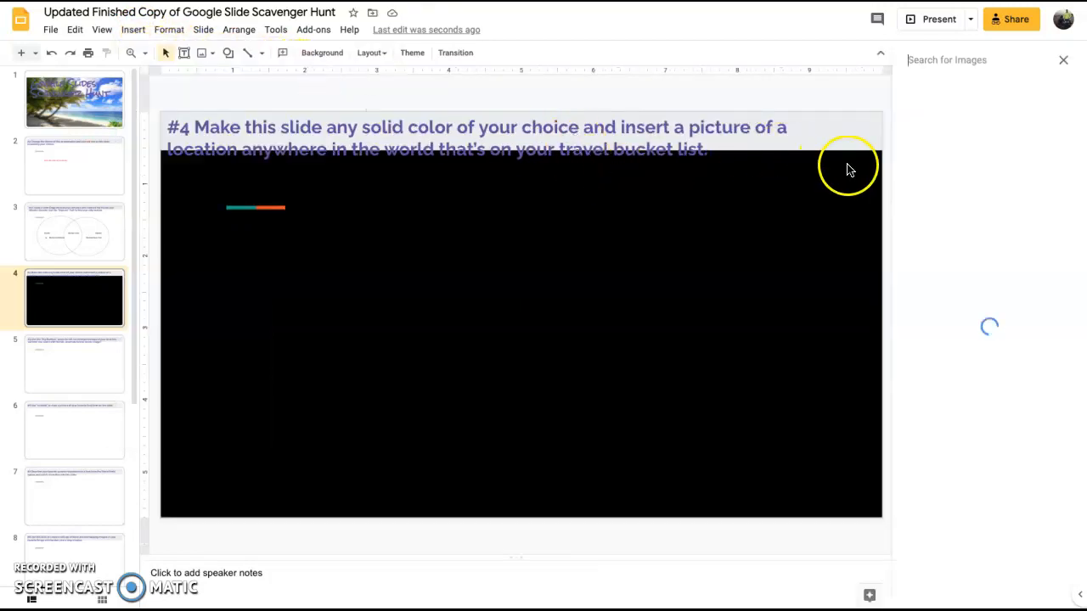
text(b)
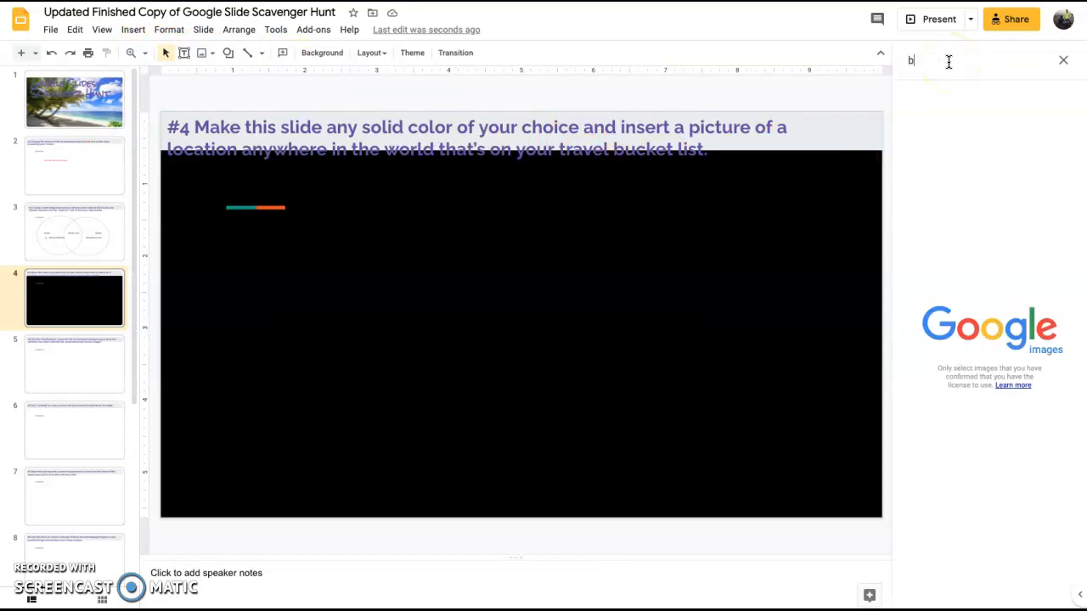
text(uenos aires)
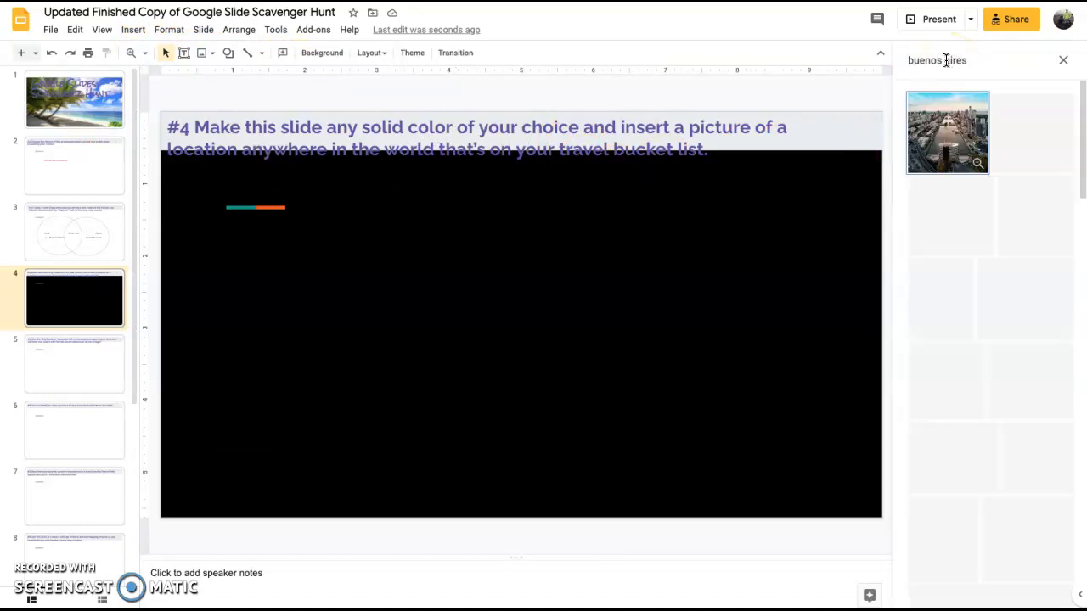
click(947, 132)
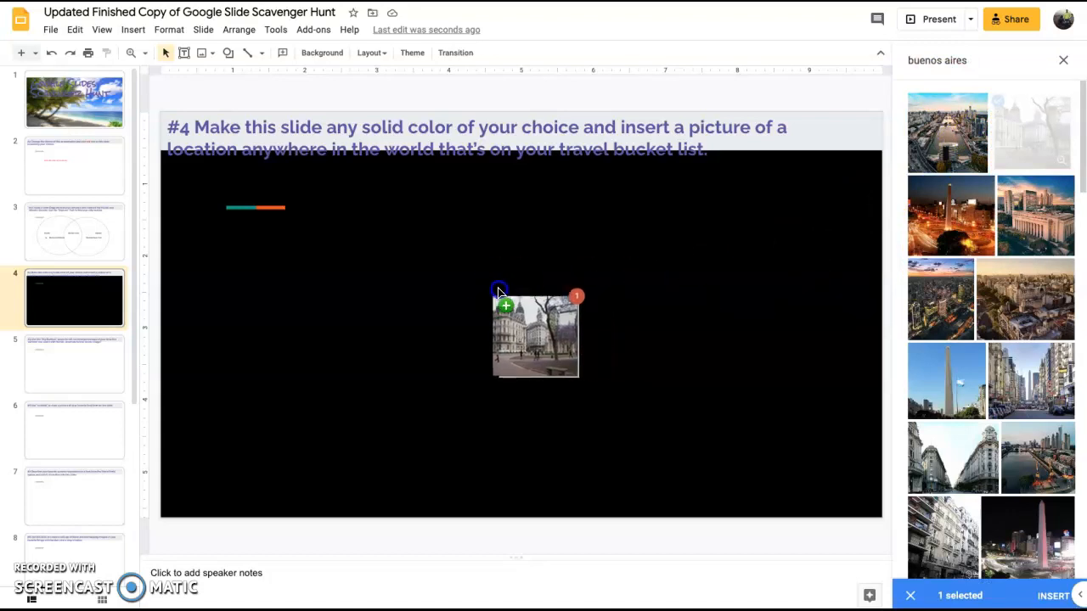
click(1053, 595)
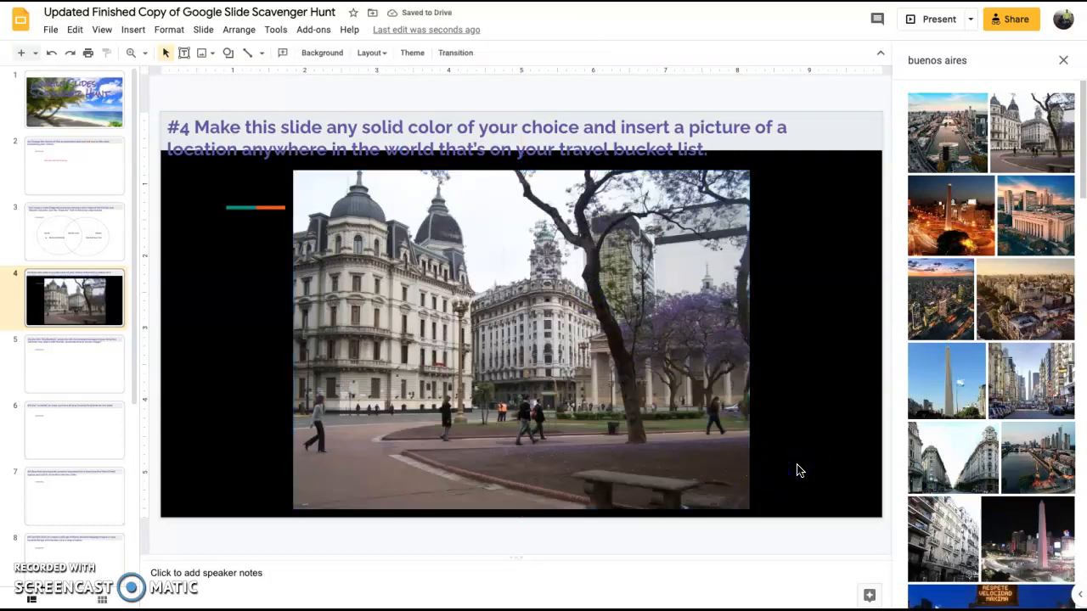
click(74, 364)
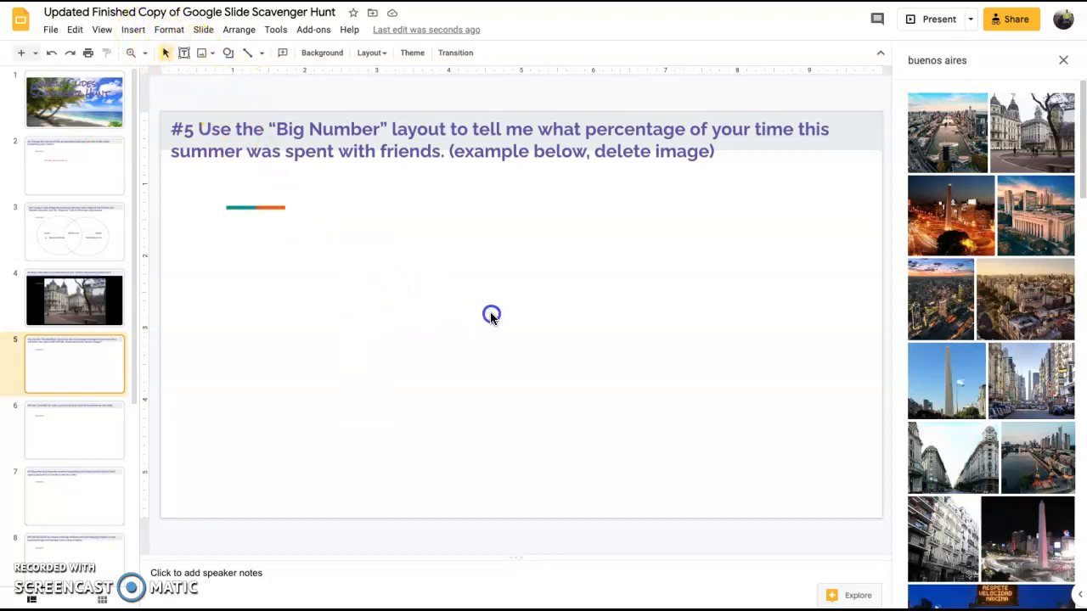
- Draw a text box with '50%' and 'I went camping a lot in West Virginia and North Carolina.'
click(184, 52)
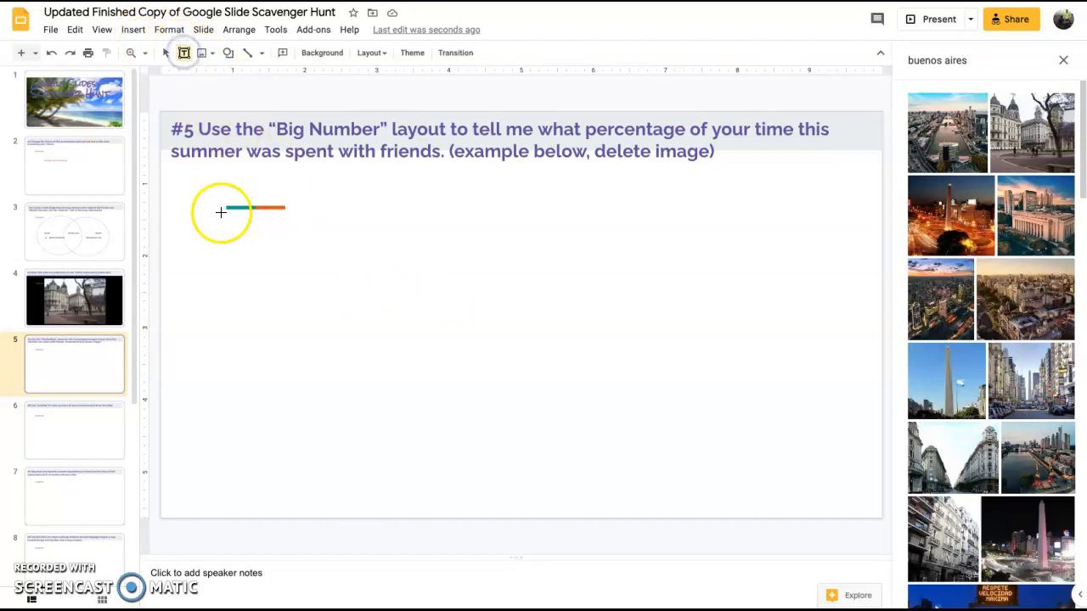
drag(221, 210, 822, 458)
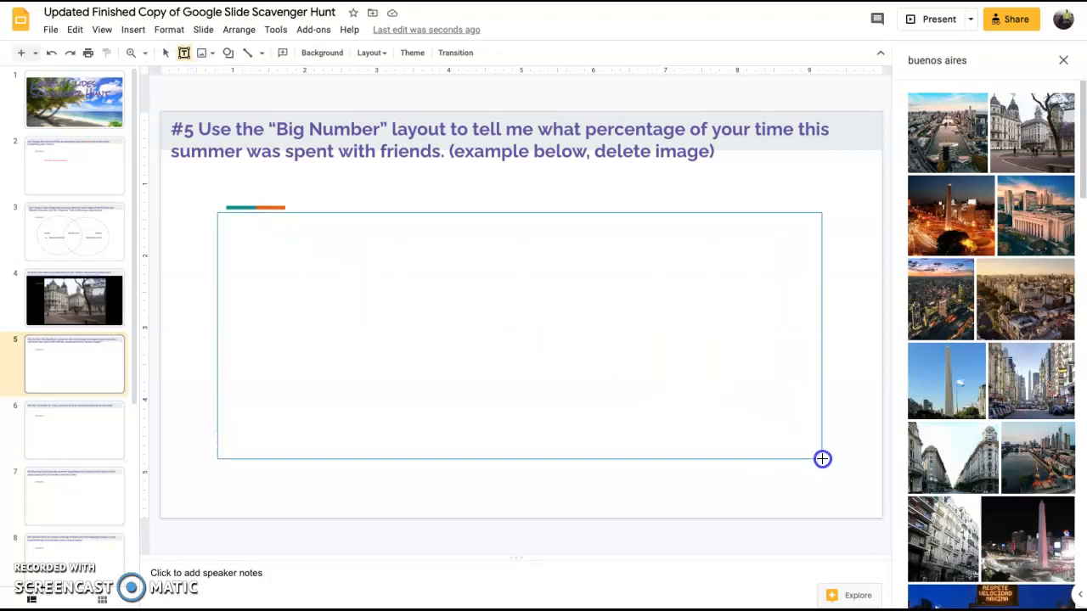
text(7)
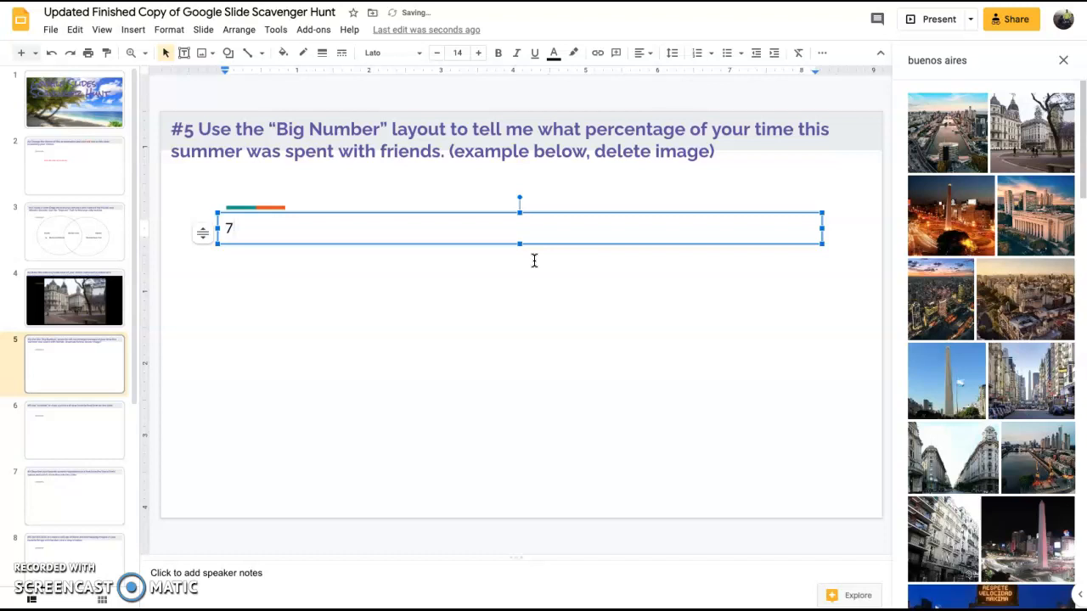
text(50)
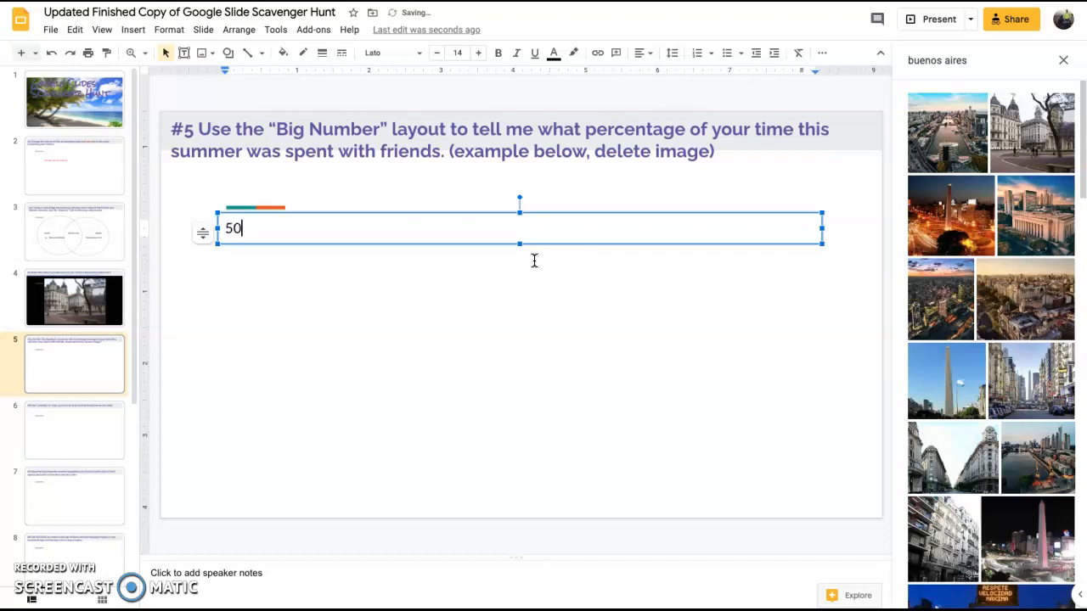
text(I went camping a lot in West Virg)
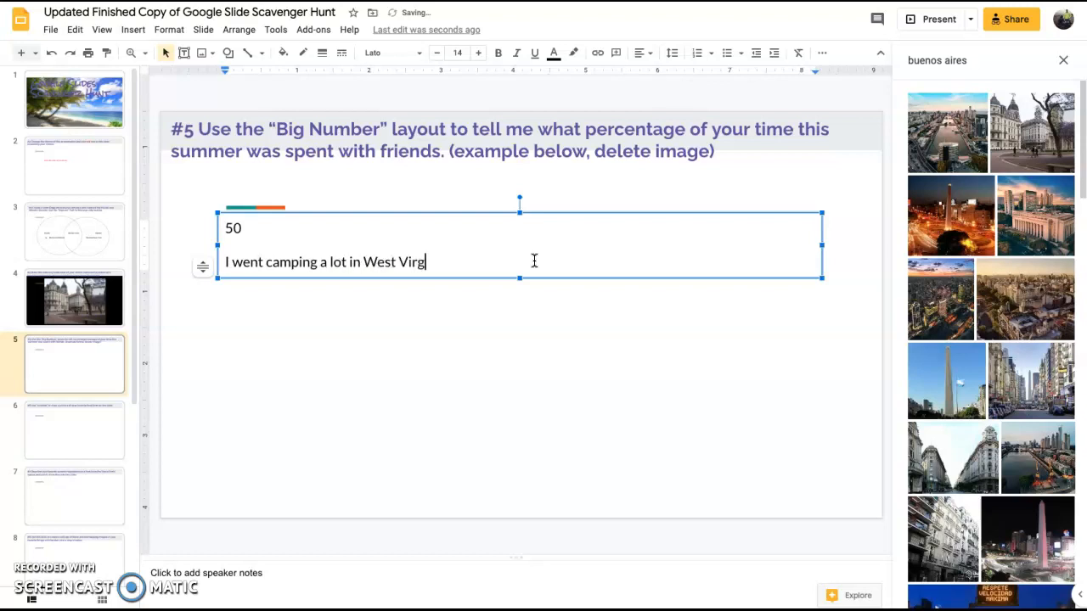
text(inia and North)
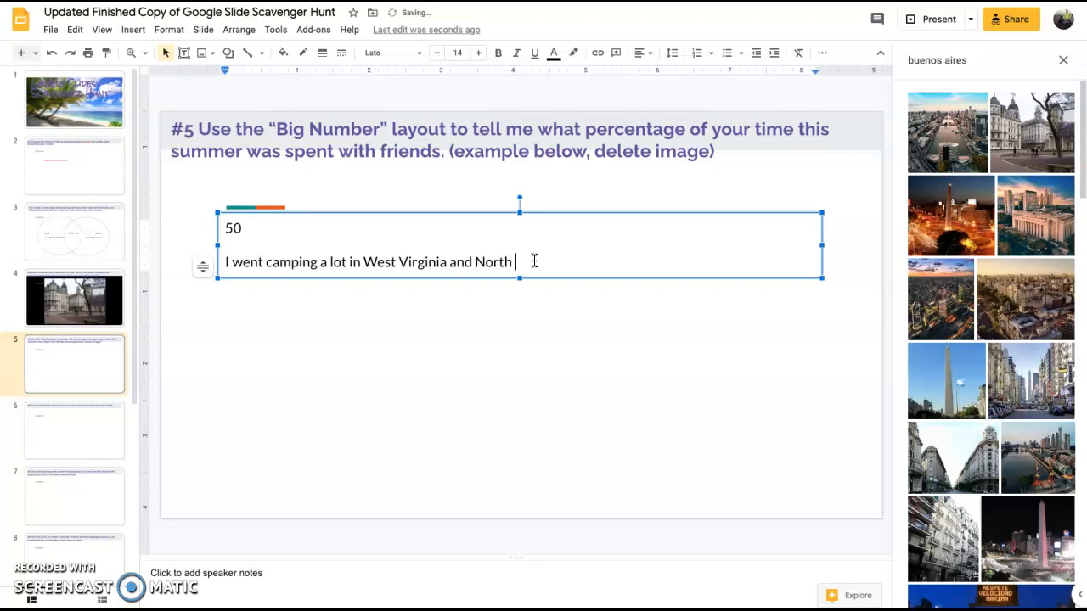
text(Carolin)
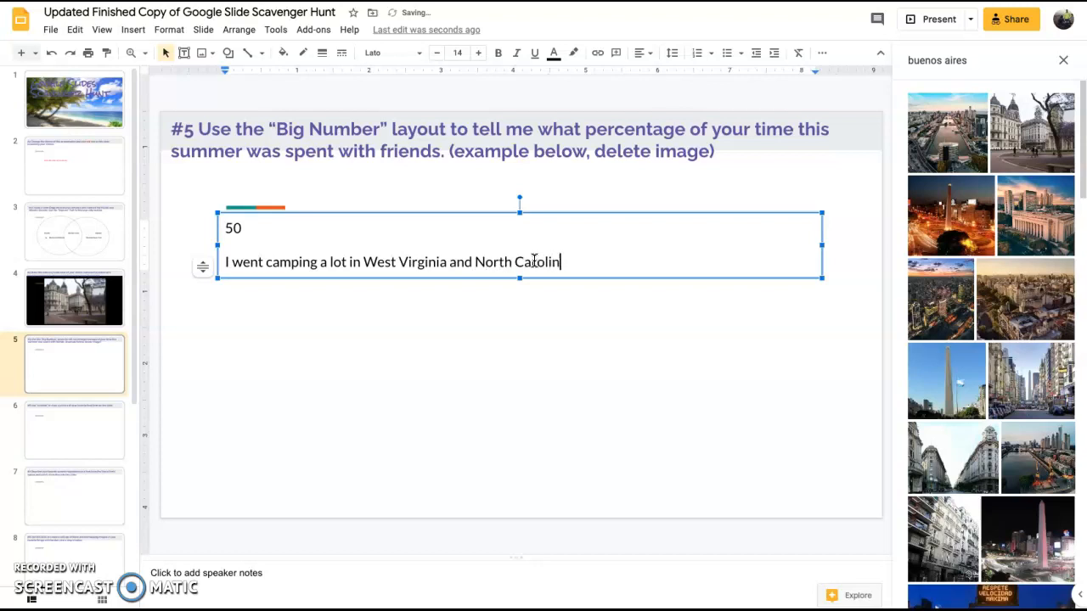
text(a.)
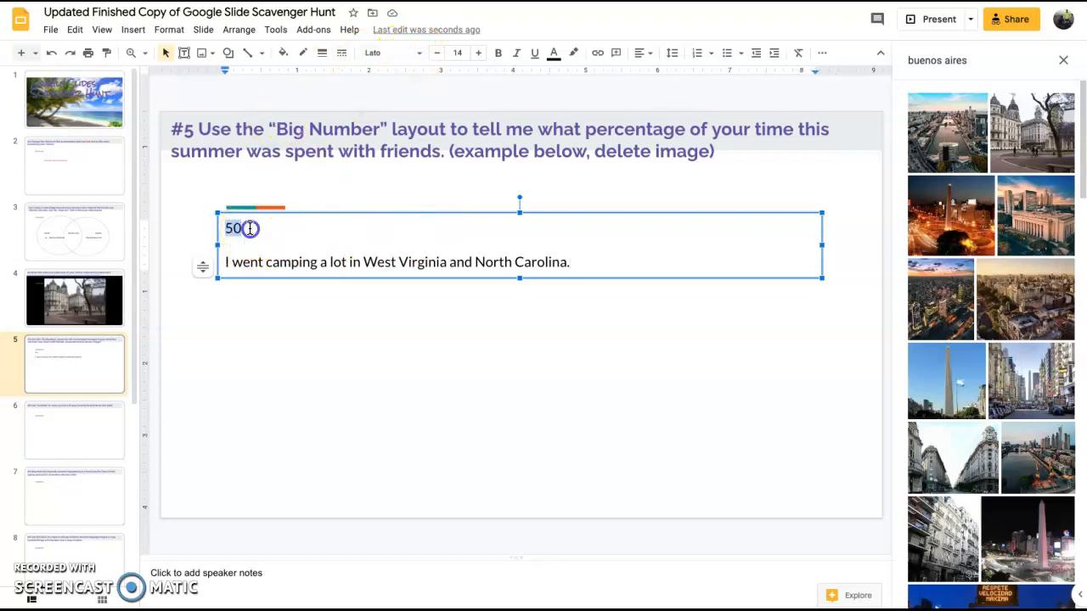
text(%)
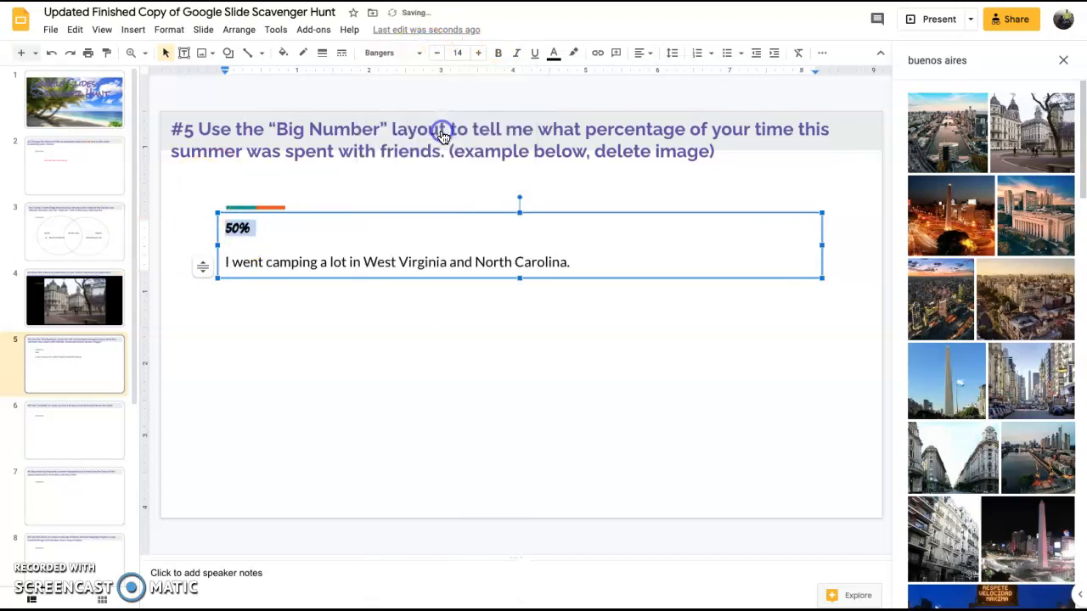
- Increase the '50%' font size using the size + button
click(456, 52)
text(73)
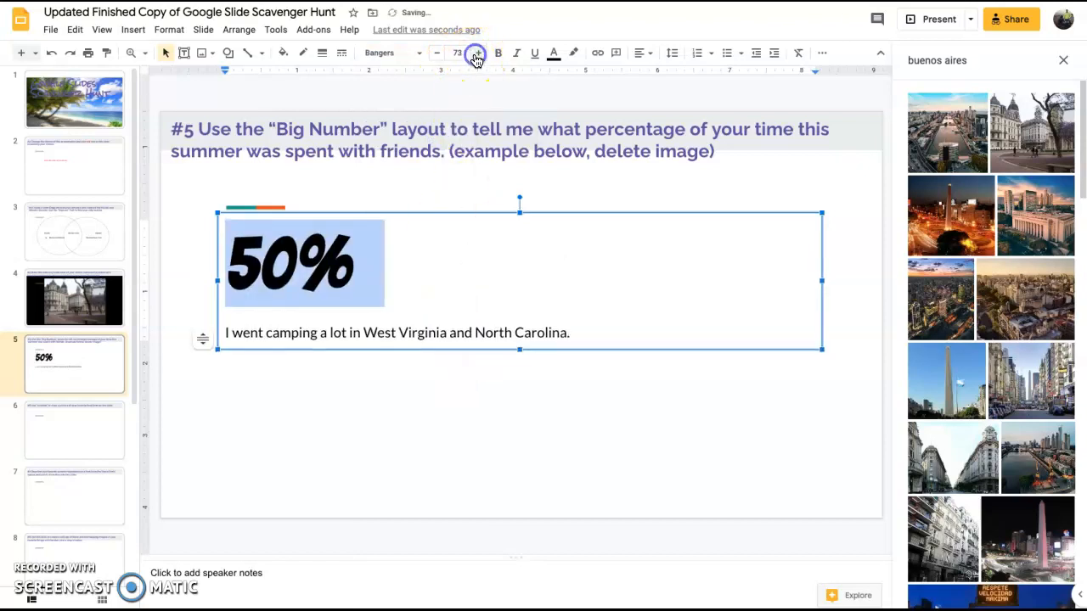
click(476, 52)
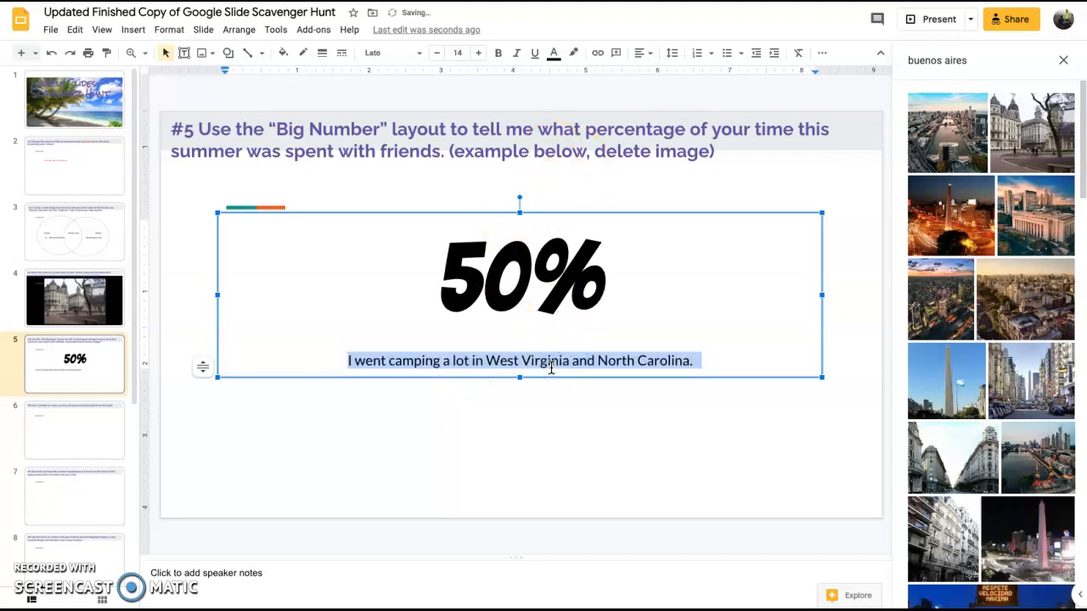
mouse_move(689, 295)
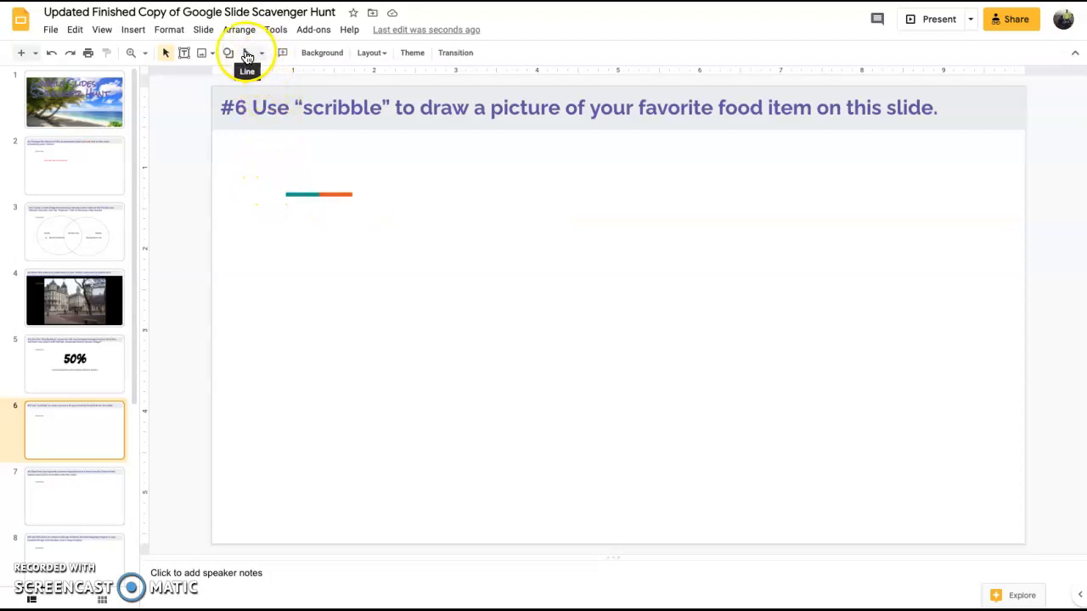
- On slide 6, scribble a triangular pizza slice with a shaded crust along its bottom
click(262, 53)
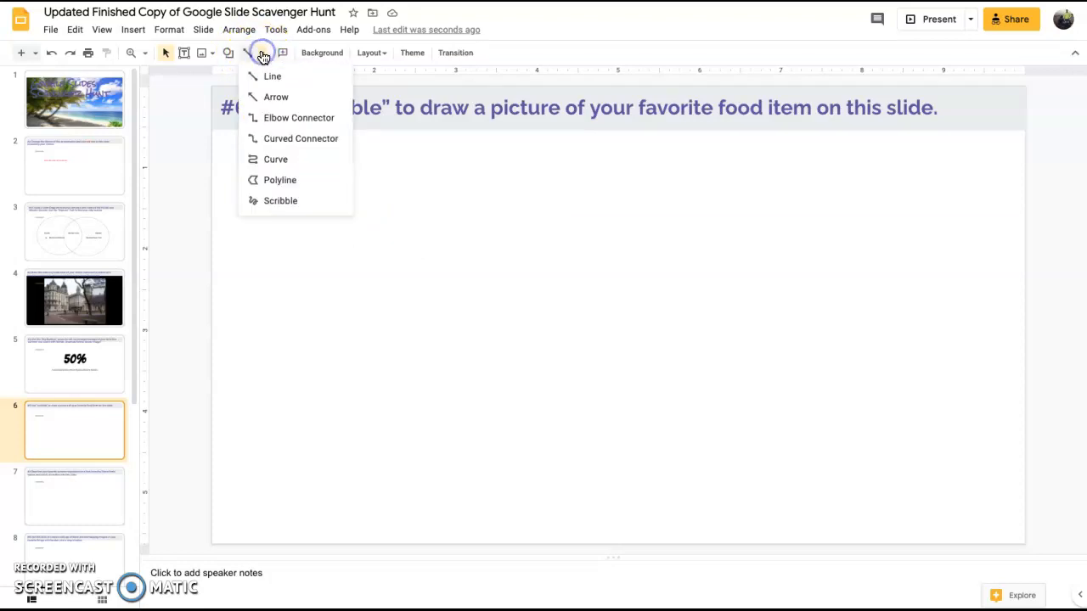
mouse_move(281, 201)
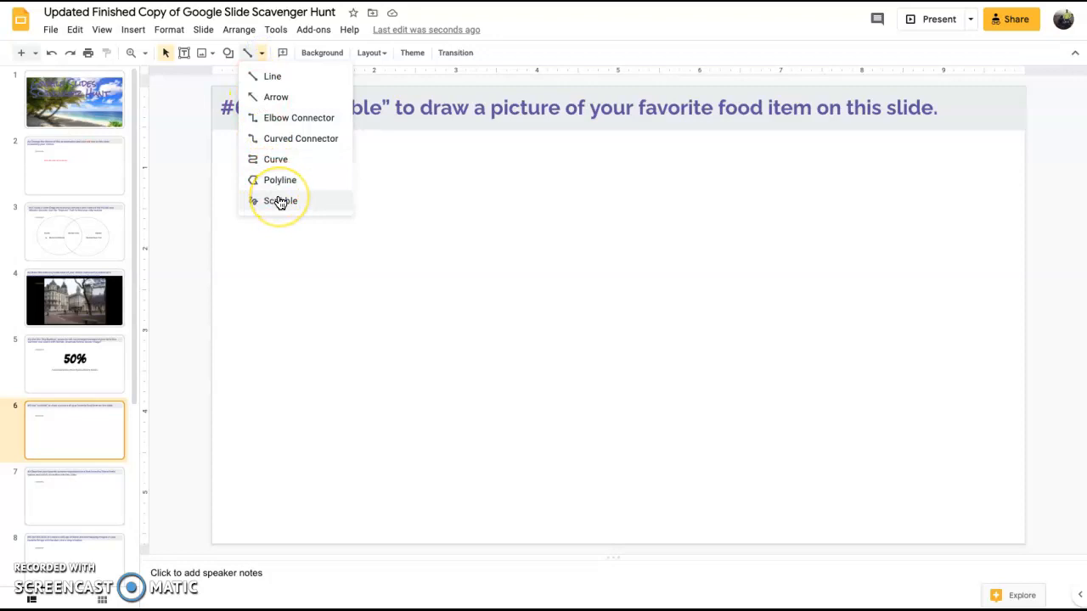
click(281, 200)
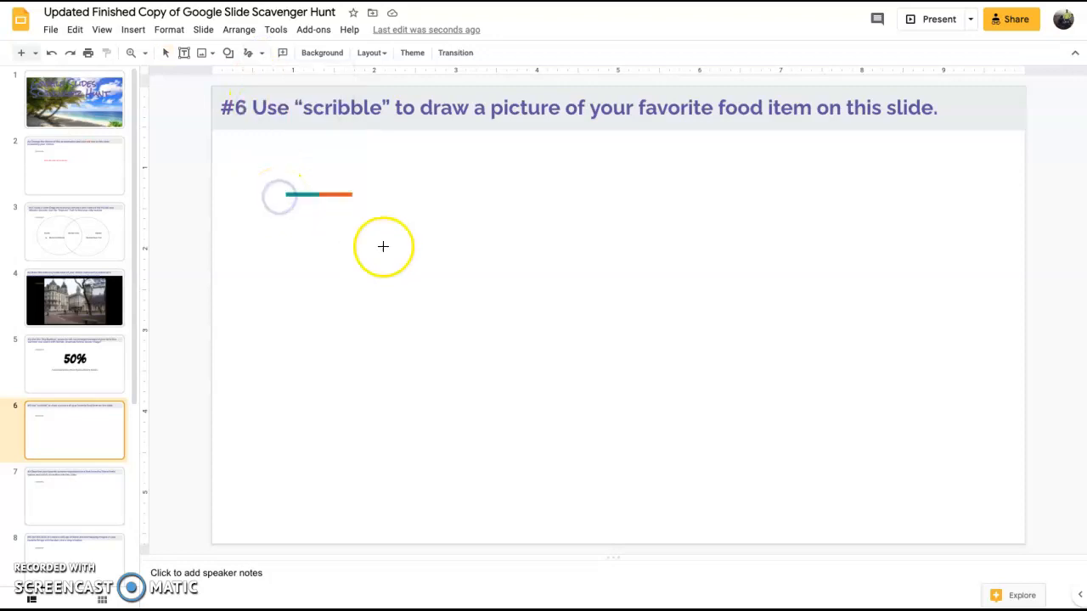
drag(343, 359, 495, 204)
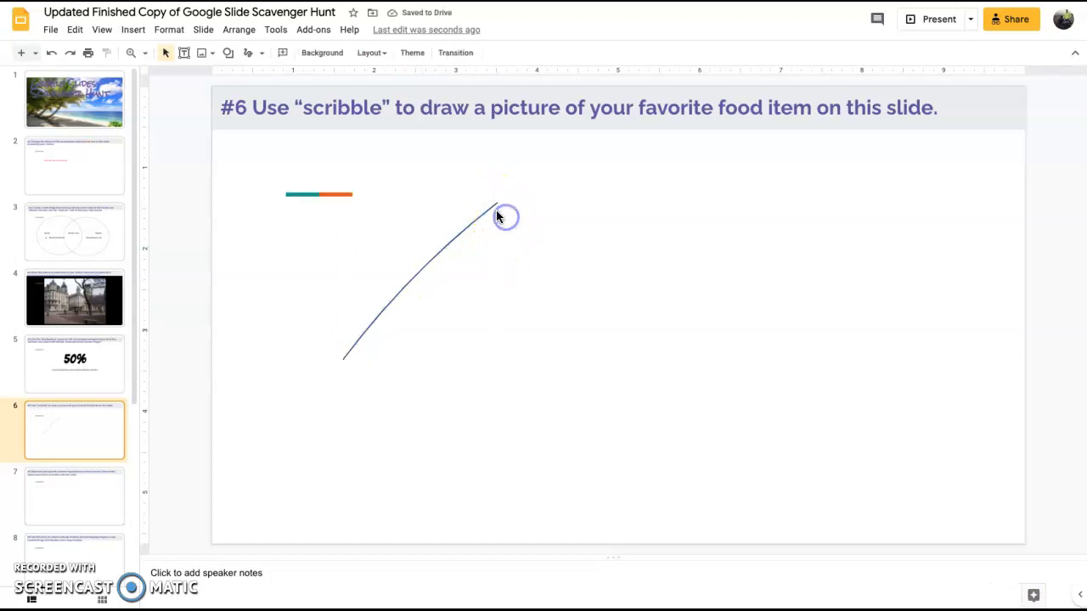
click(497, 209)
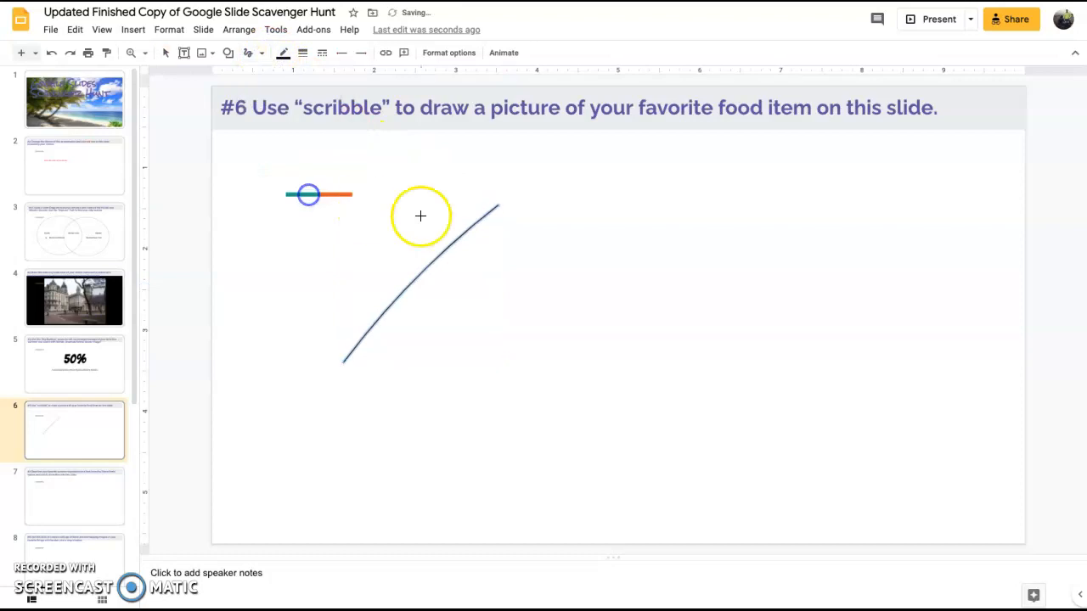
drag(497, 208, 522, 390)
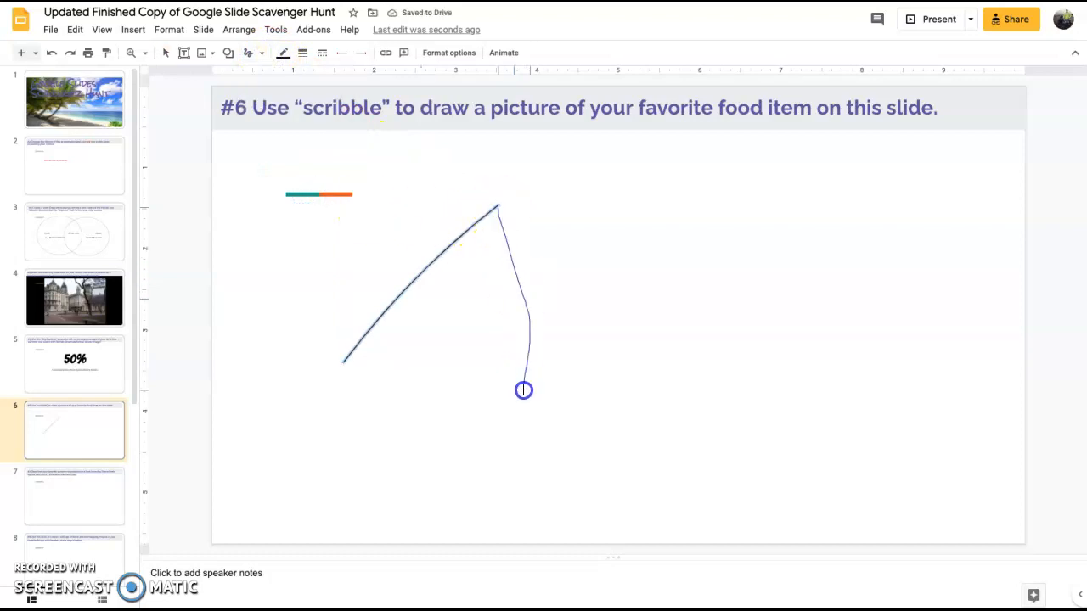
drag(523, 390, 353, 350)
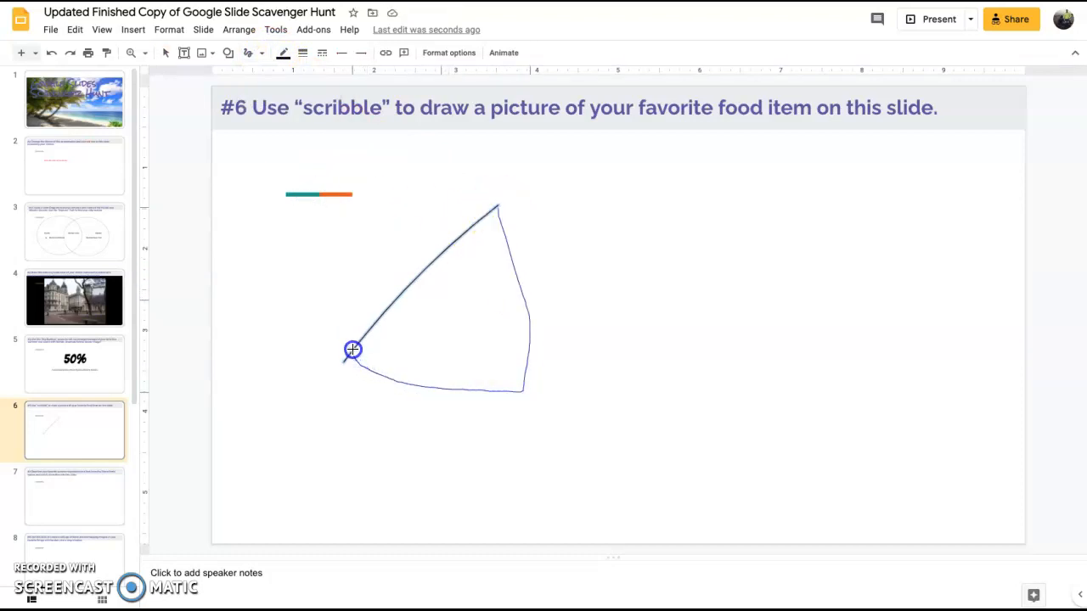
drag(353, 350, 498, 376)
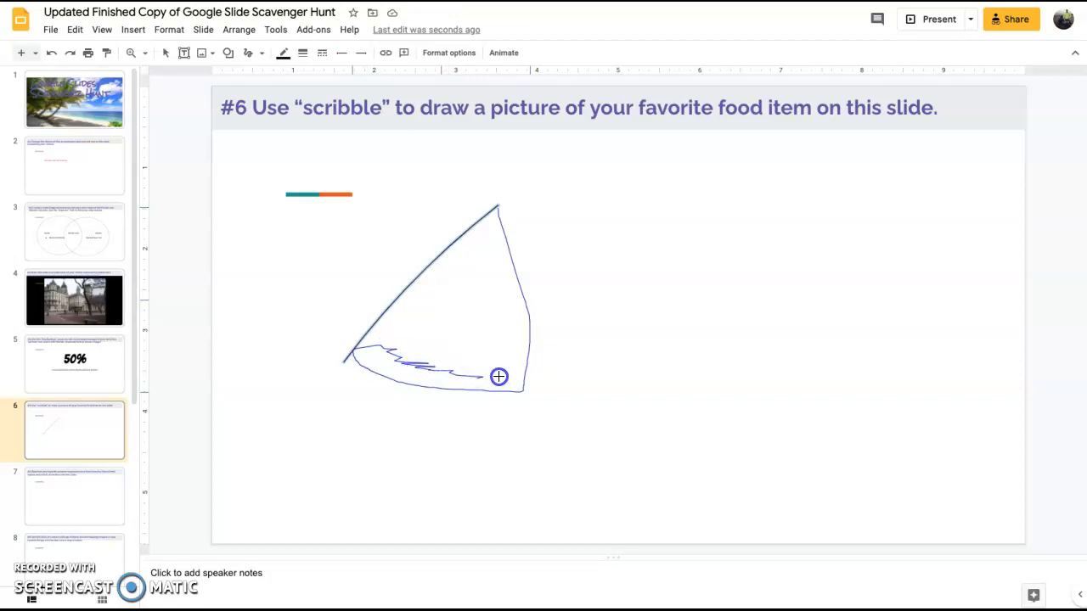
drag(498, 376, 404, 366)
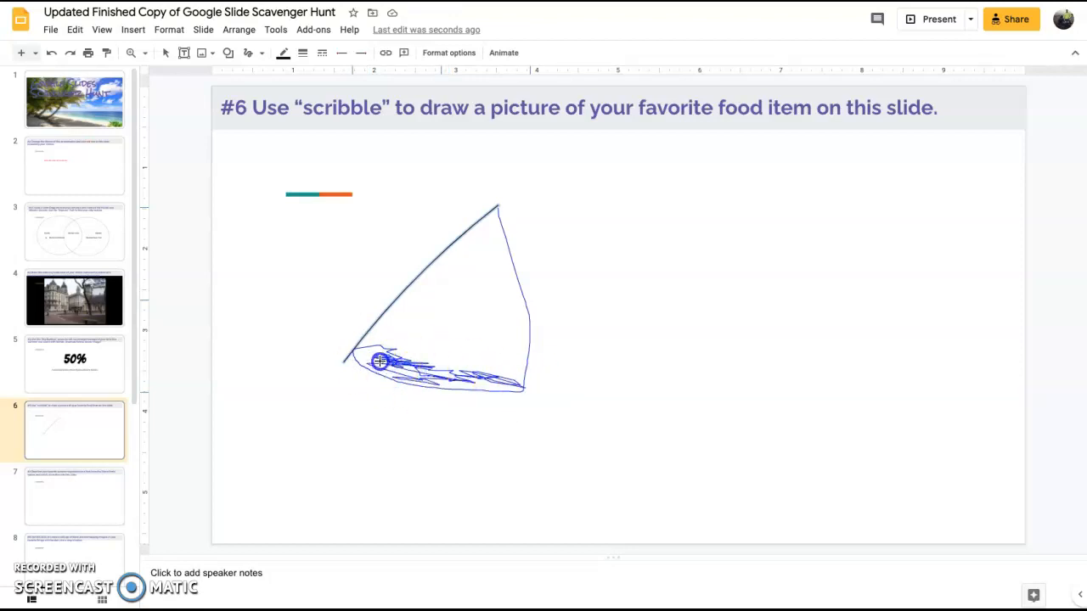
click(416, 357)
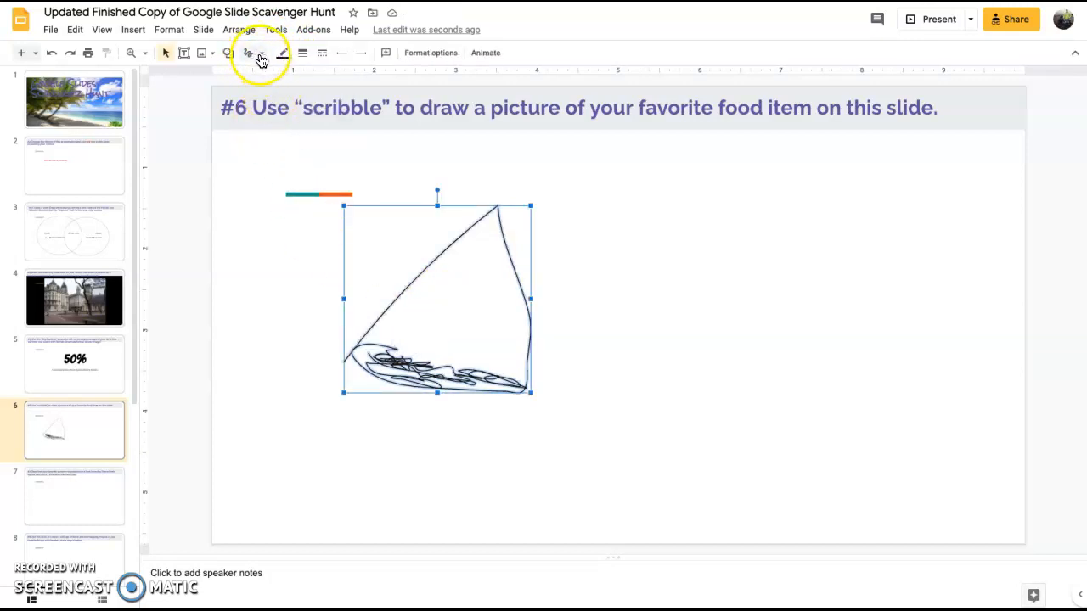
- Scribble three small topping shapes inside the pizza slice
click(261, 53)
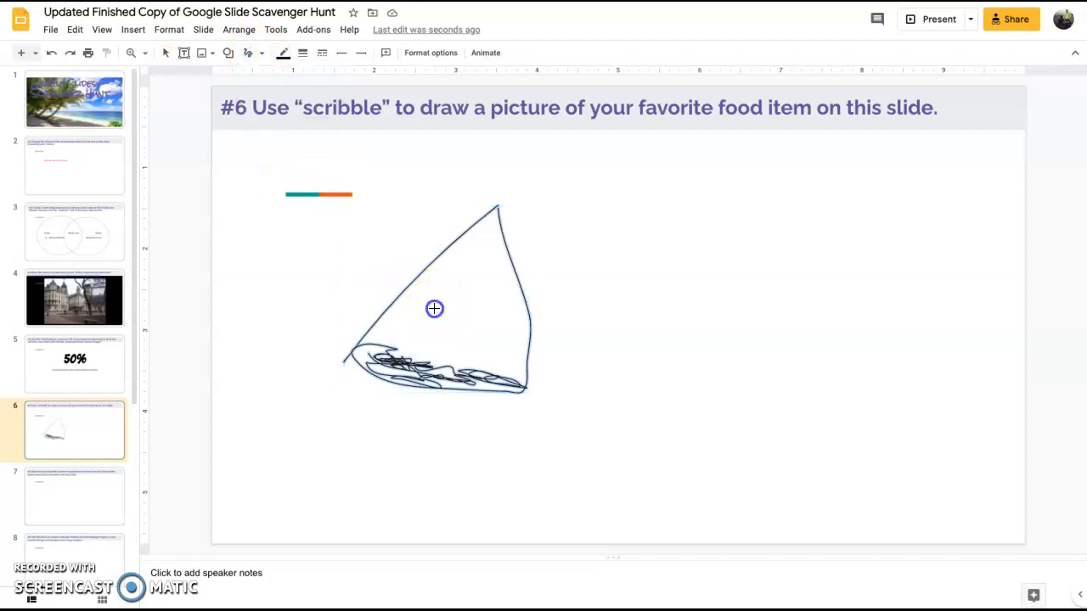
click(434, 308)
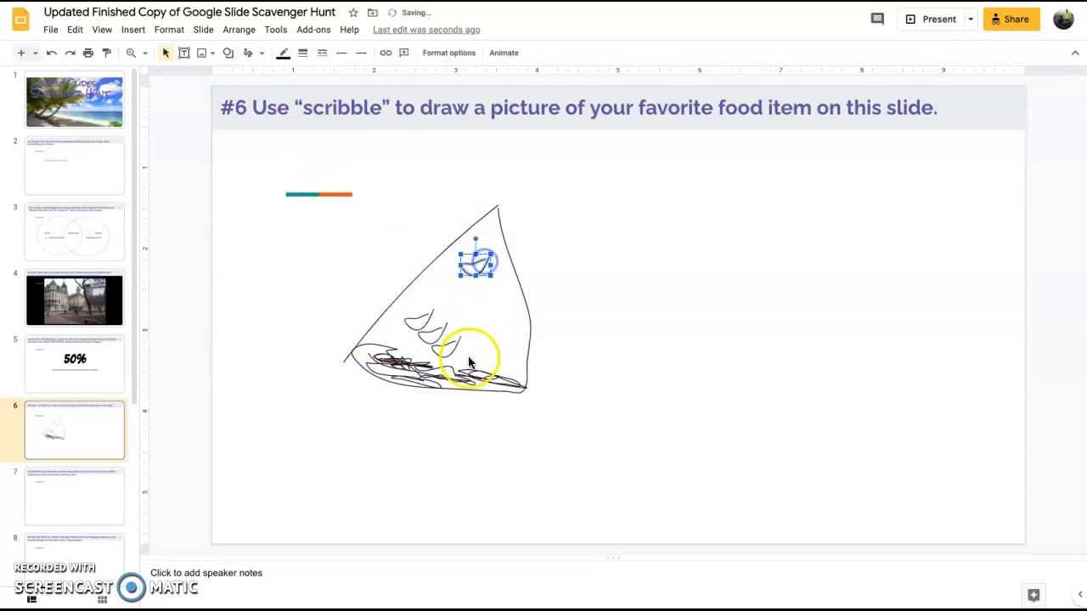
drag(475, 261, 433, 331)
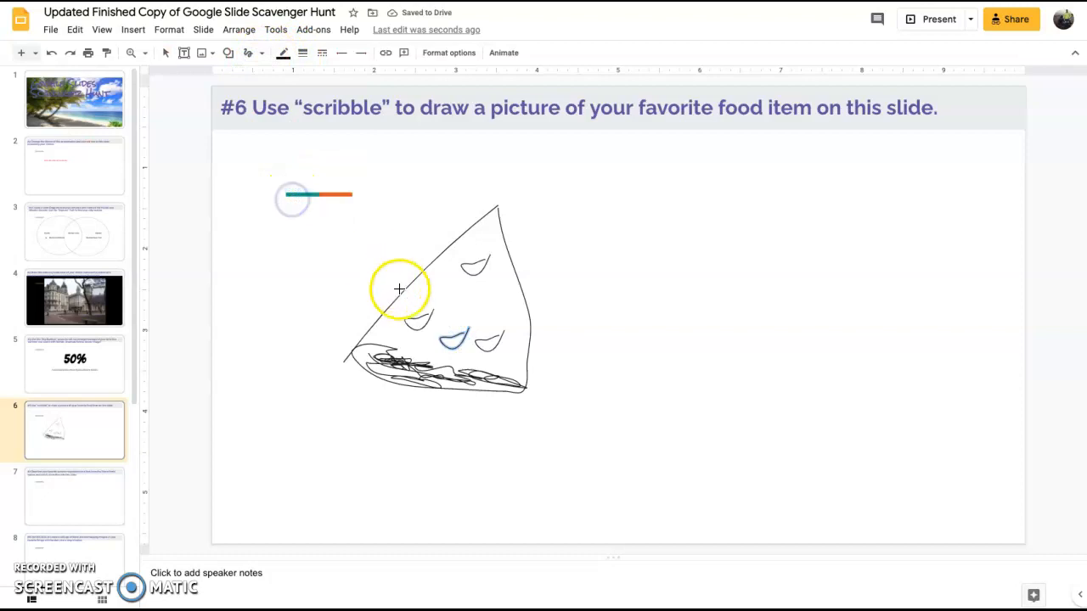
drag(399, 288, 450, 280)
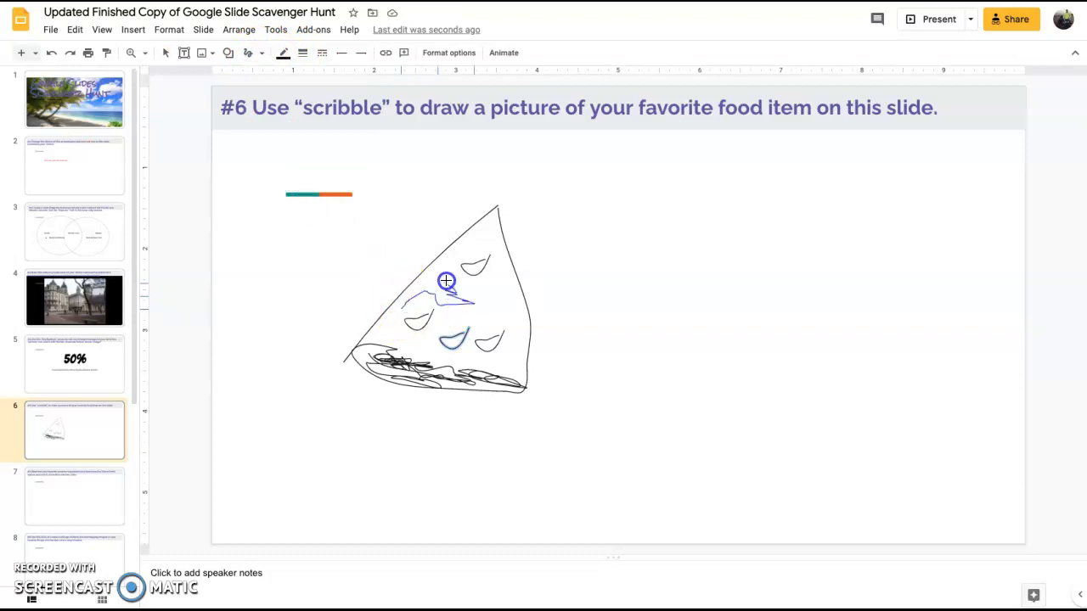
drag(446, 280, 517, 311)
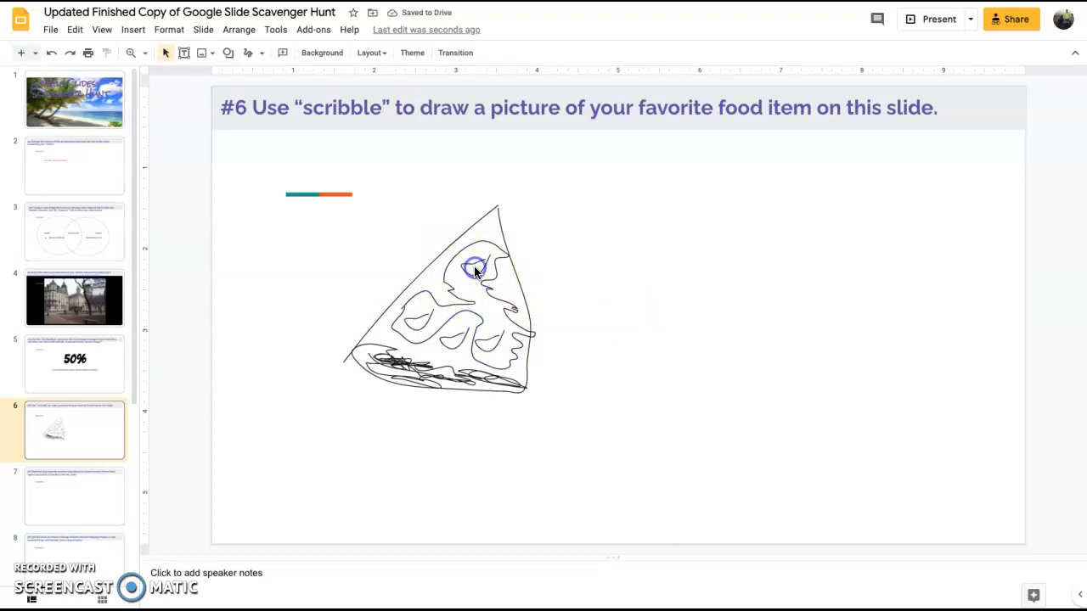
- Colour the topping scribbles red and give one a thicker line weight
click(475, 266)
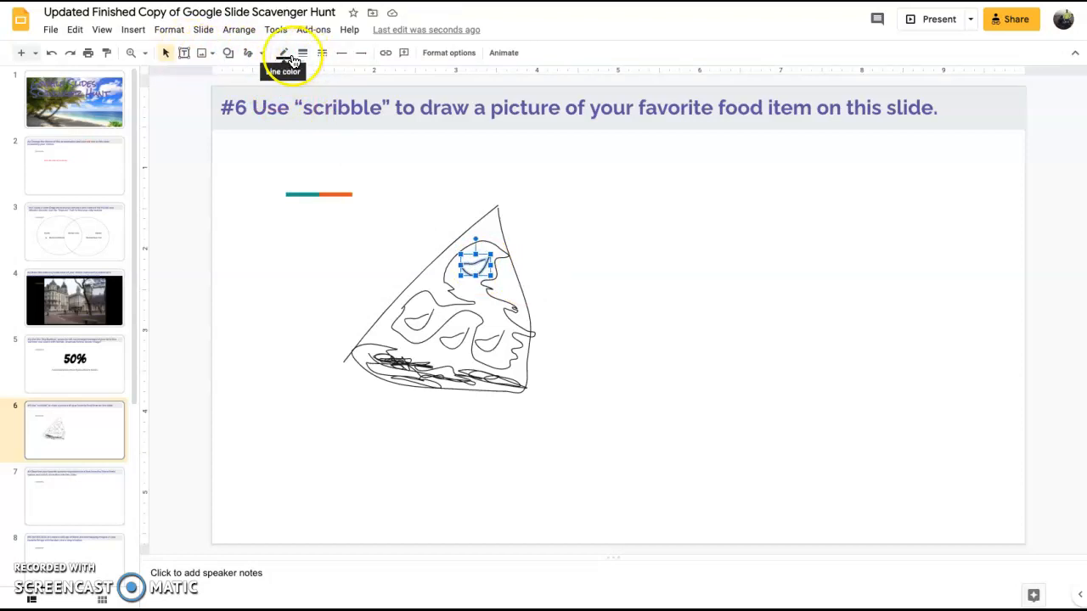
click(284, 52)
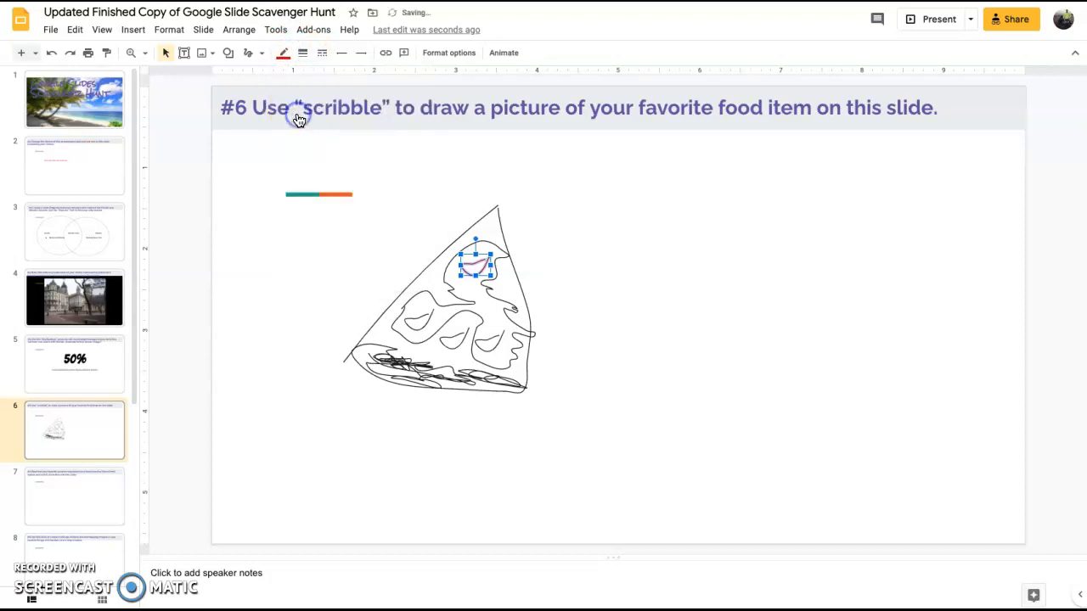
click(302, 52)
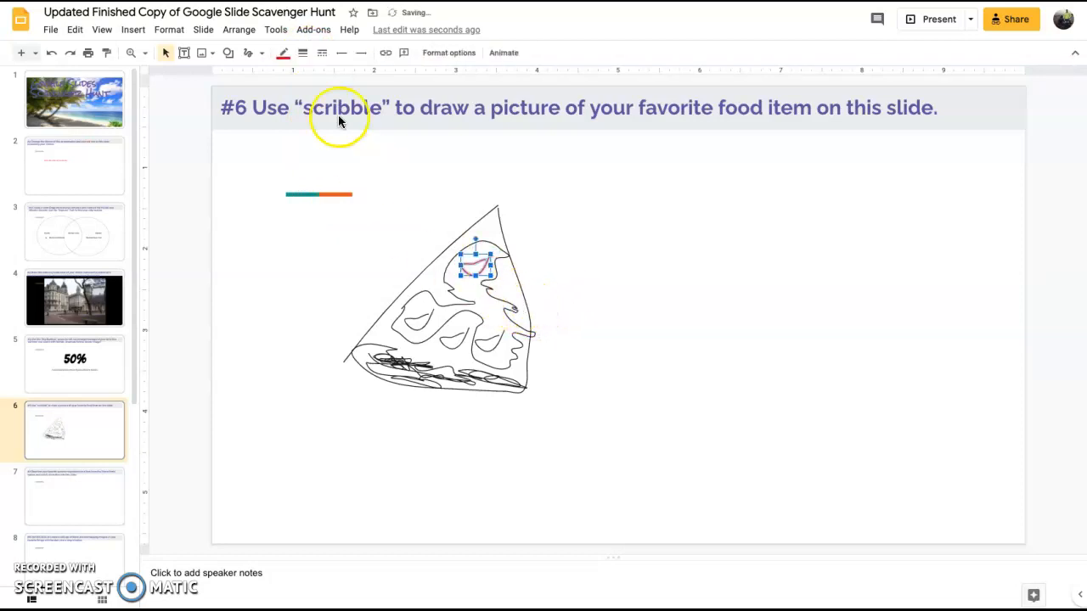
click(302, 53)
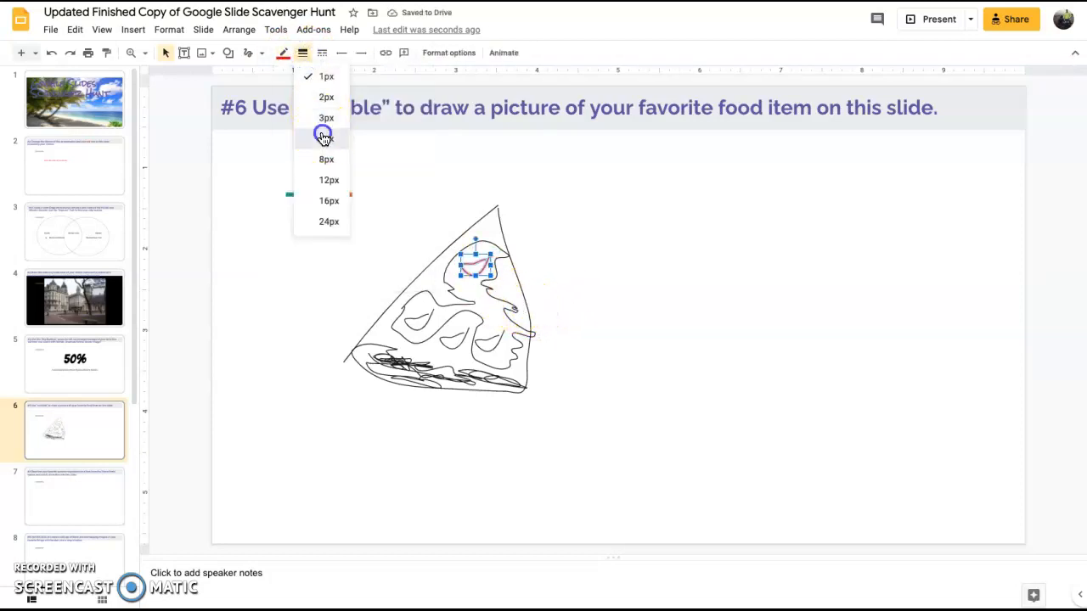
click(326, 138)
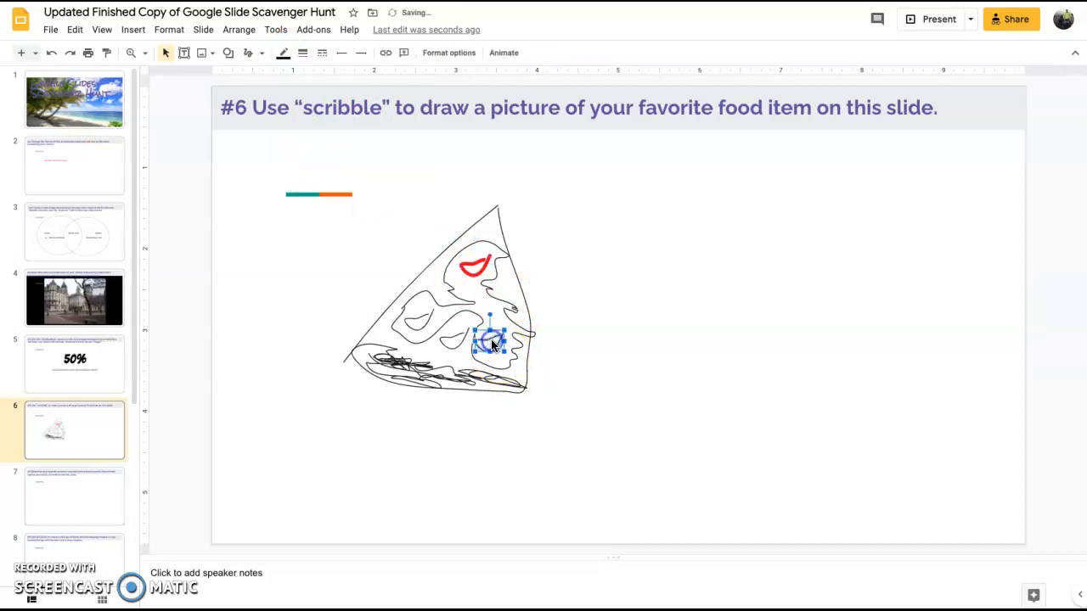
click(283, 52)
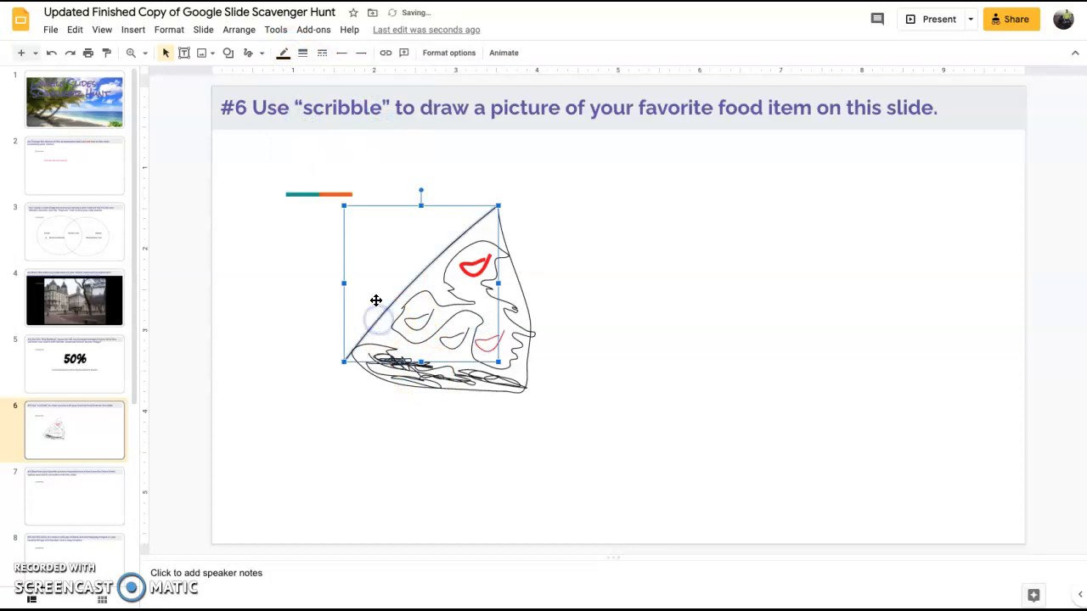
click(283, 52)
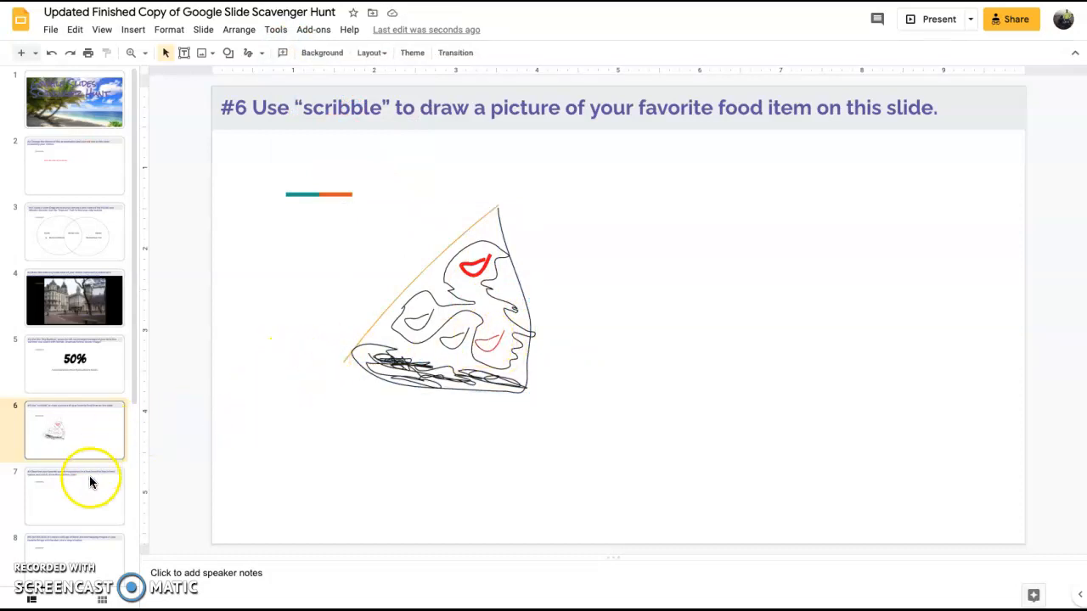
- On slide 7, draw a large central text box reading 'I went camping in the Outer Banks with my wife!'
click(75, 495)
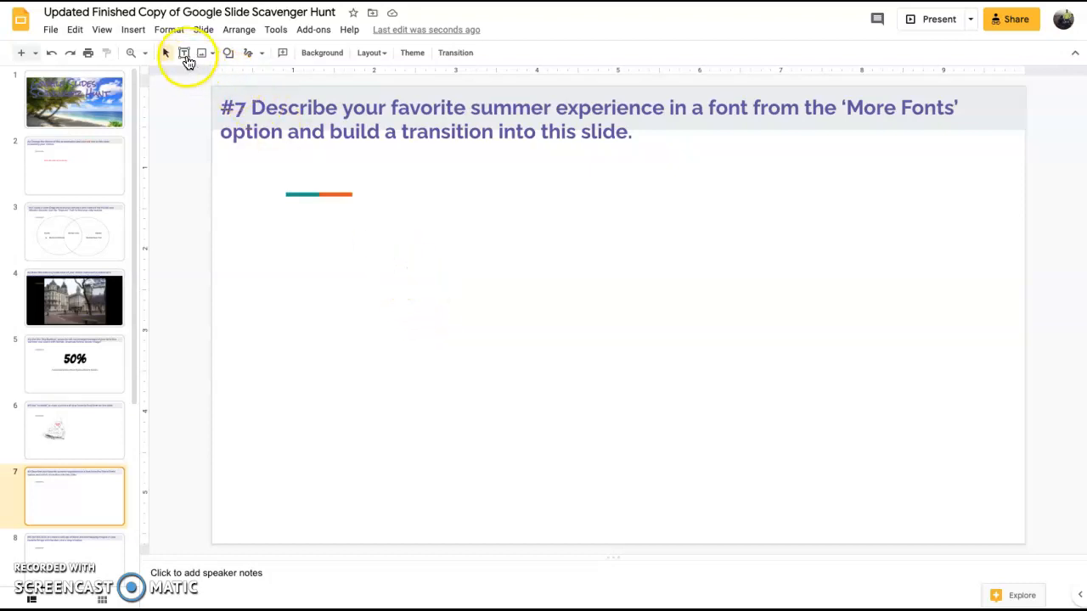
drag(360, 232, 869, 461)
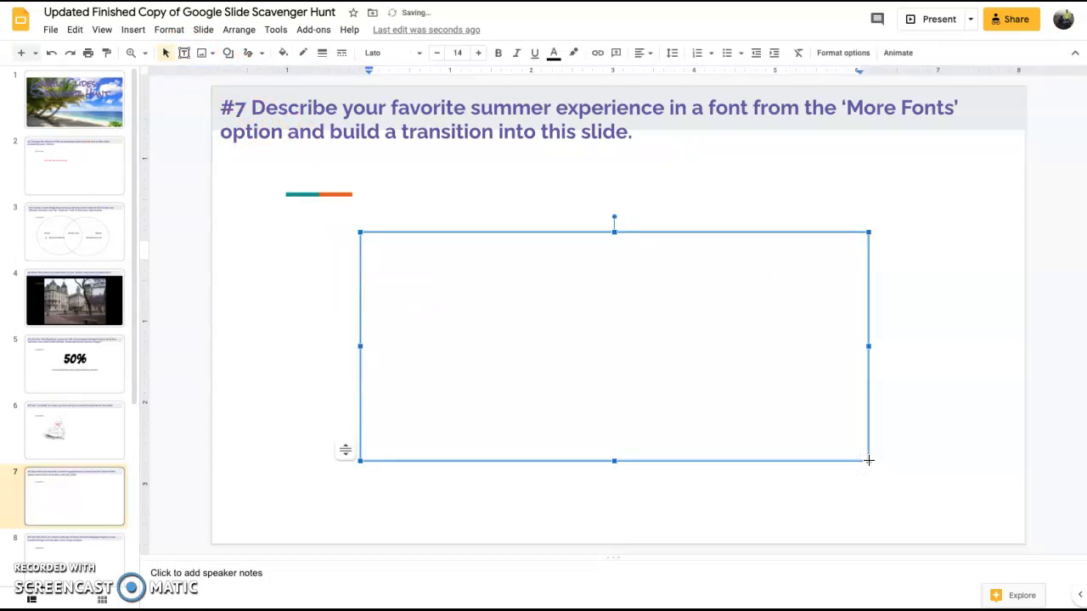
text(I went camping)
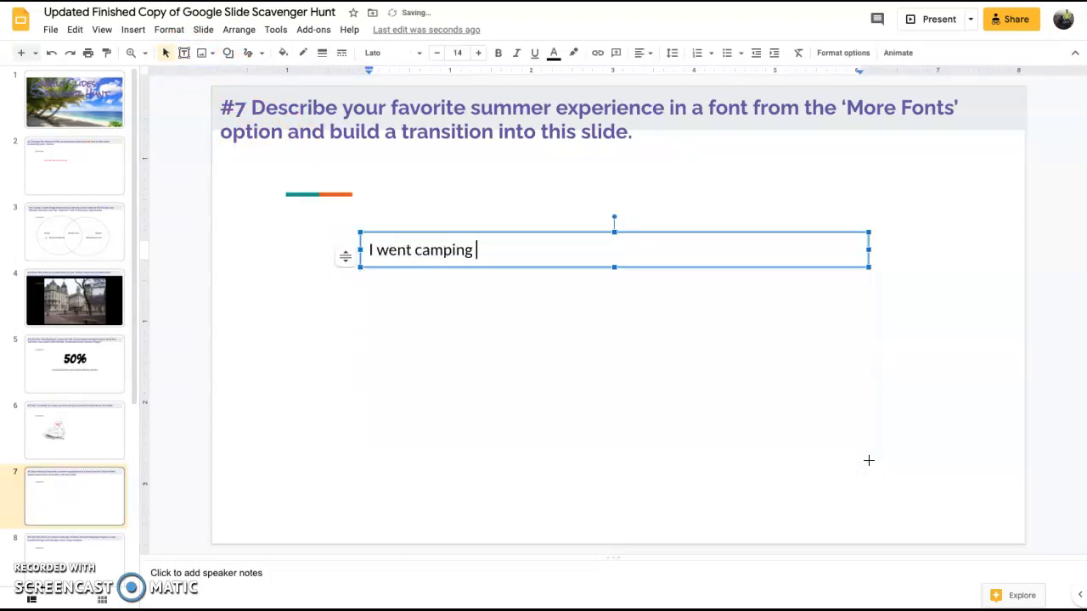
text(in the Outer)
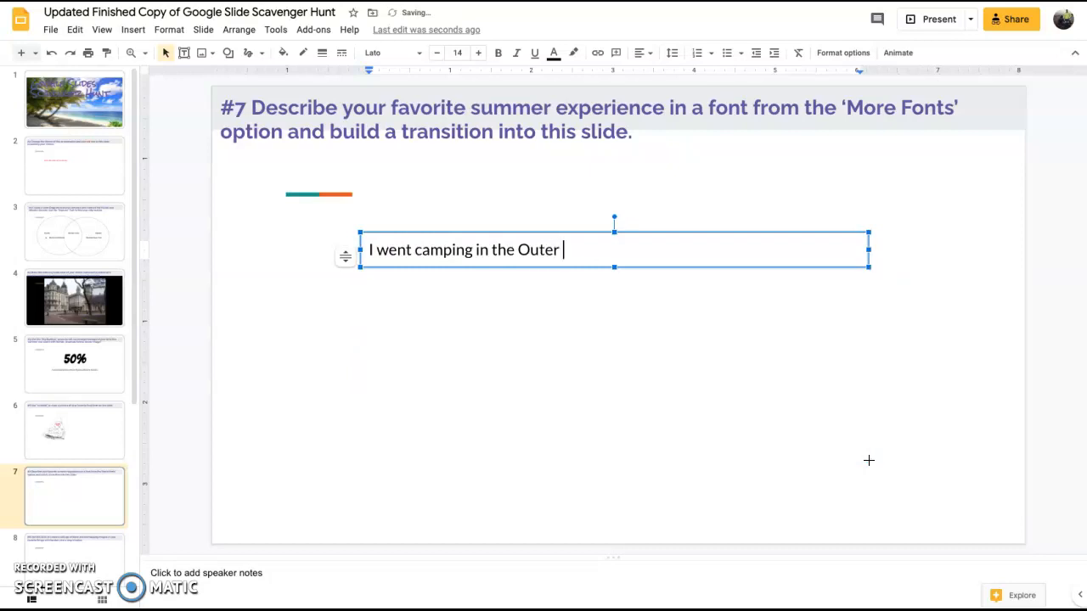
text(Banks with my wi)
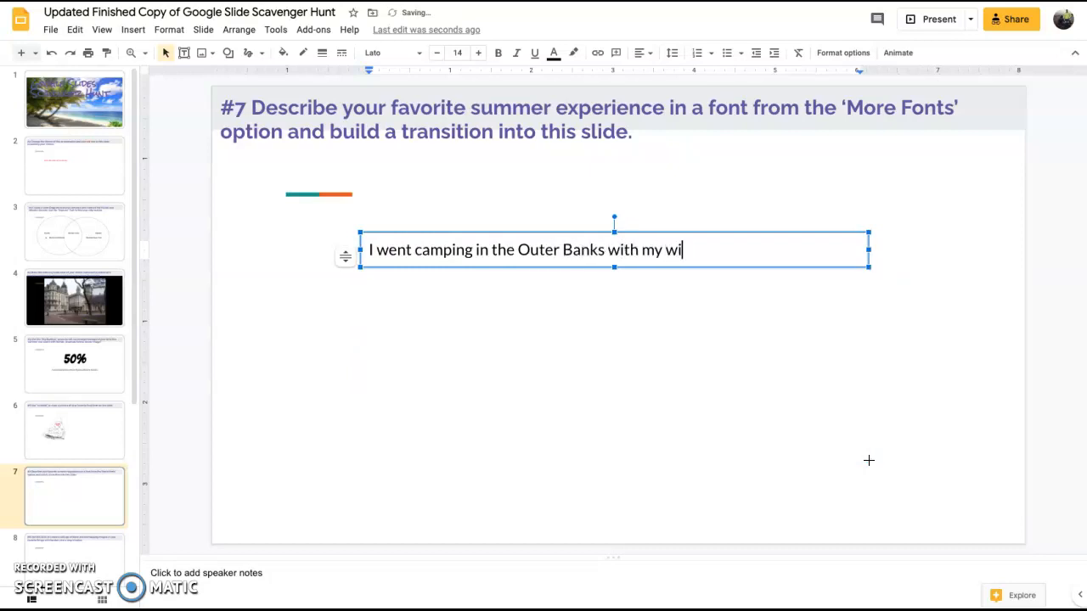
text(fe!)
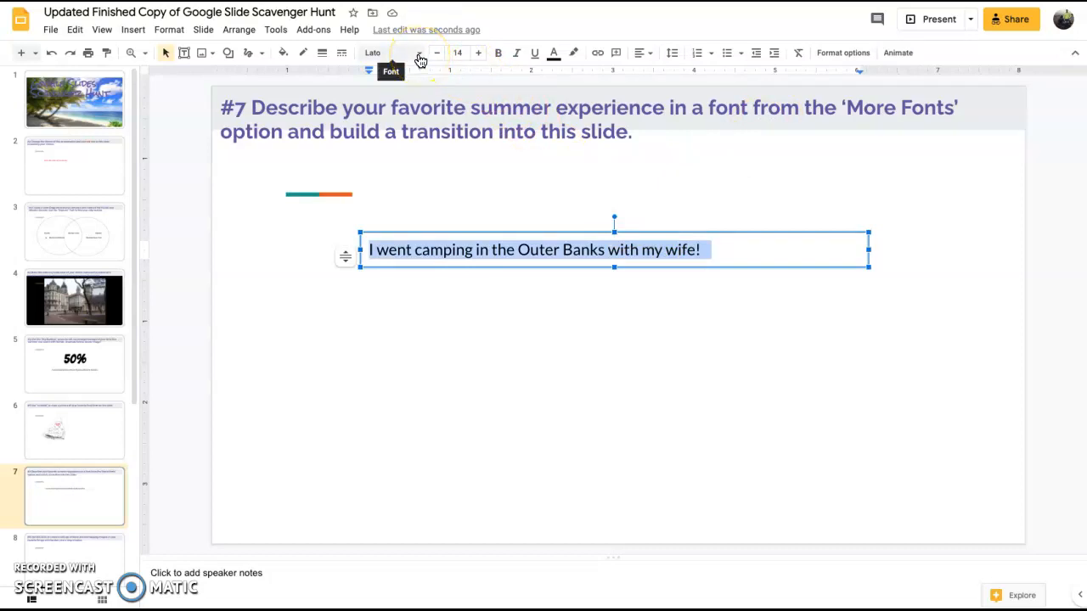
- From More fonts sorted by date added, apply a bold display font to the camping sentence
click(372, 53)
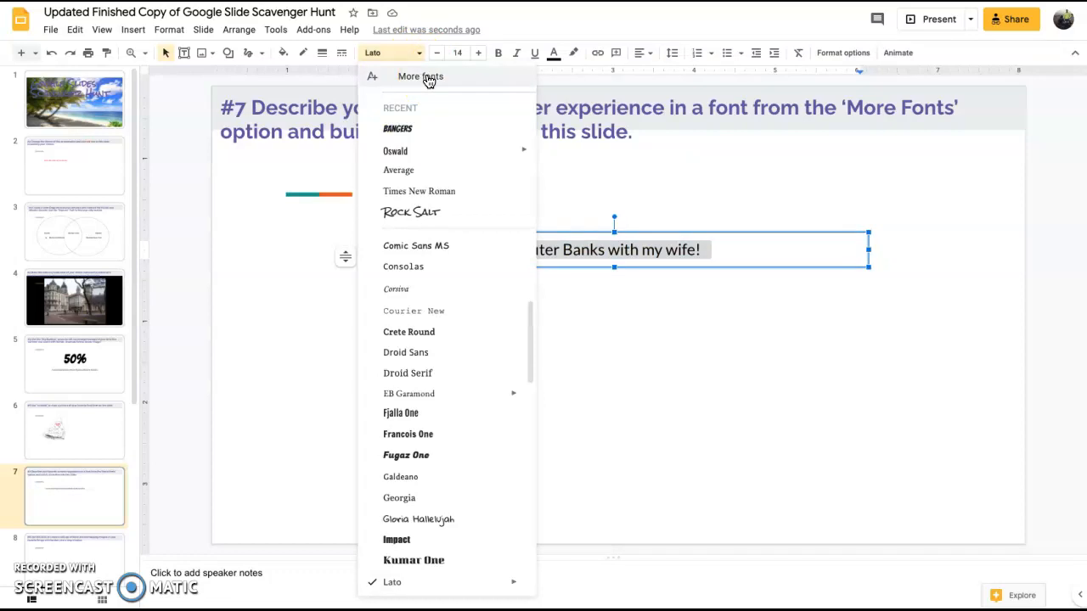
click(420, 76)
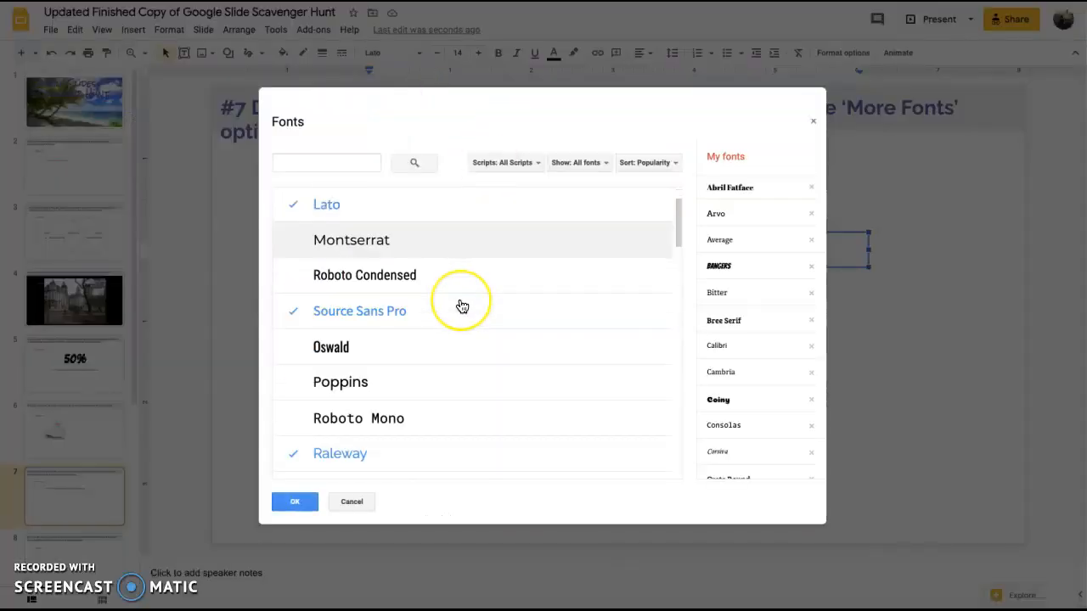
scroll(down, 3)
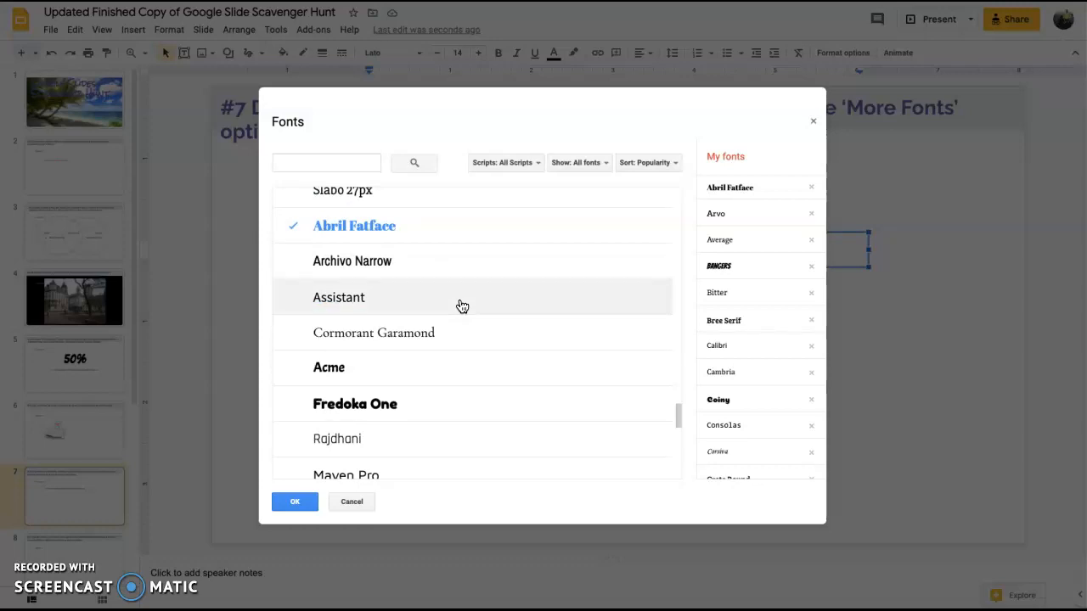
mouse_move(747, 179)
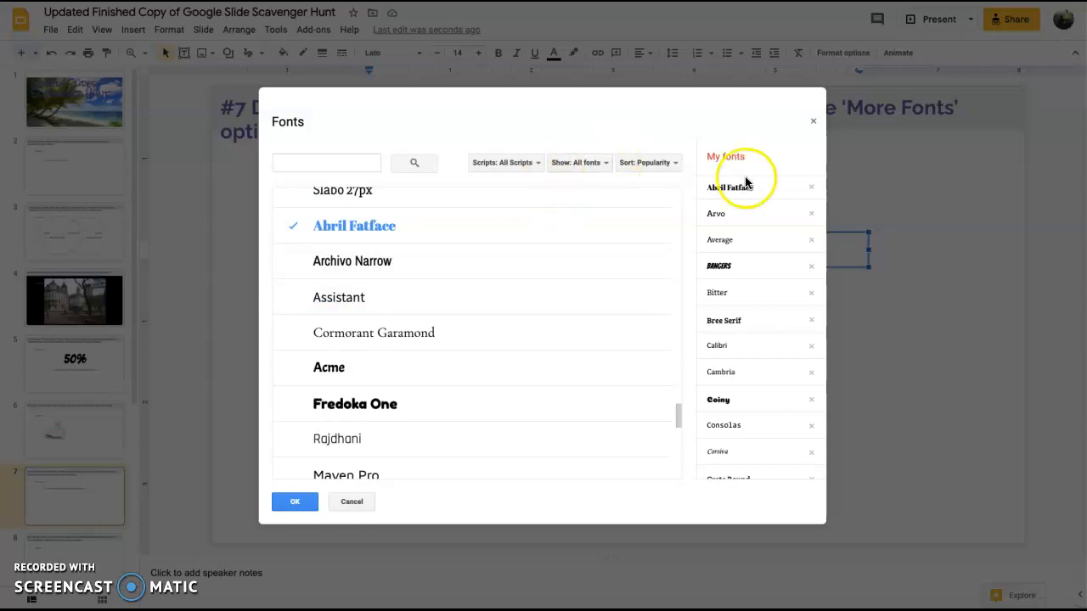
click(648, 162)
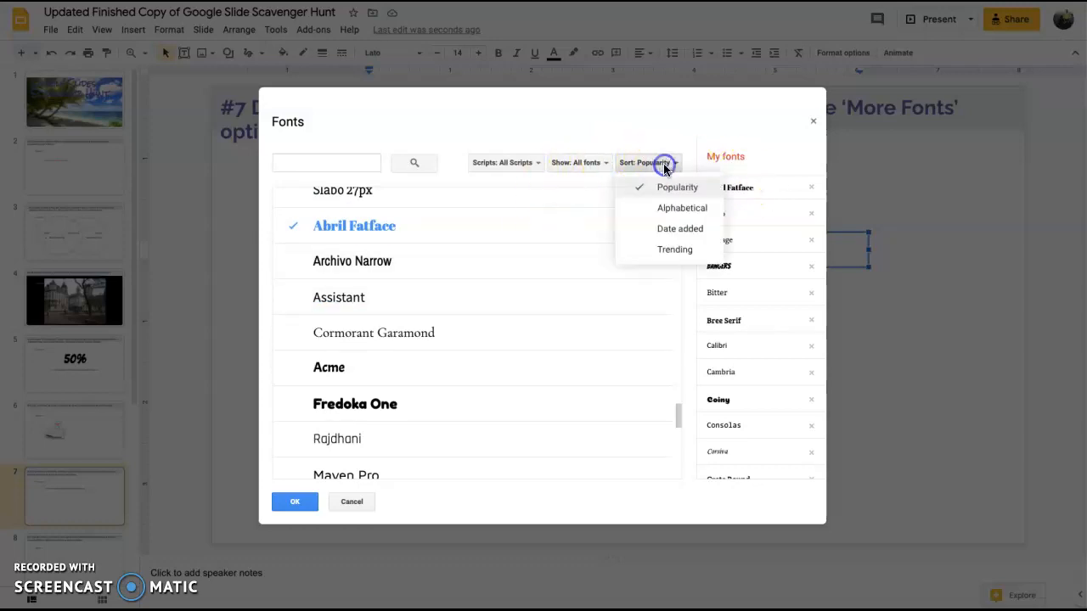
click(680, 229)
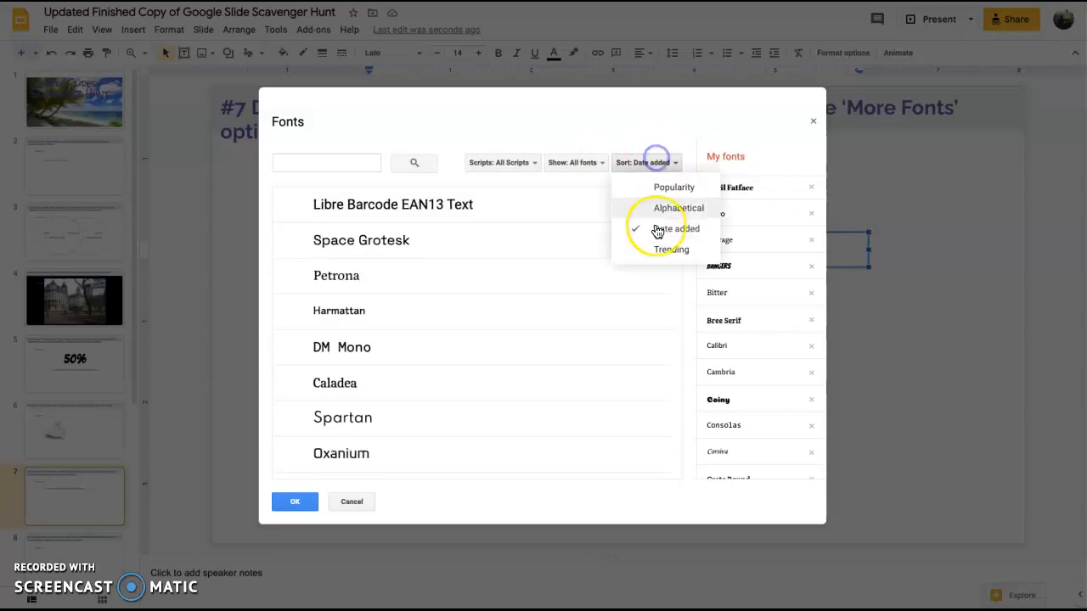
click(670, 249)
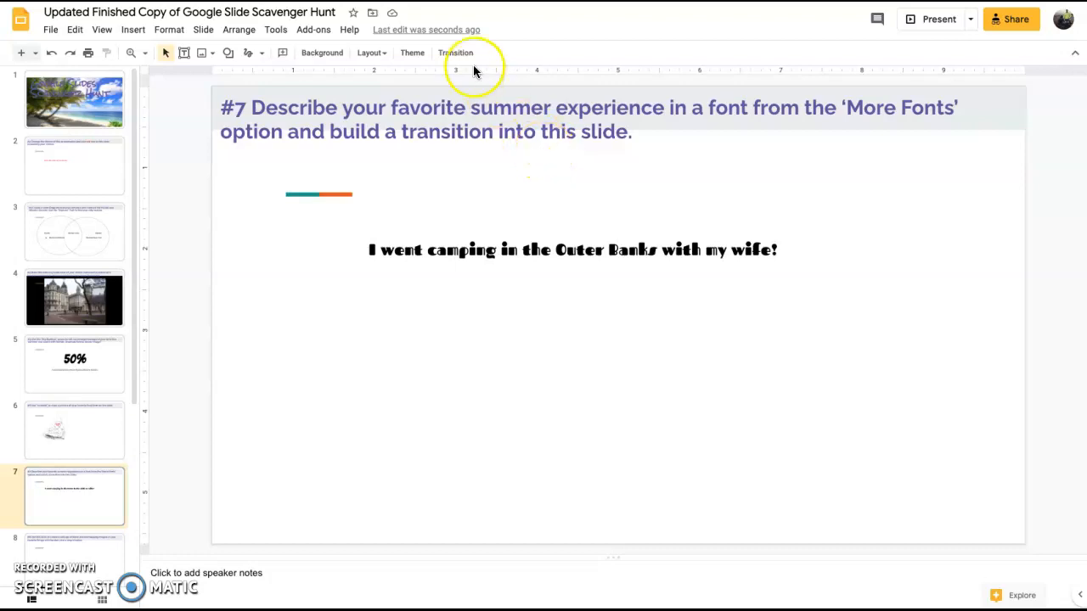
- Apply and preview a Flip transition on slide 7, then close the Motion panel
click(458, 52)
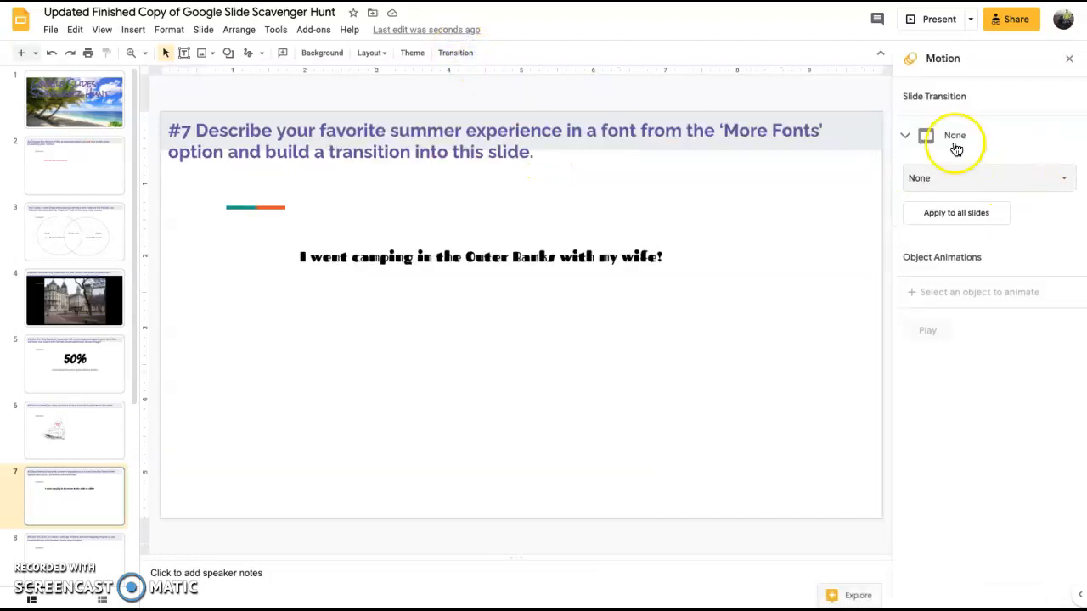
mouse_move(1030, 188)
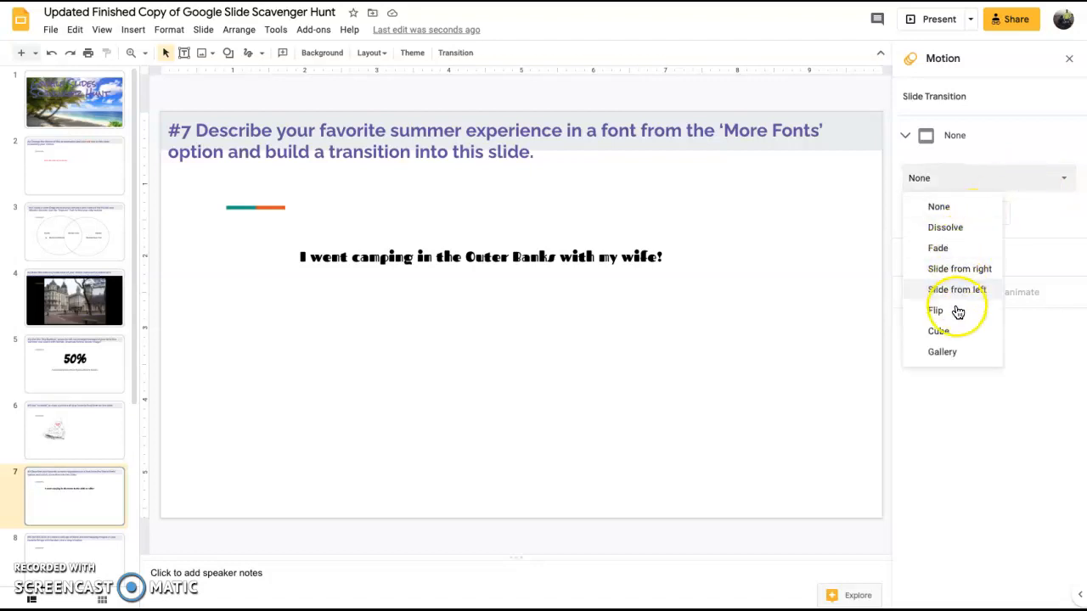
click(936, 310)
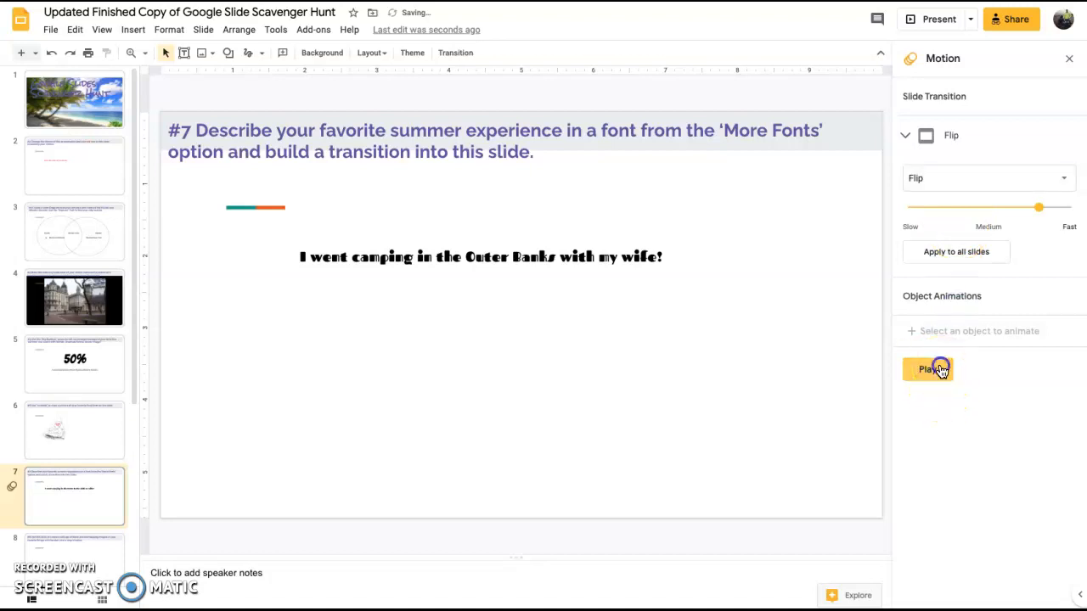
click(928, 369)
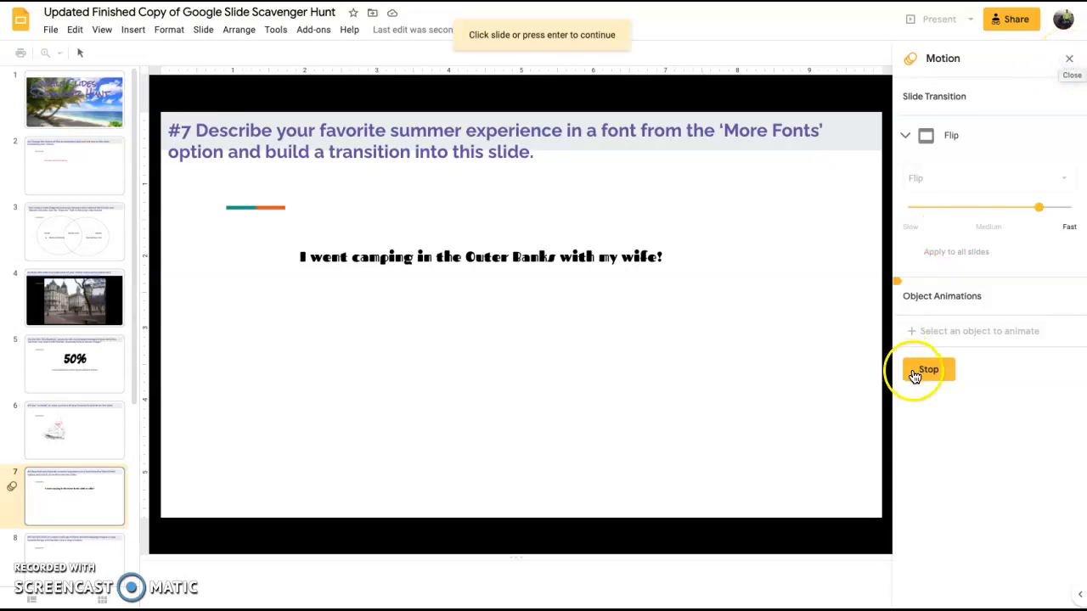
click(927, 370)
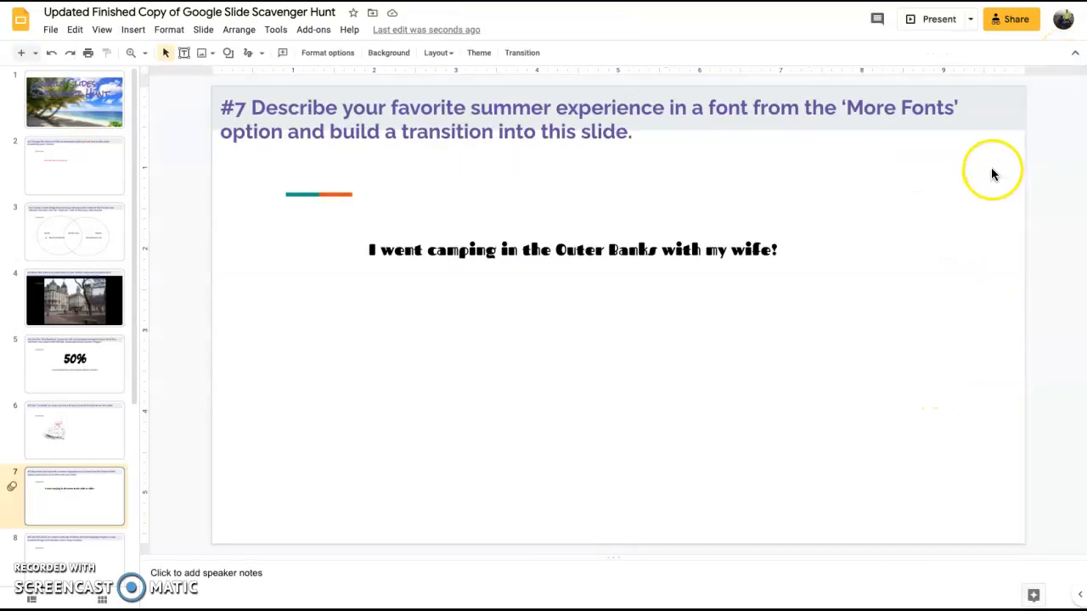
click(572, 249)
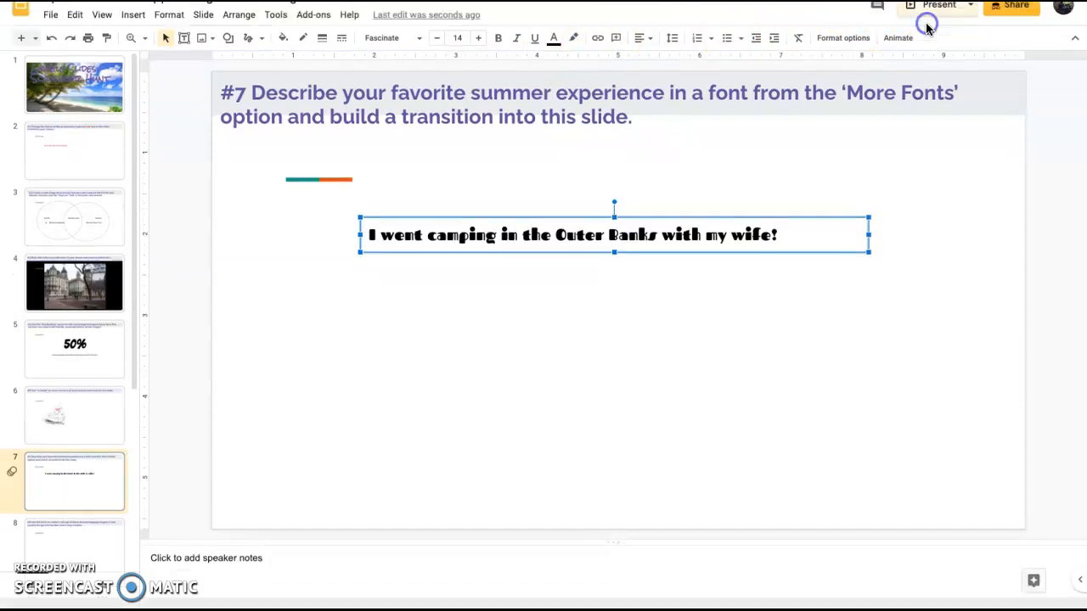
click(938, 5)
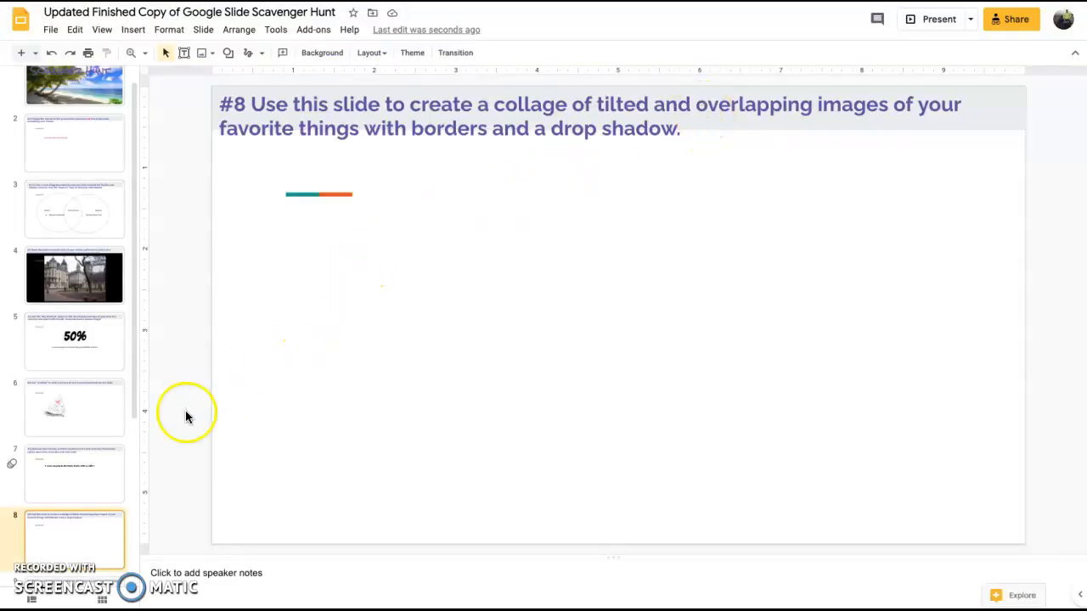
mouse_move(314, 210)
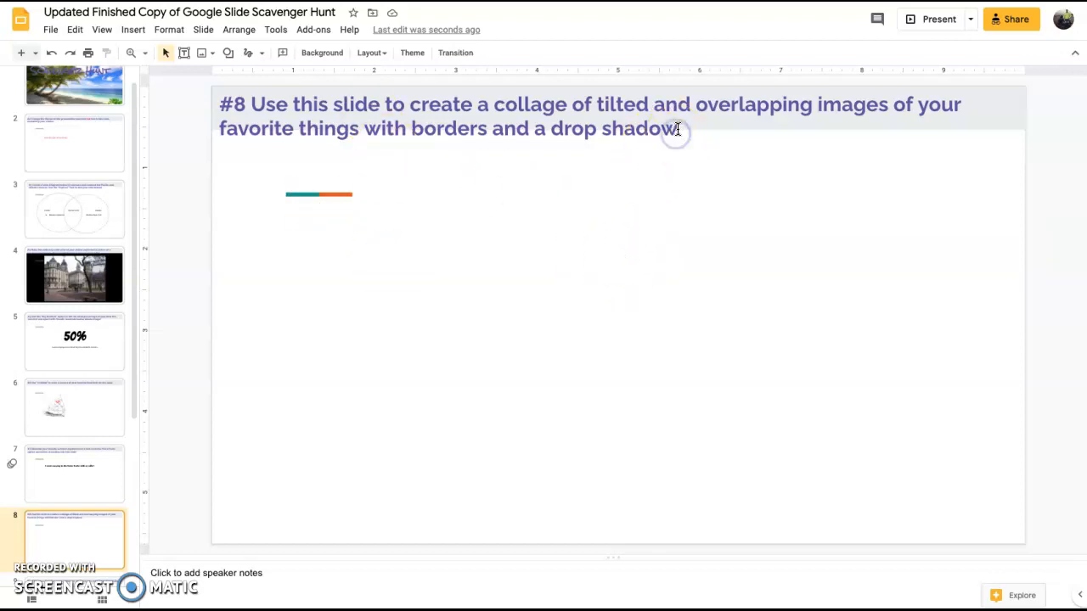
- Add the line 'To get images, use Explorer tool' to slide 8's collage instructions
text(To get)
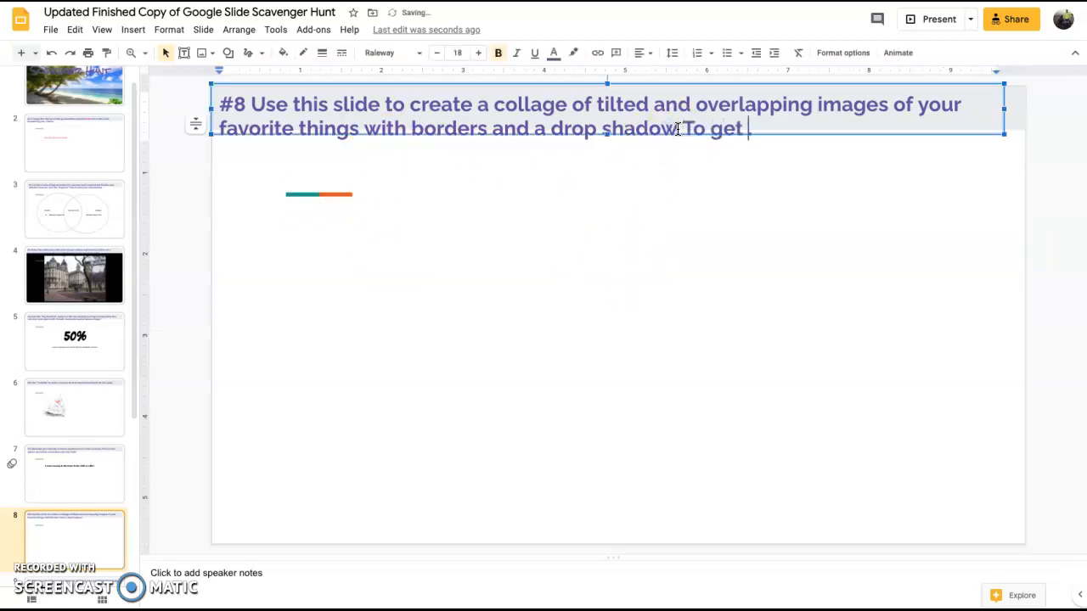
text(images, use)
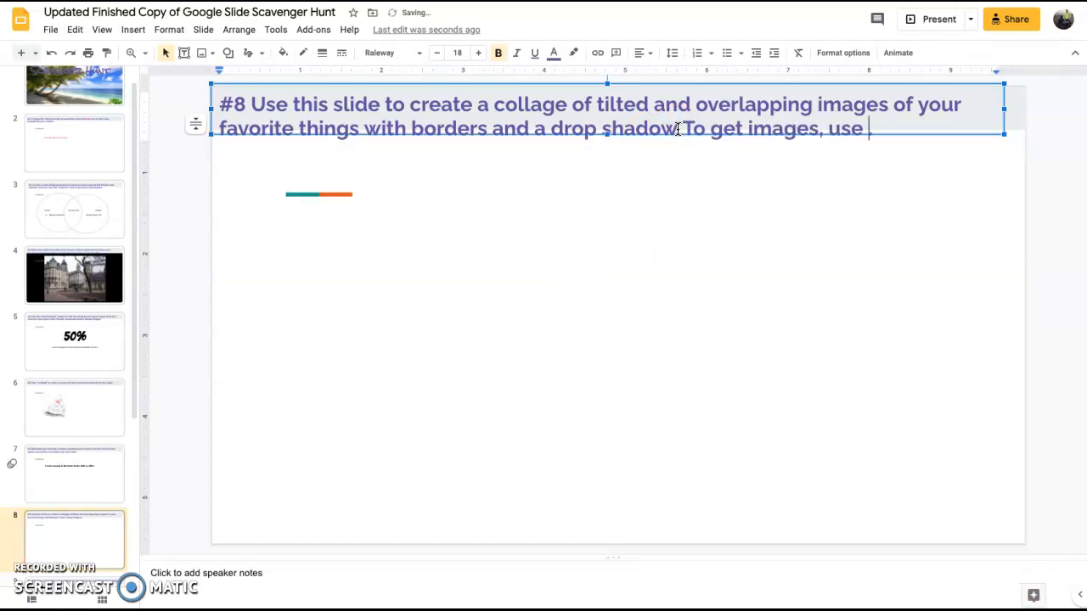
text(Explorer)
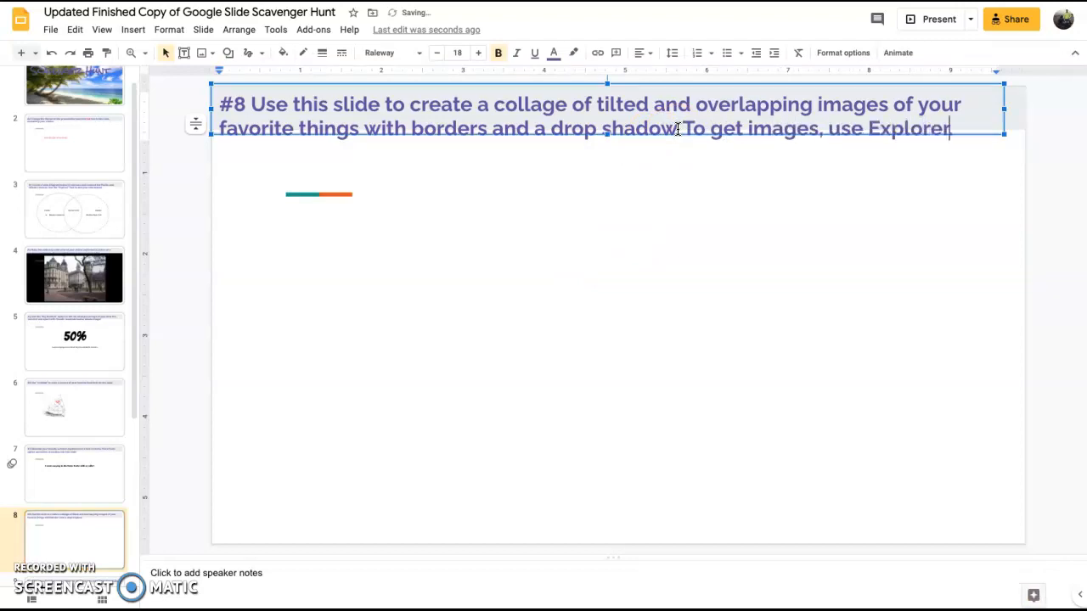
text(tool)
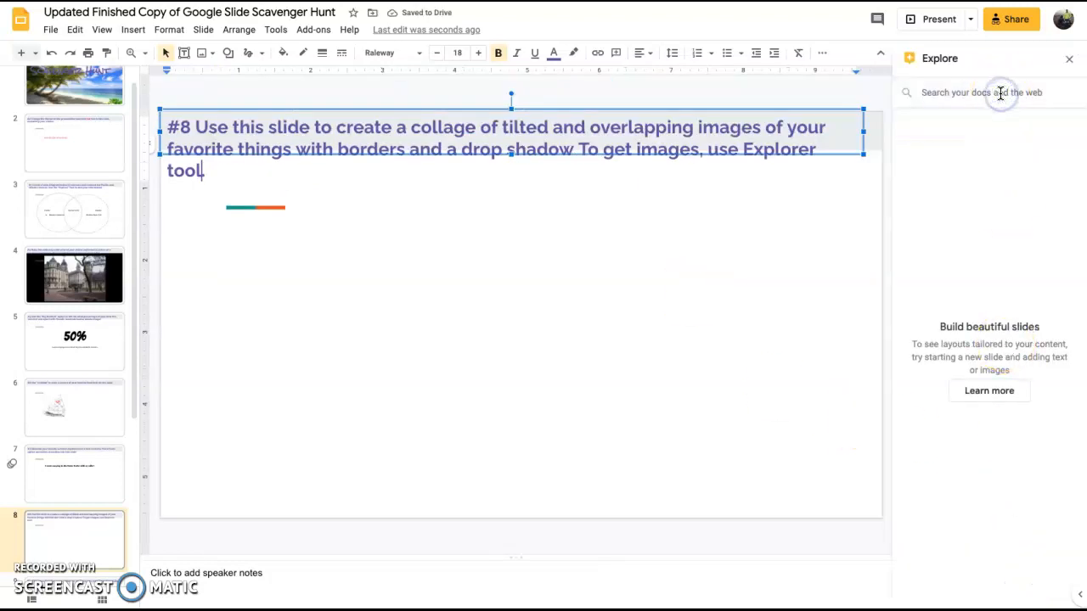
- Search Explore for motorcycle images, then start a search for biking pictures
text(mor)
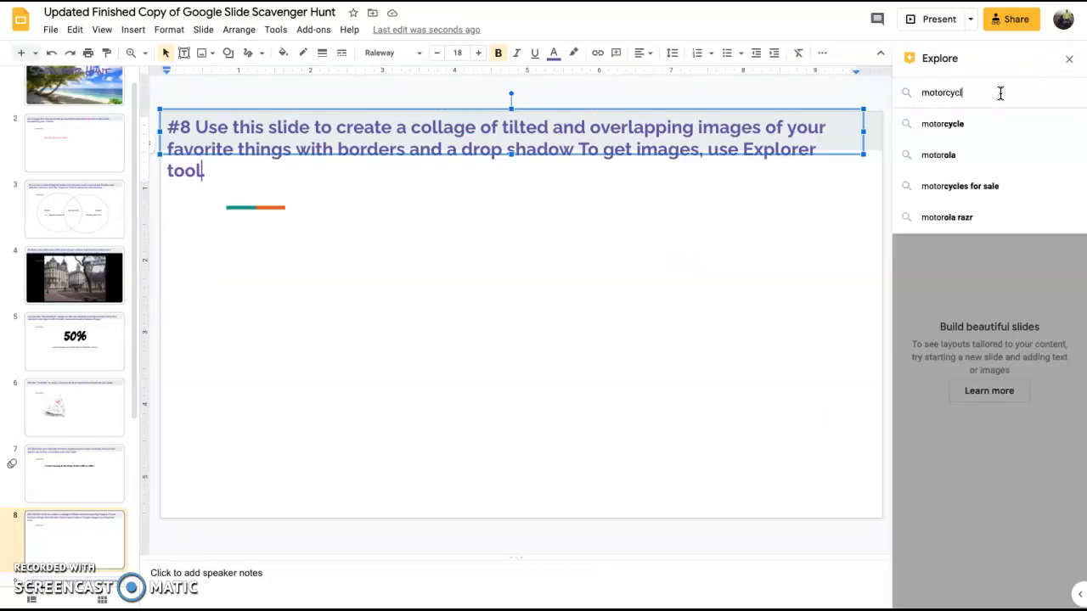
key(Enter)
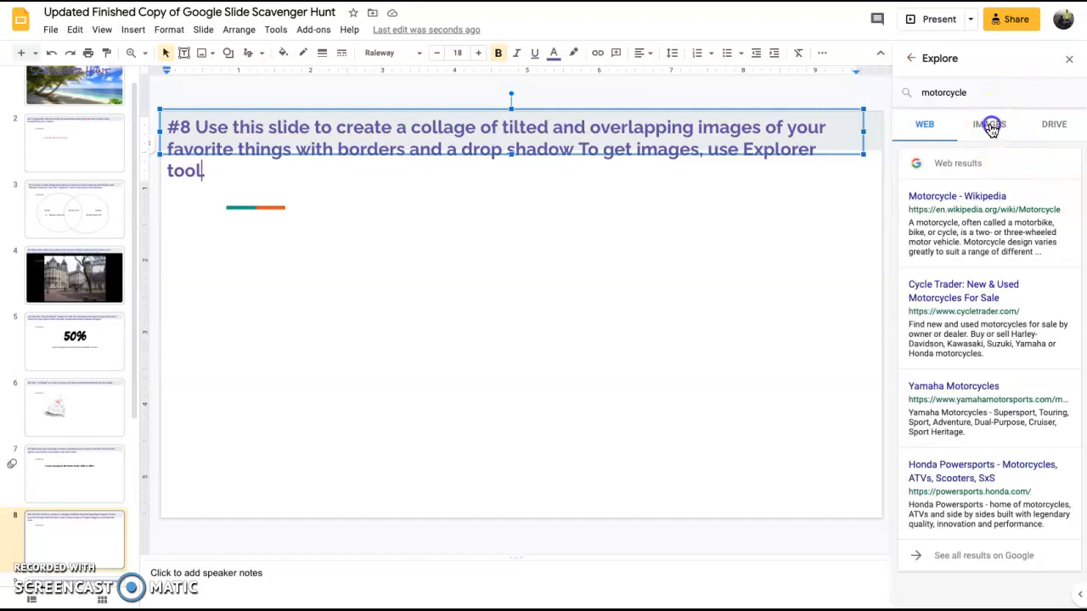
click(989, 124)
text(camping)
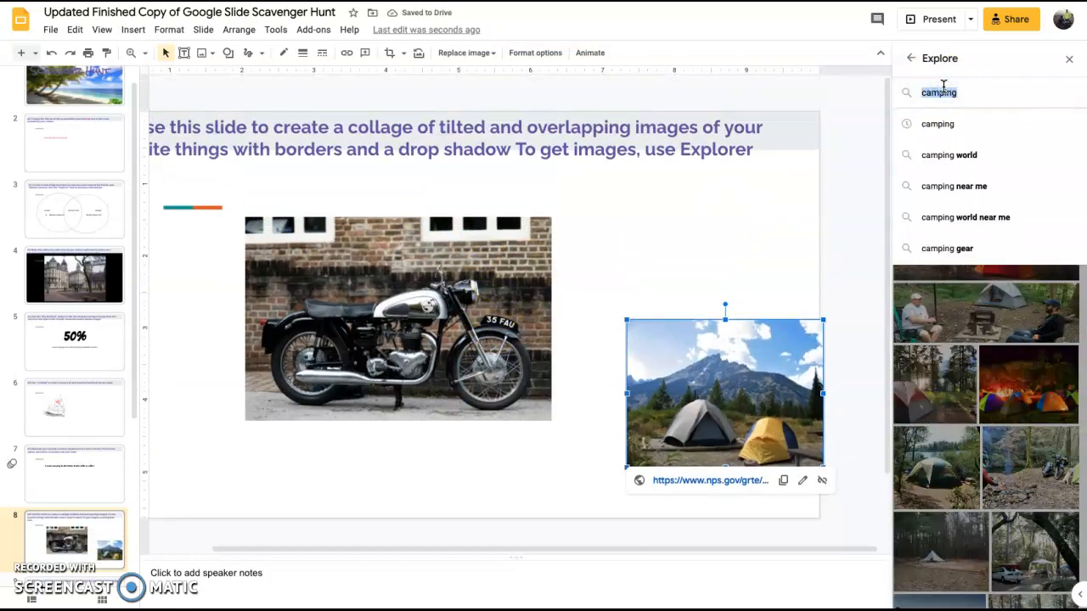
text(biking)
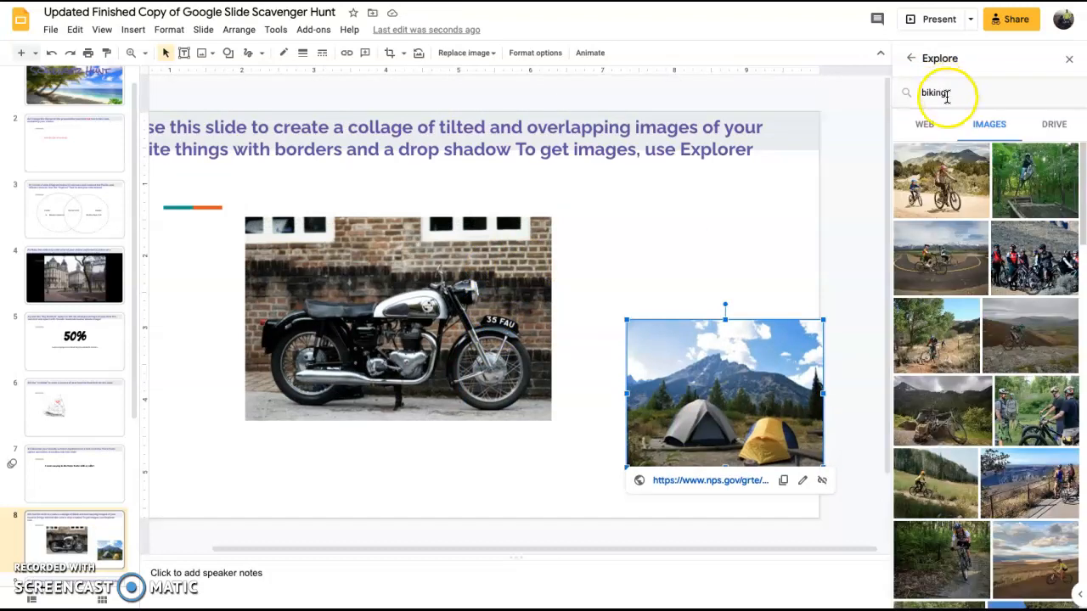
mouse_move(956, 189)
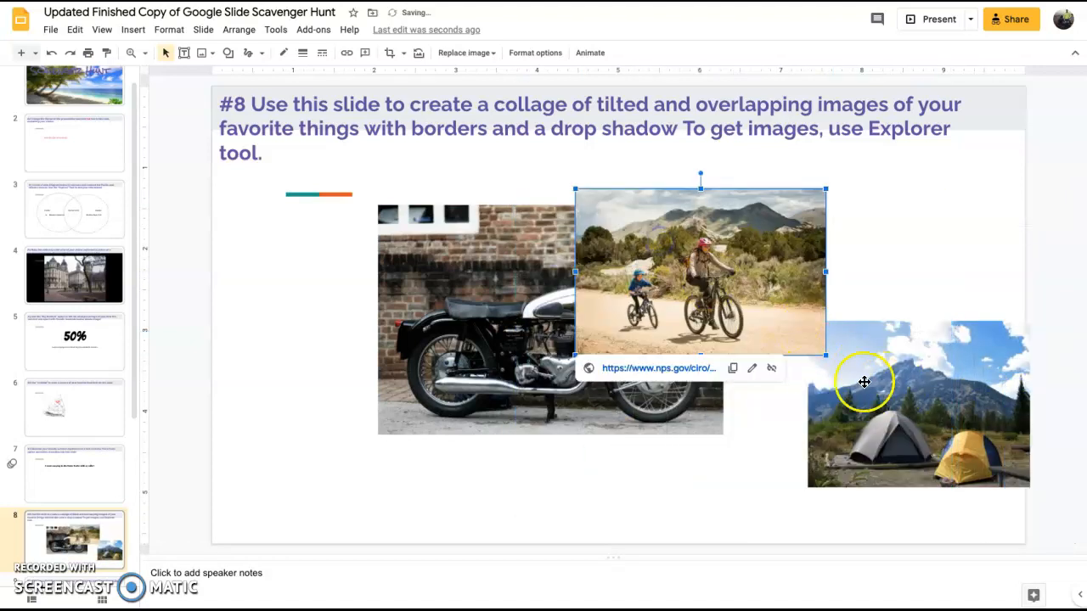
- Move the camping photo to the lower left and tilt the camping, motorcycle and biking photos
drag(865, 382, 391, 378)
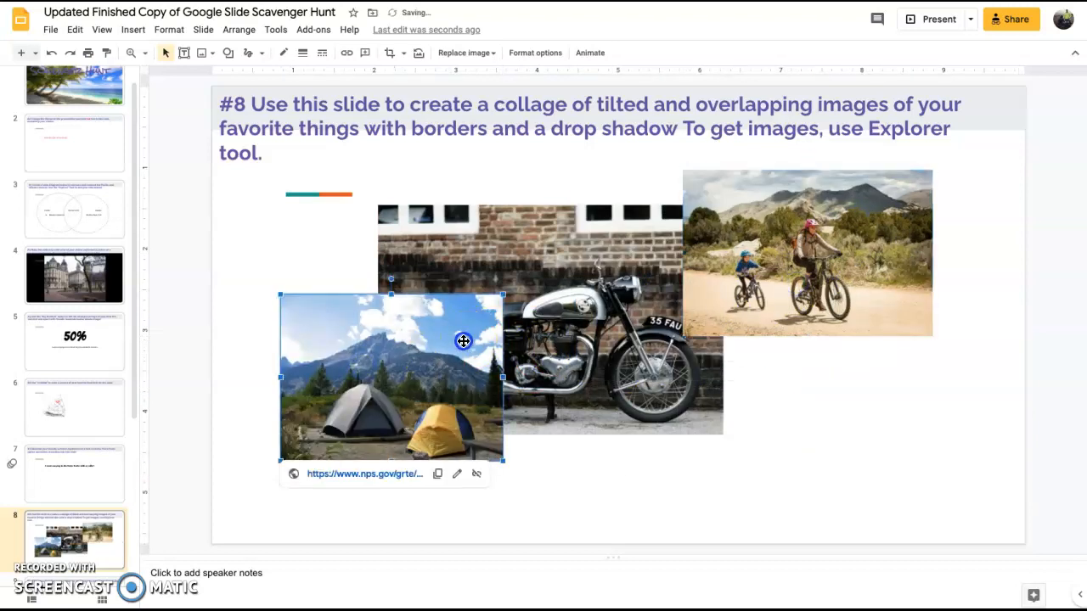
drag(463, 341, 425, 401)
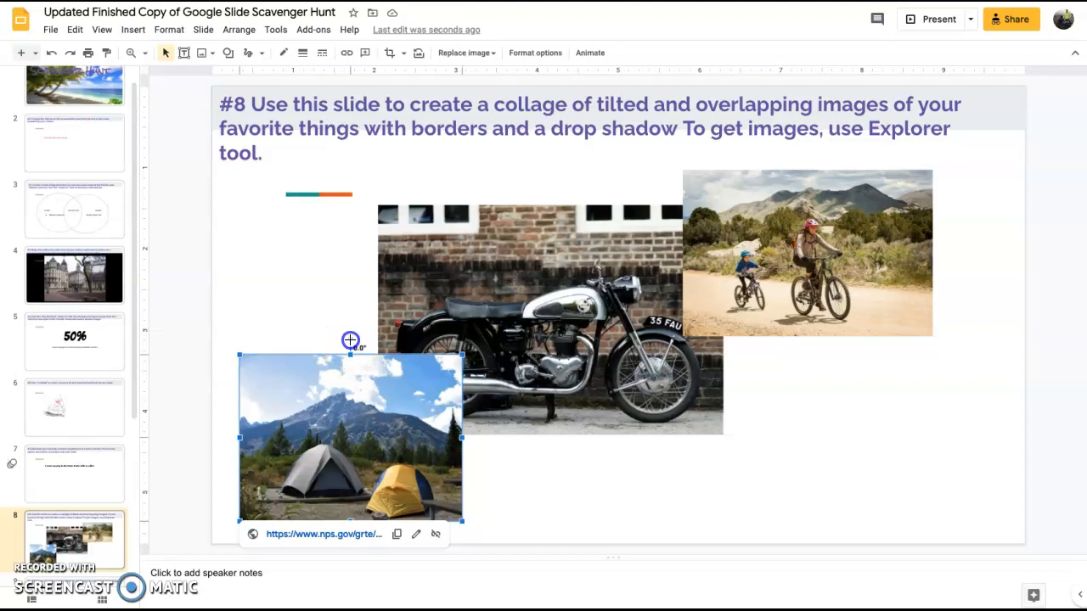
mouse_move(361, 348)
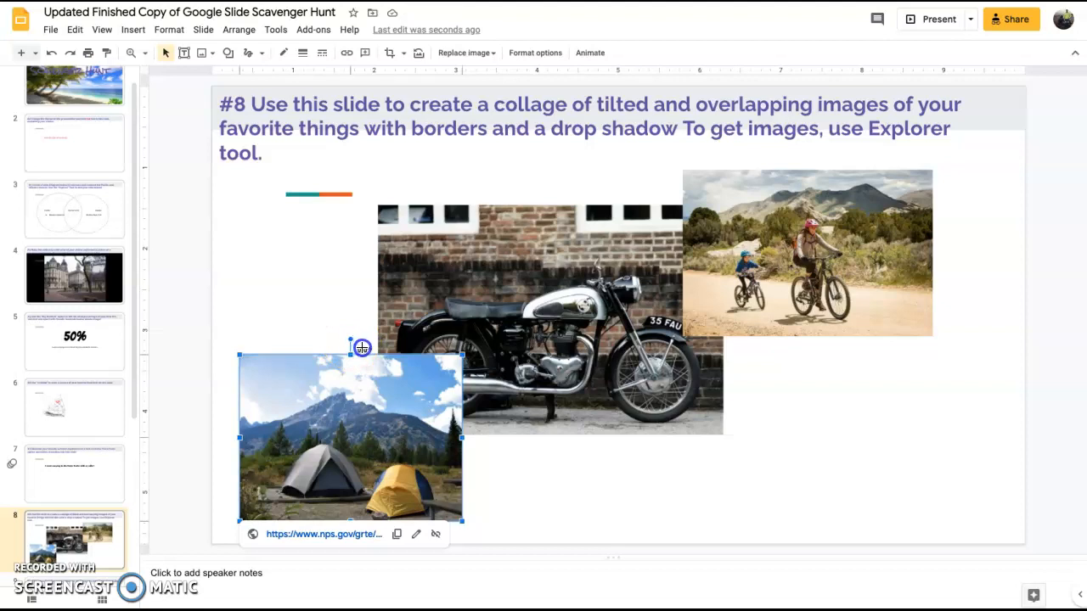
drag(361, 347, 301, 338)
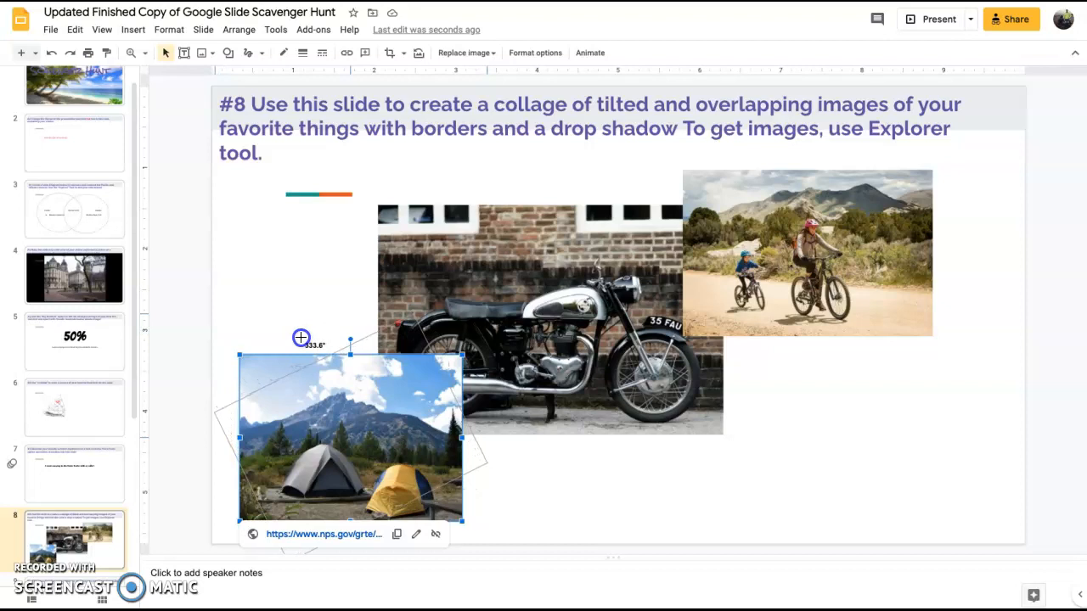
drag(302, 338, 455, 306)
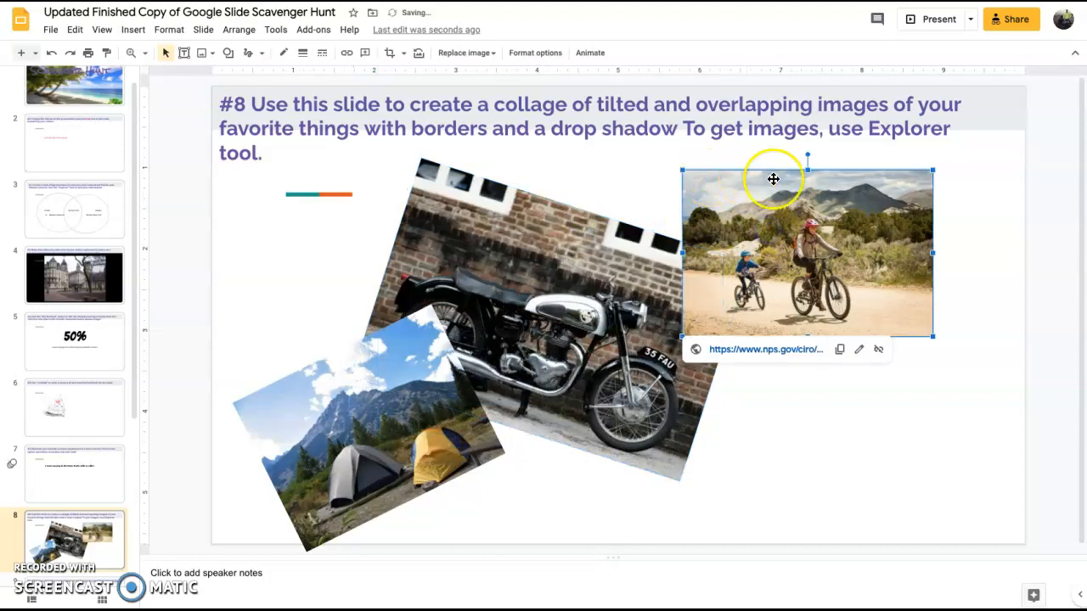
drag(773, 178, 835, 194)
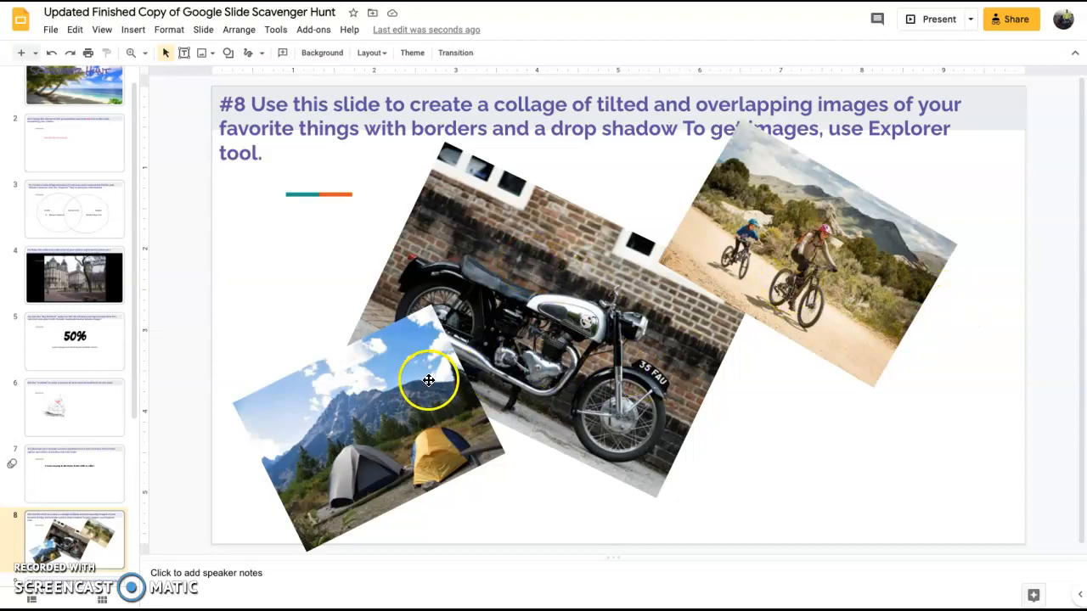
- Send the camping photo to the back of the collage
click(429, 380)
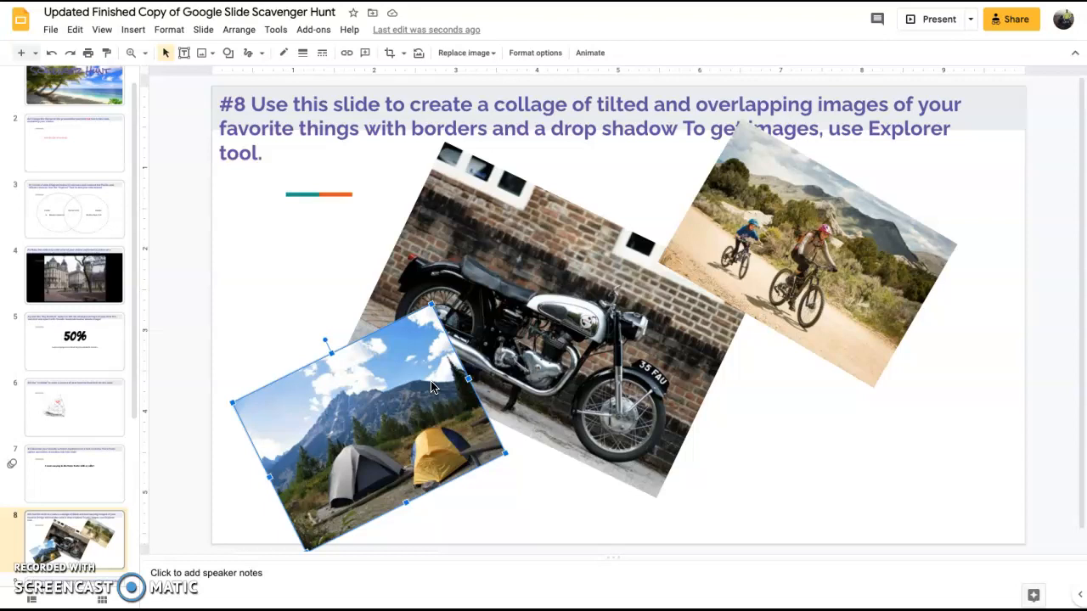
right_click(433, 387)
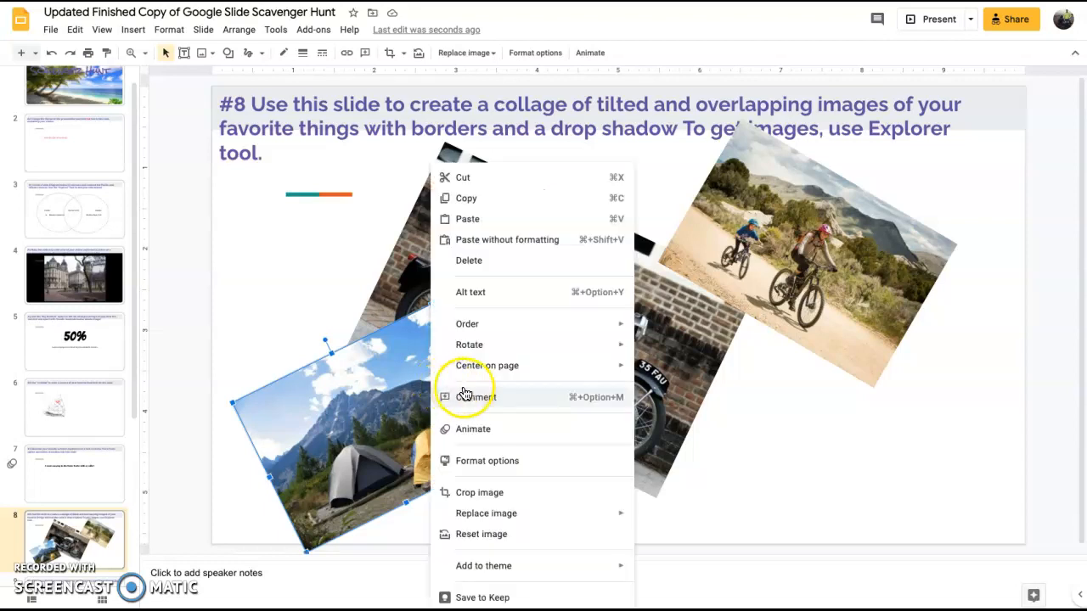
mouse_move(467, 324)
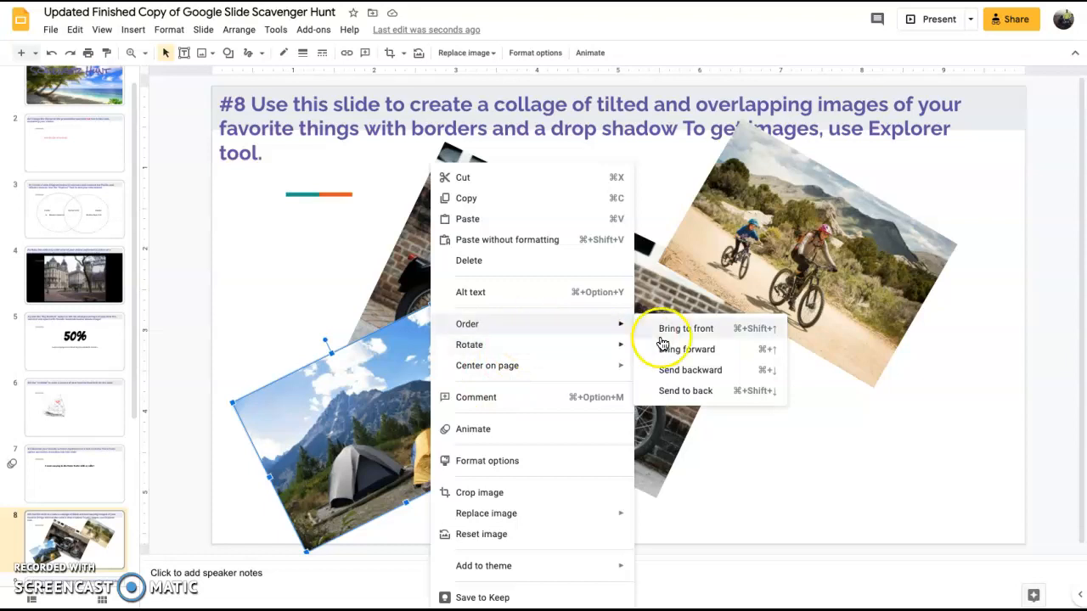
mouse_move(682, 391)
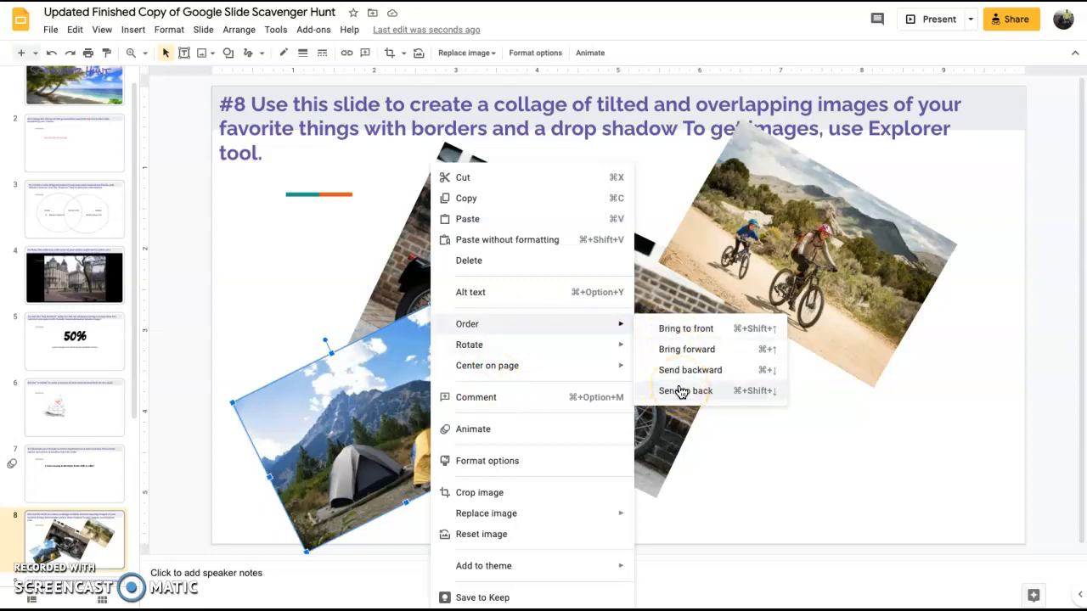
click(686, 391)
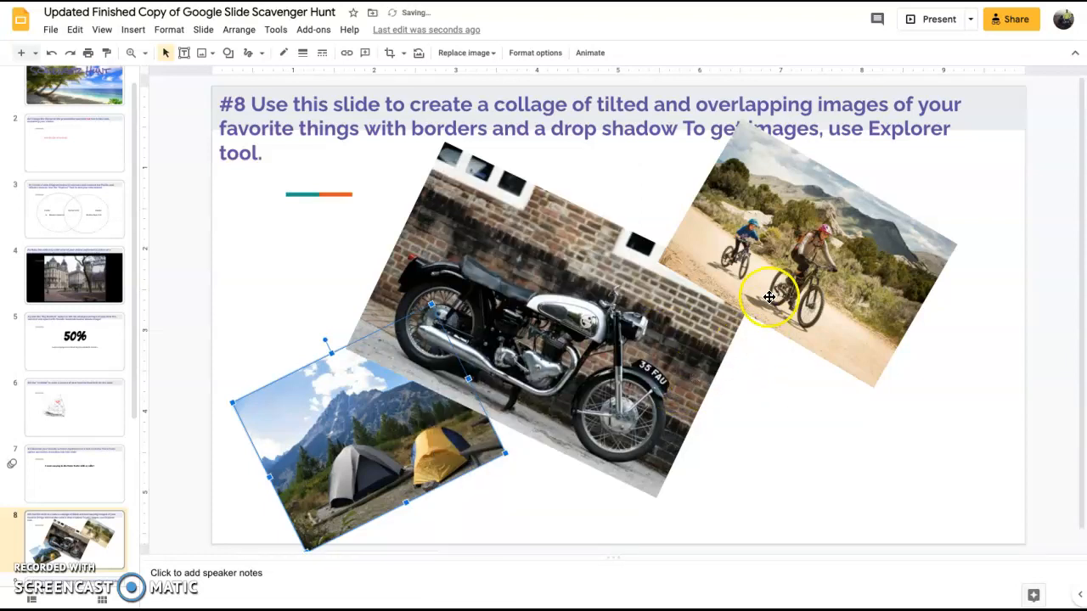
- Rotate the motorcycle photo until it is only slightly tilted
click(768, 297)
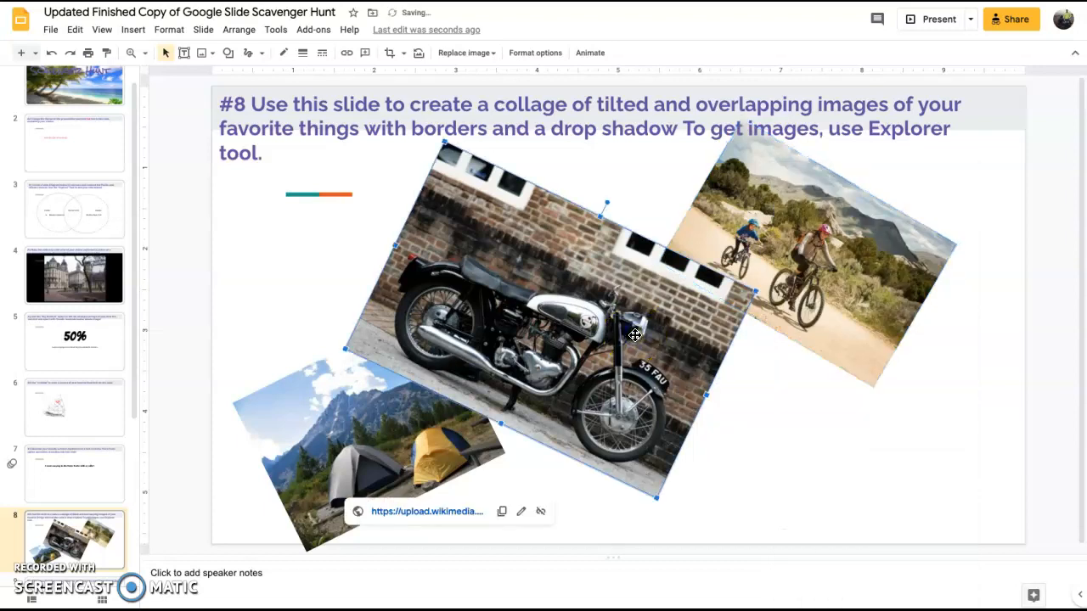
mouse_move(607, 202)
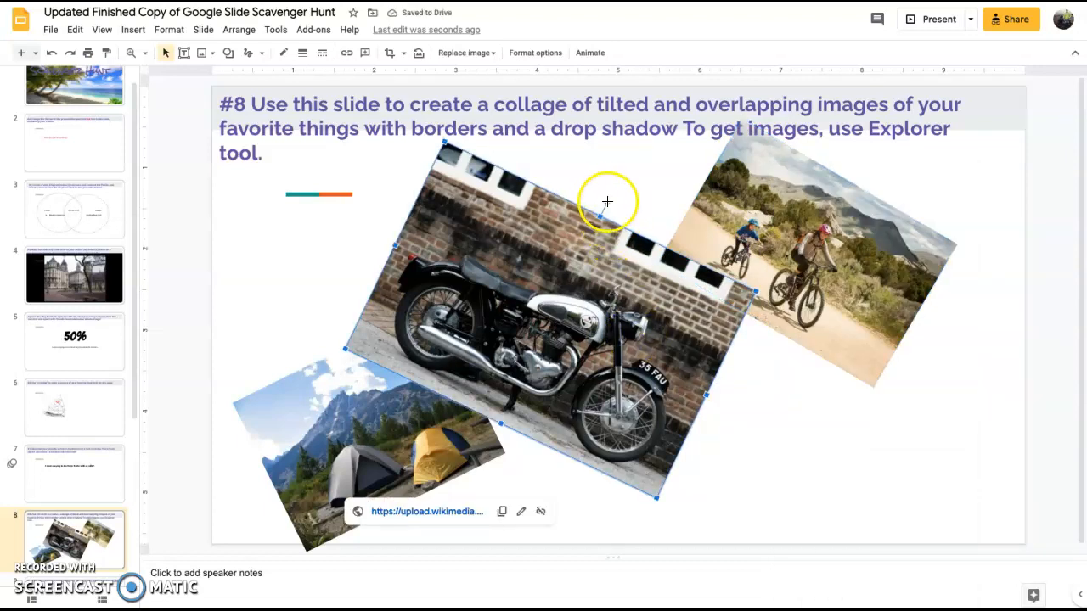
drag(607, 202, 510, 210)
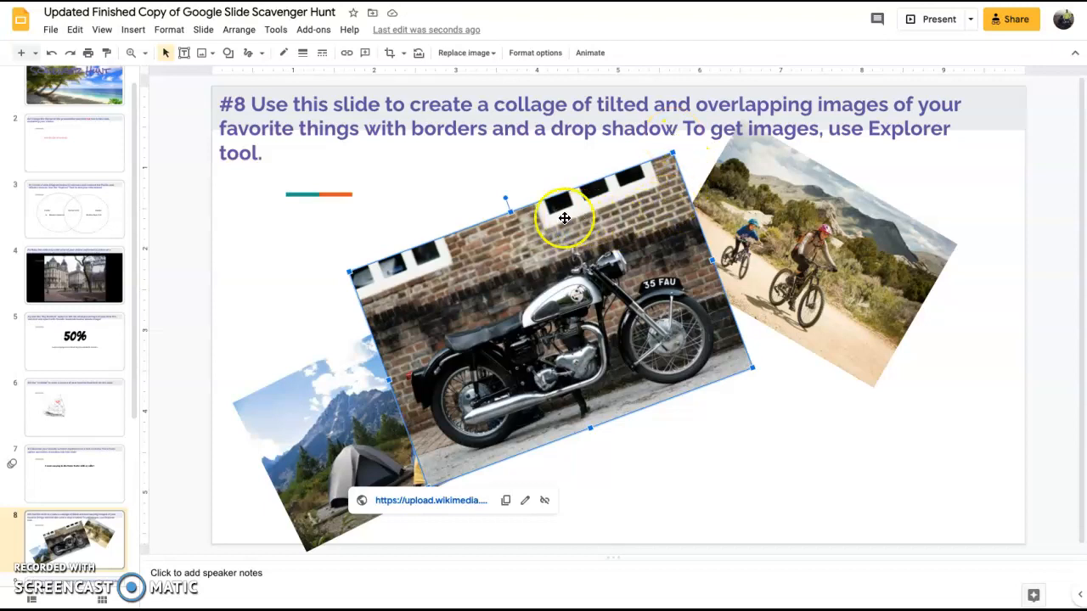
drag(565, 218, 397, 258)
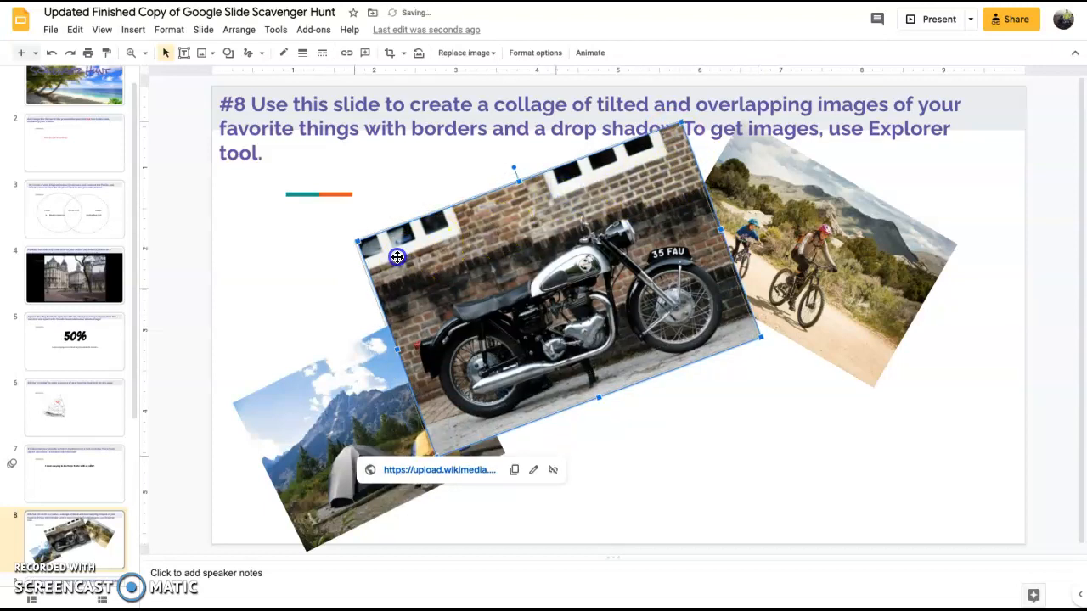
drag(397, 257, 710, 357)
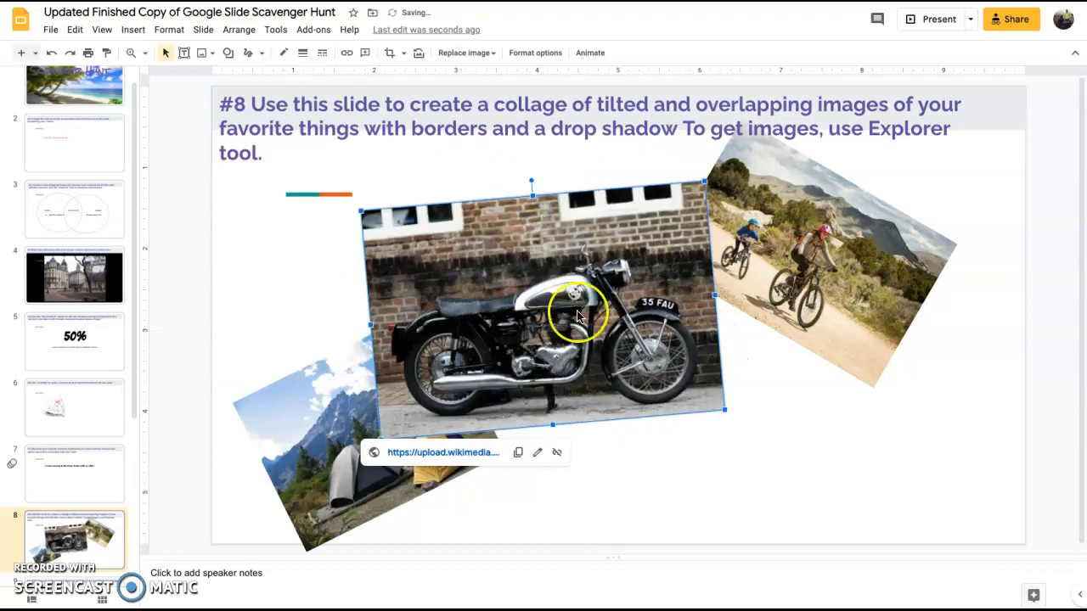
click(613, 365)
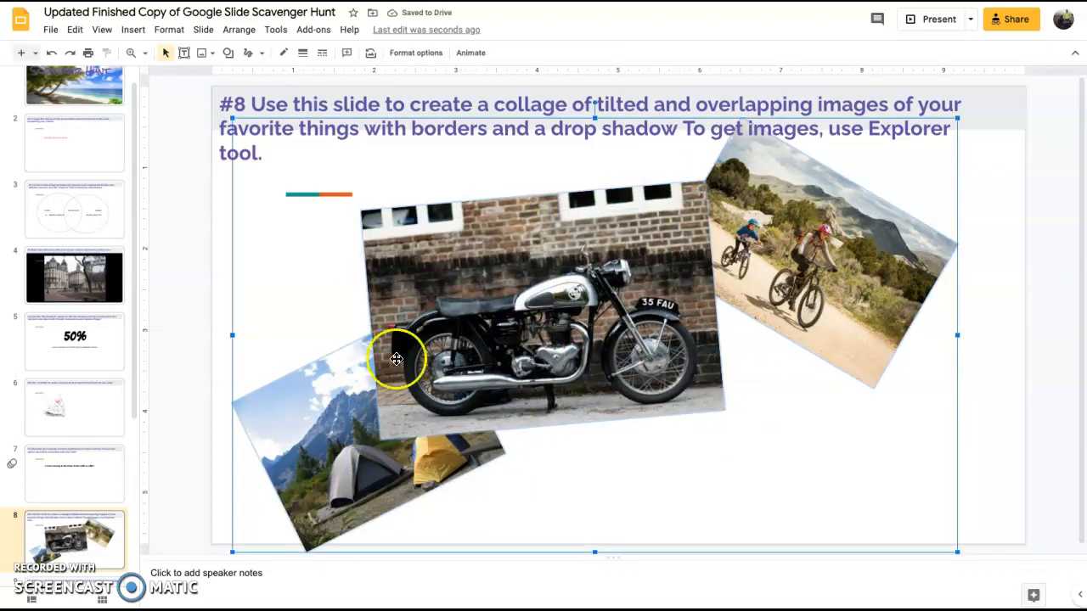
mouse_move(521, 153)
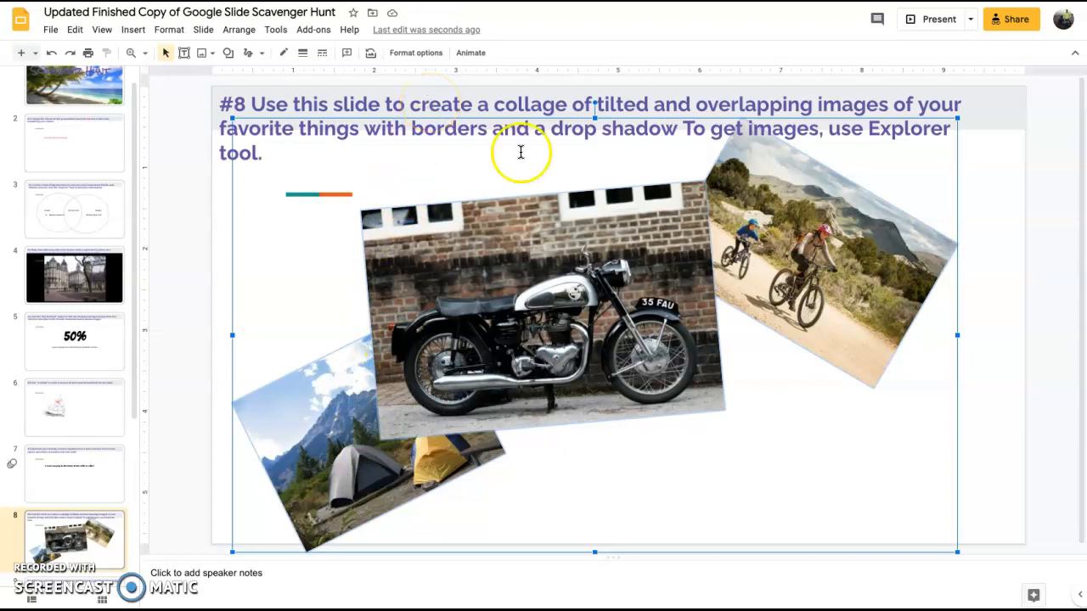
mouse_move(415, 52)
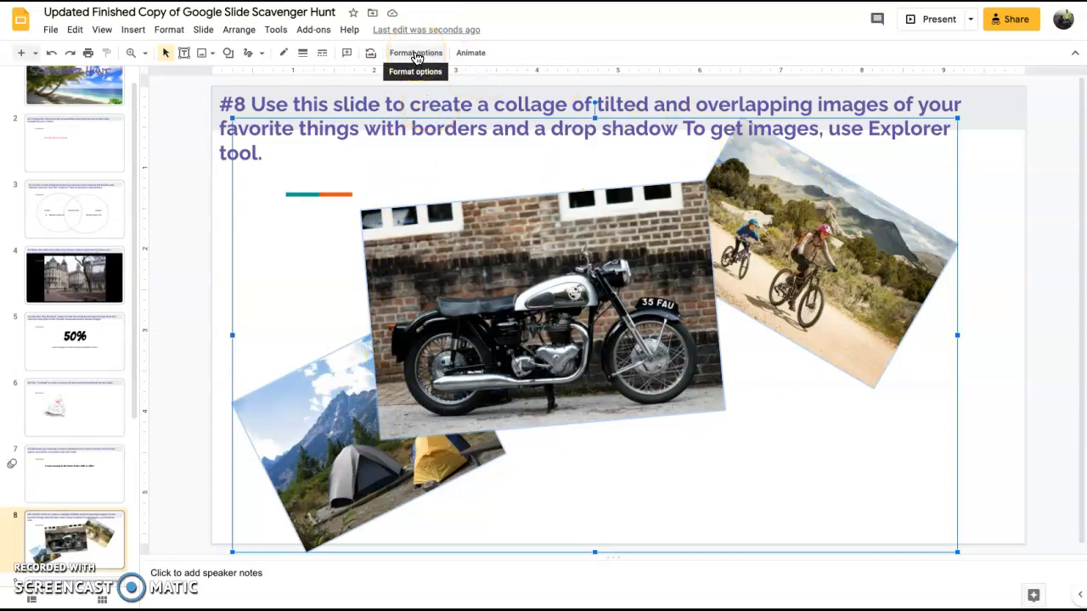
- Give the three collage photos a drop shadow and a coloured border
click(416, 52)
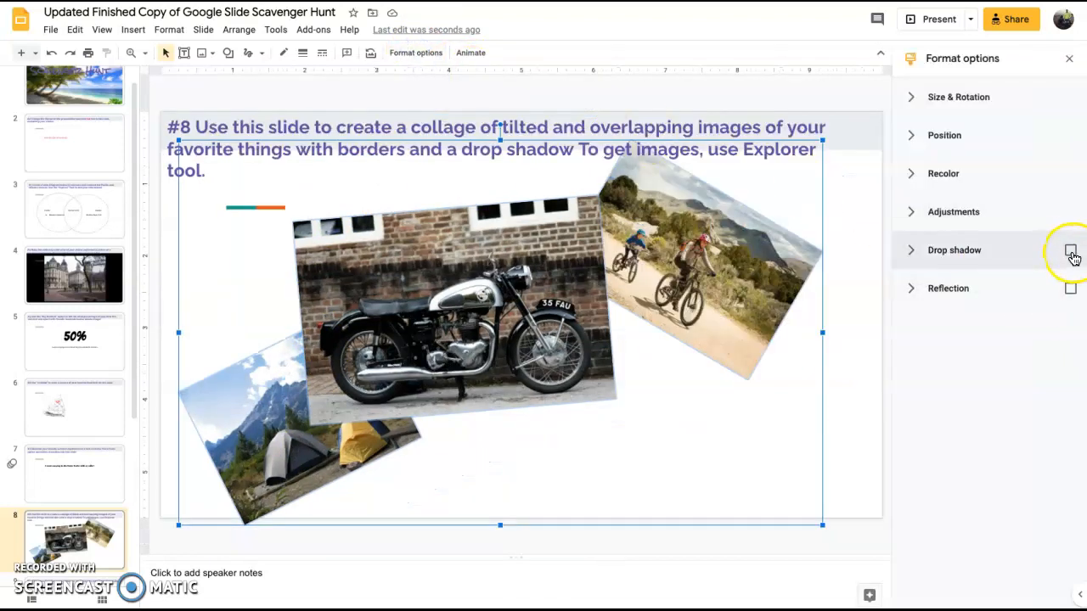
click(1070, 250)
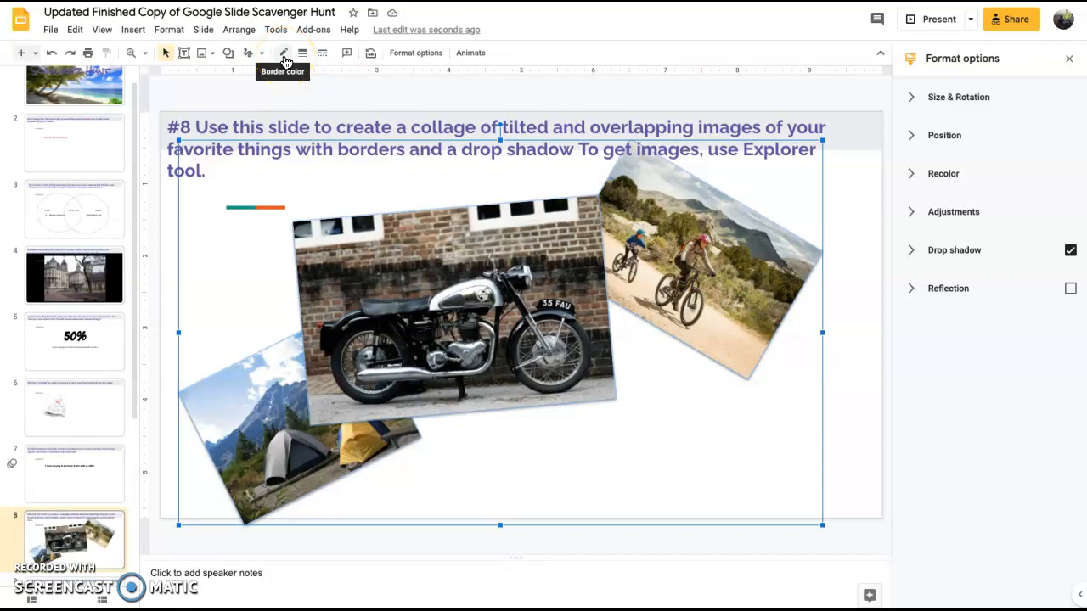
click(302, 53)
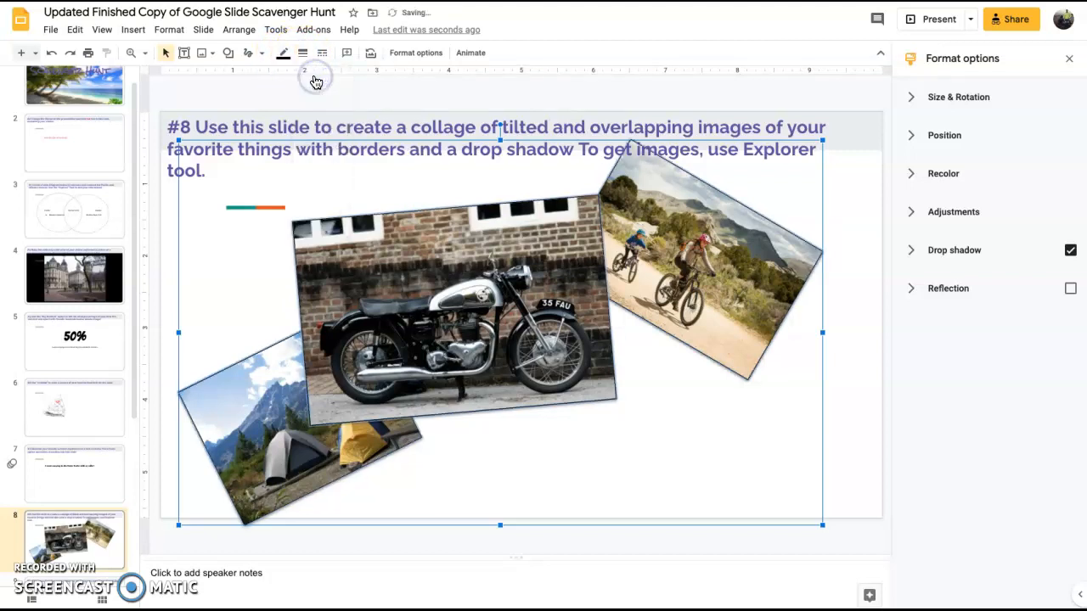
click(283, 53)
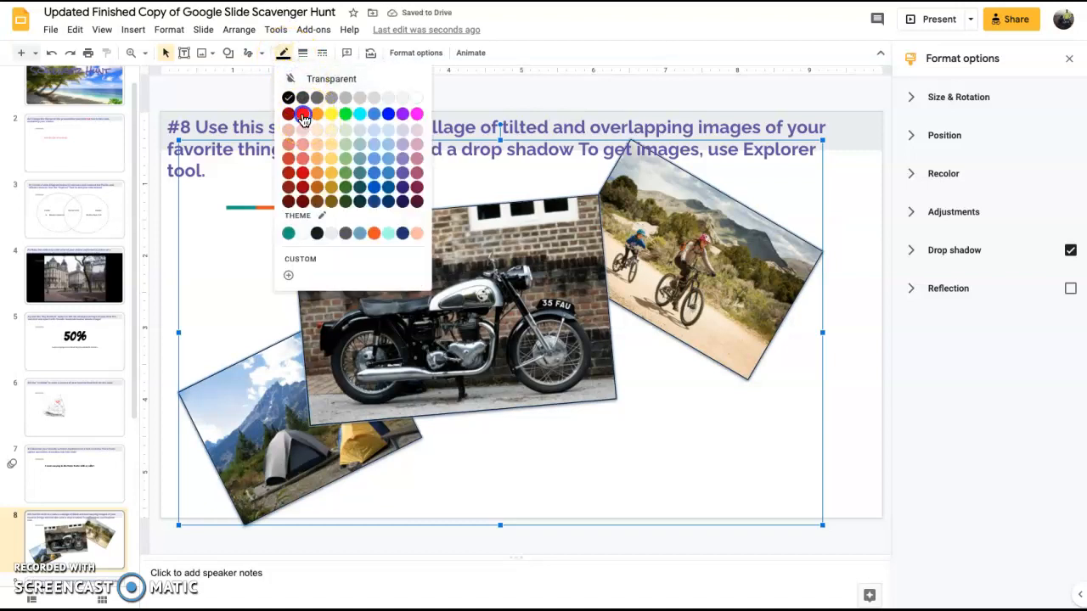
click(288, 114)
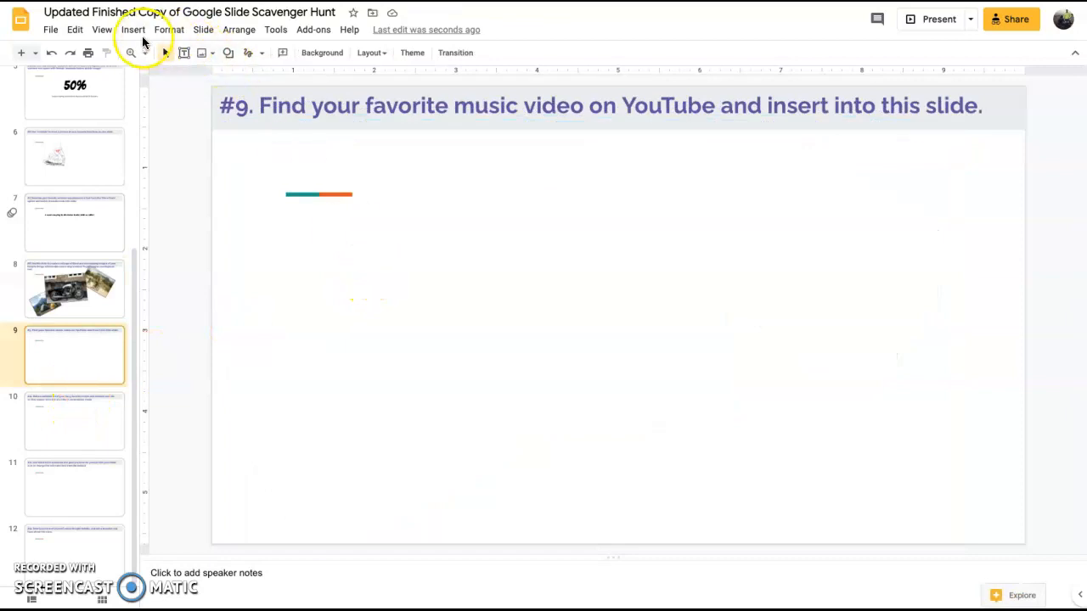
- Search YouTube for 'night moves', insert Bob Seger's Night Moves video, and position it on slide 9
click(133, 29)
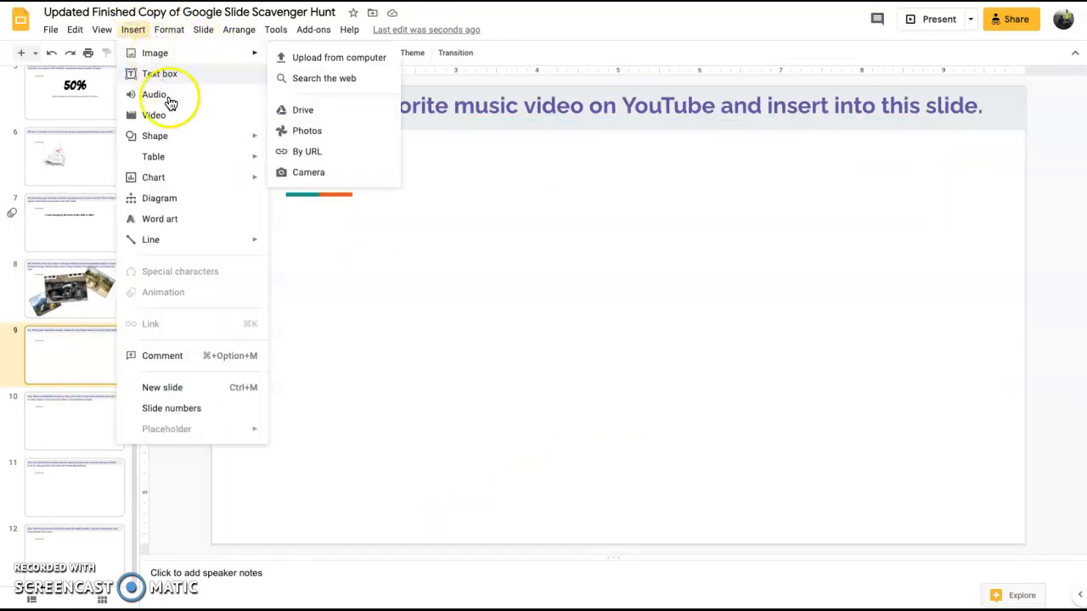
click(155, 114)
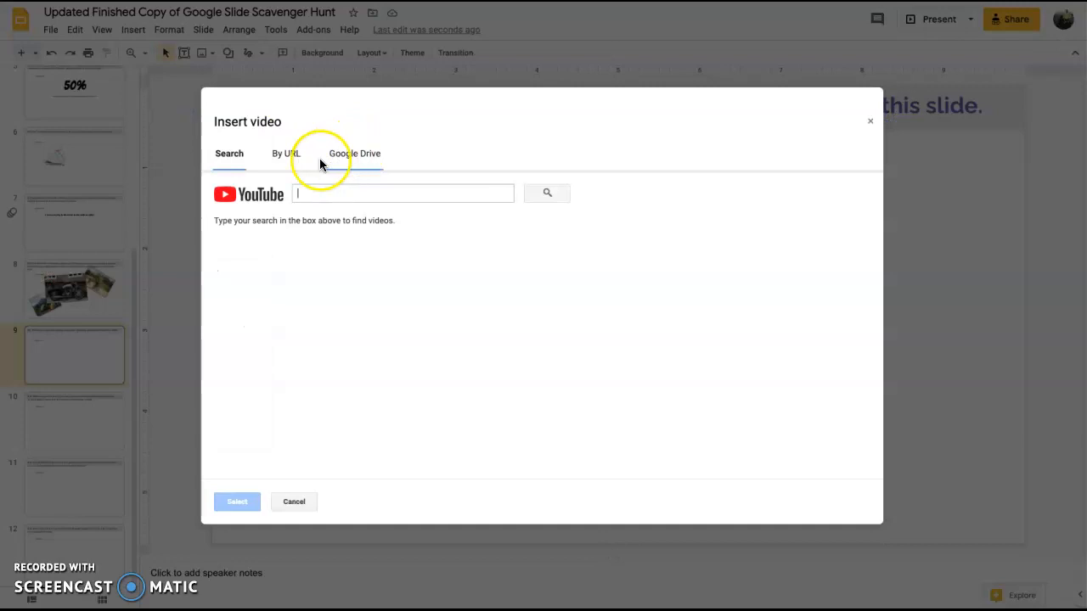
text(night moves bob seger)
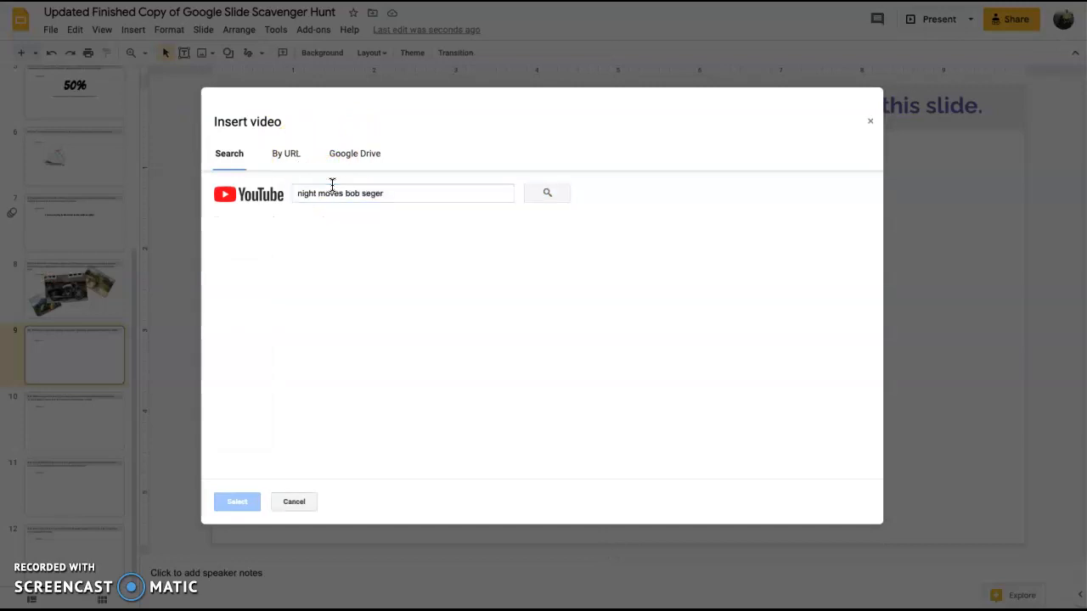
click(547, 193)
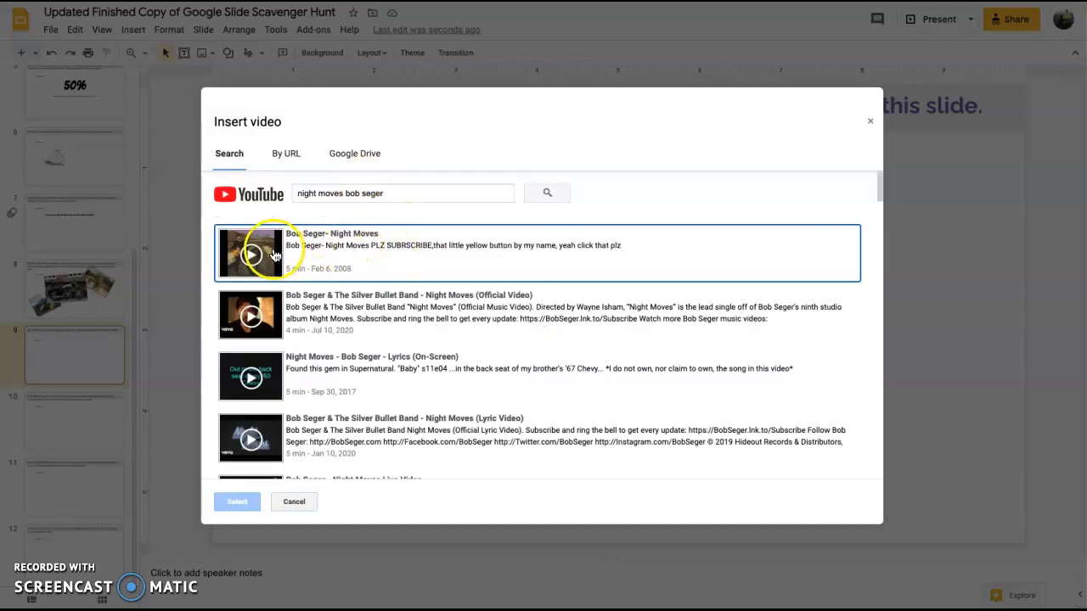
click(237, 501)
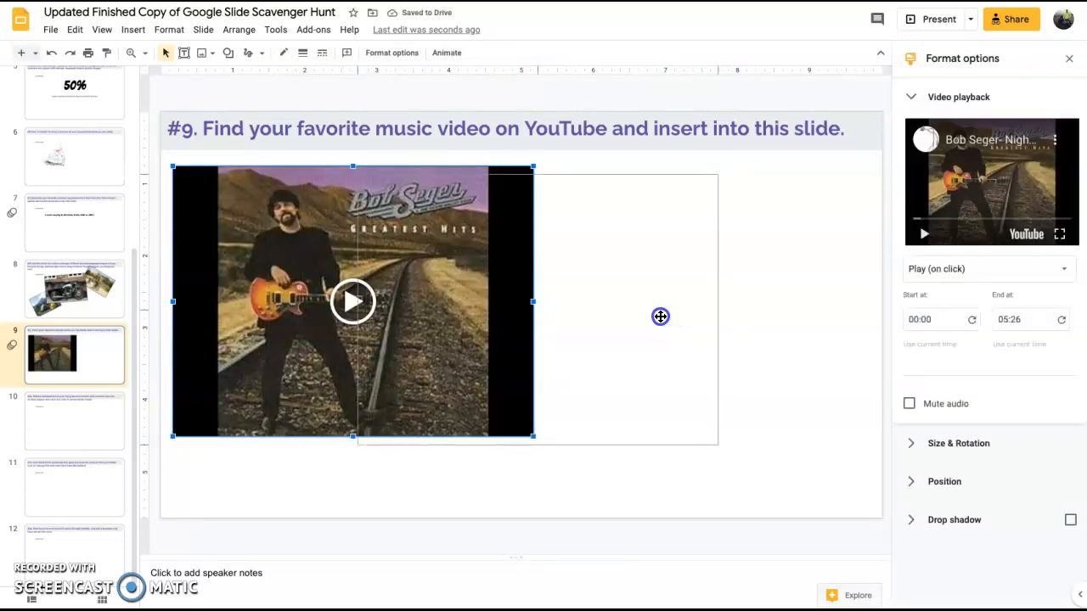
drag(352, 301, 537, 309)
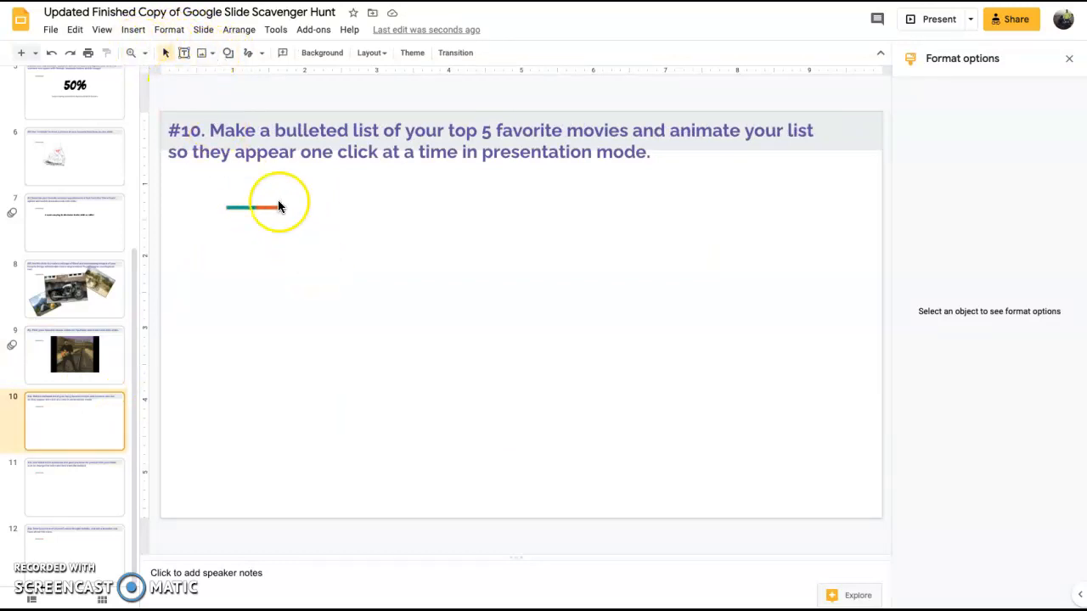
- Draw a text box below the title and type Diehard, Predator, Stepbrothers, Pulp Fiction, Elvis on Tour
drag(249, 224, 558, 460)
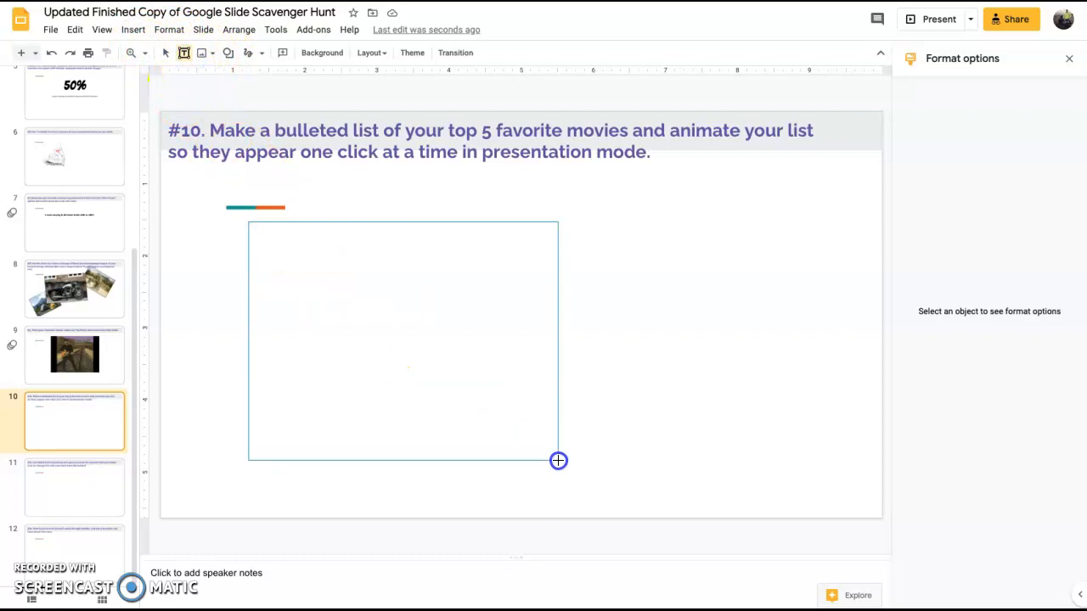
text(Die)
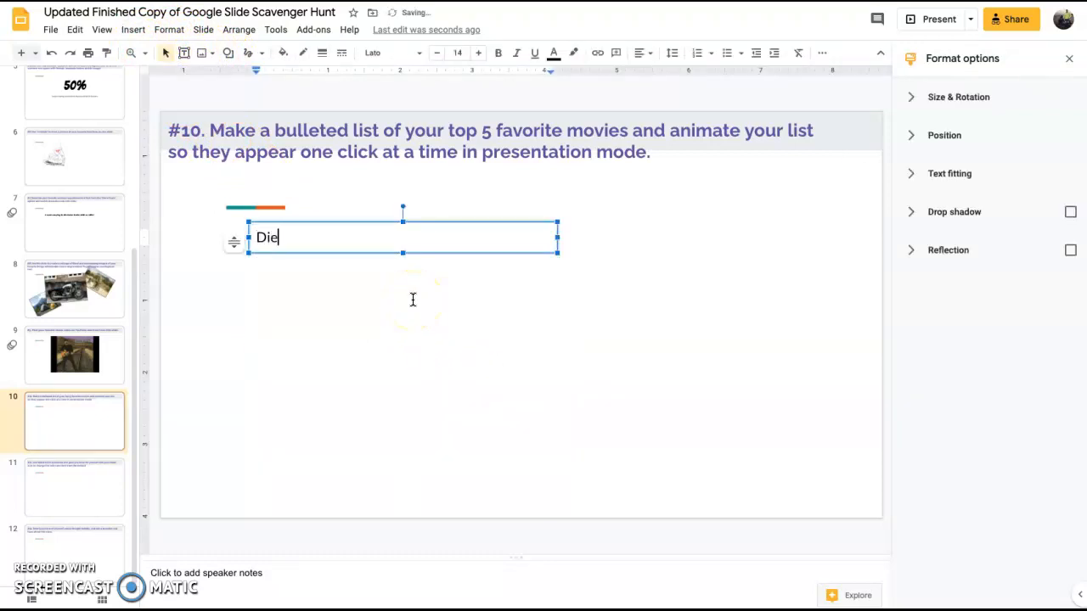
text(H)
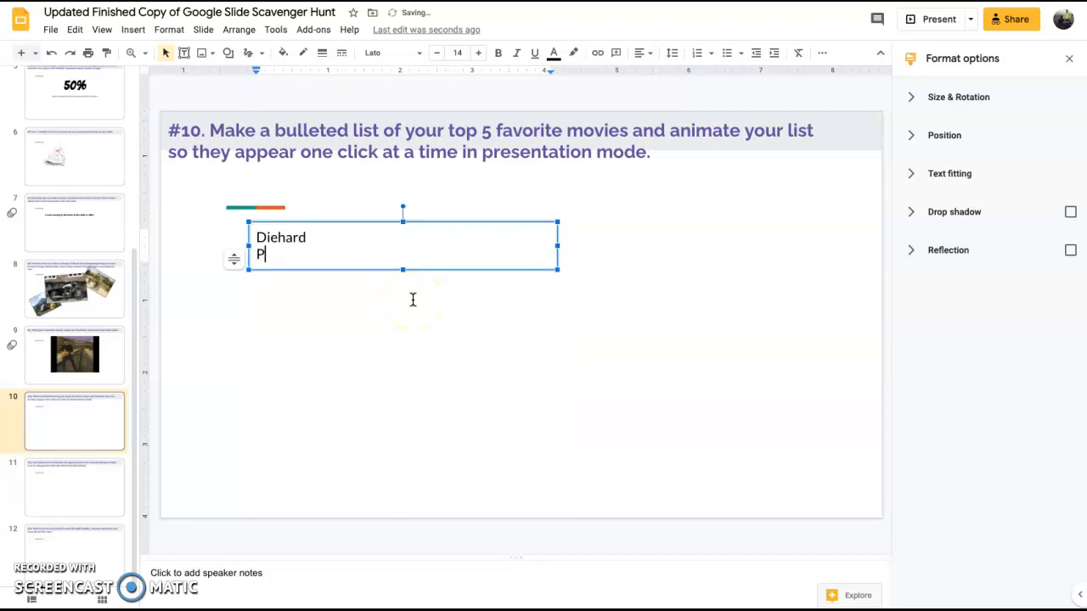
text(redator)
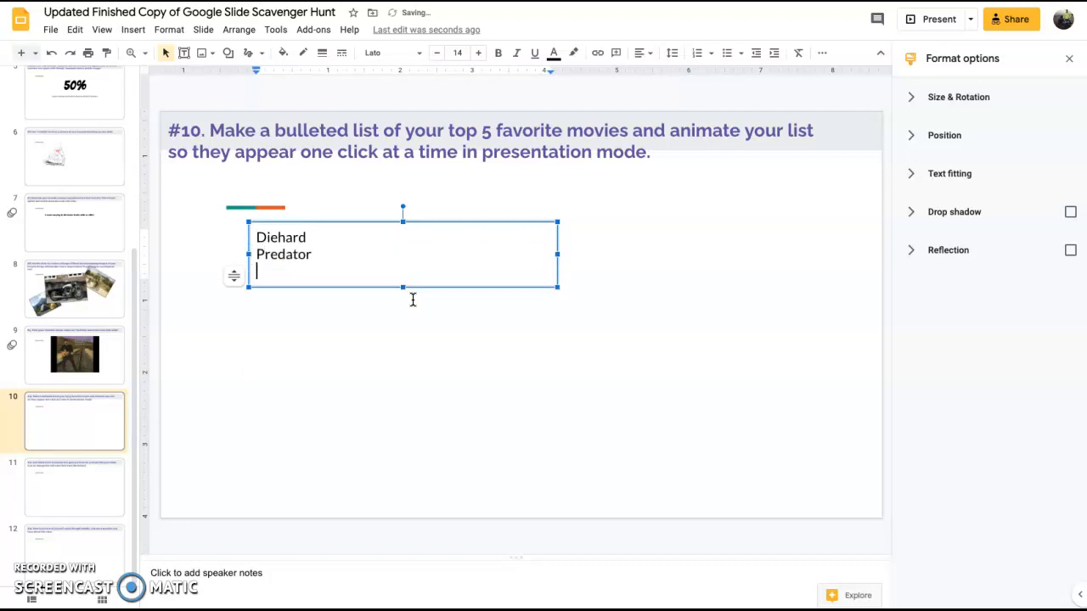
text(Stepbrothers)
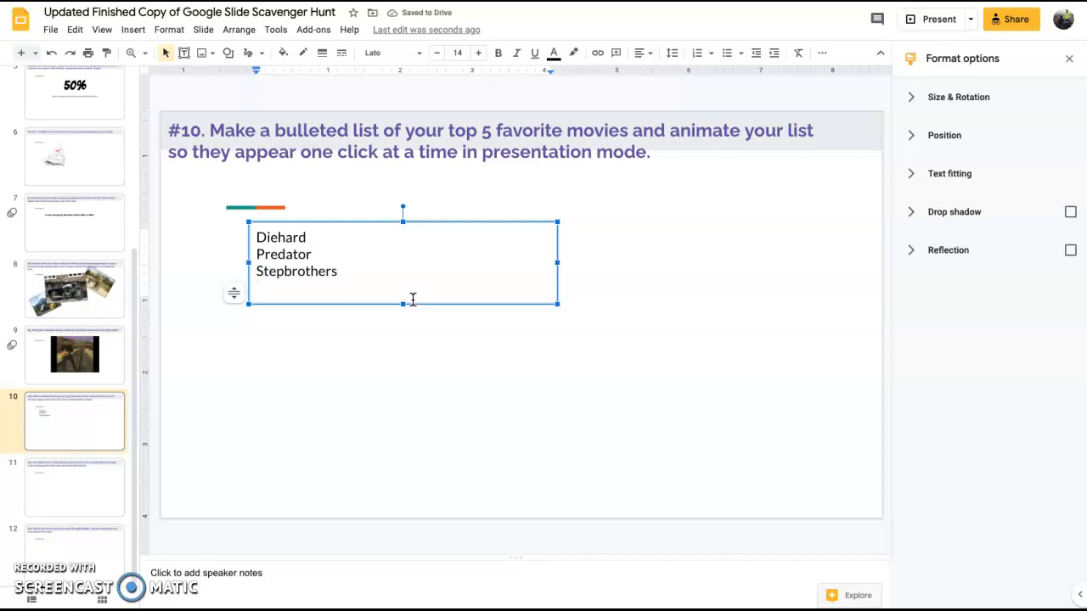
text(Pulp fiction)
text(Elvis on Tour)
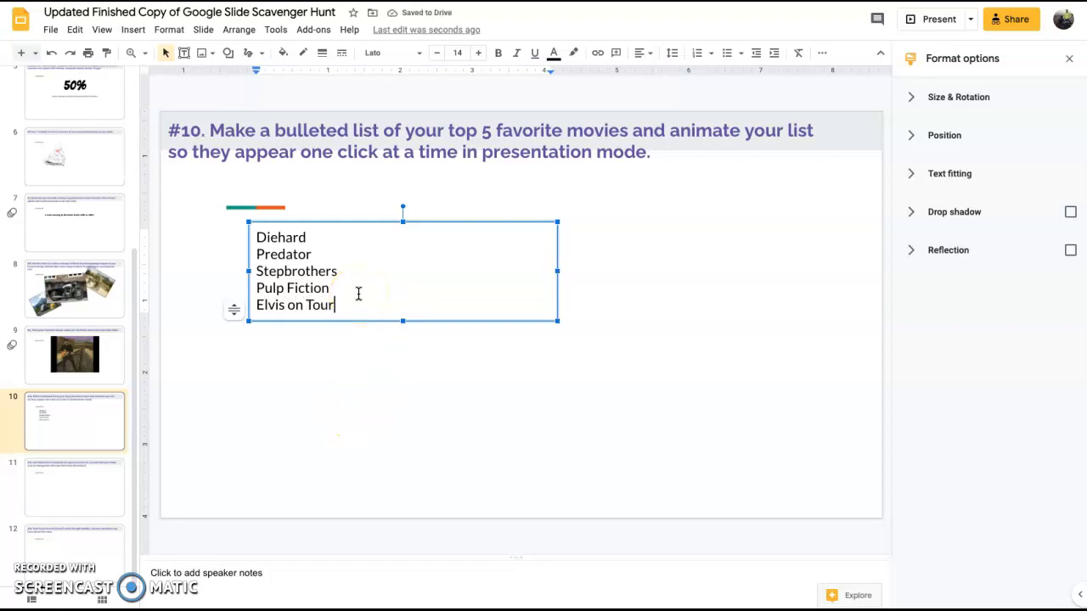
mouse_move(740, 53)
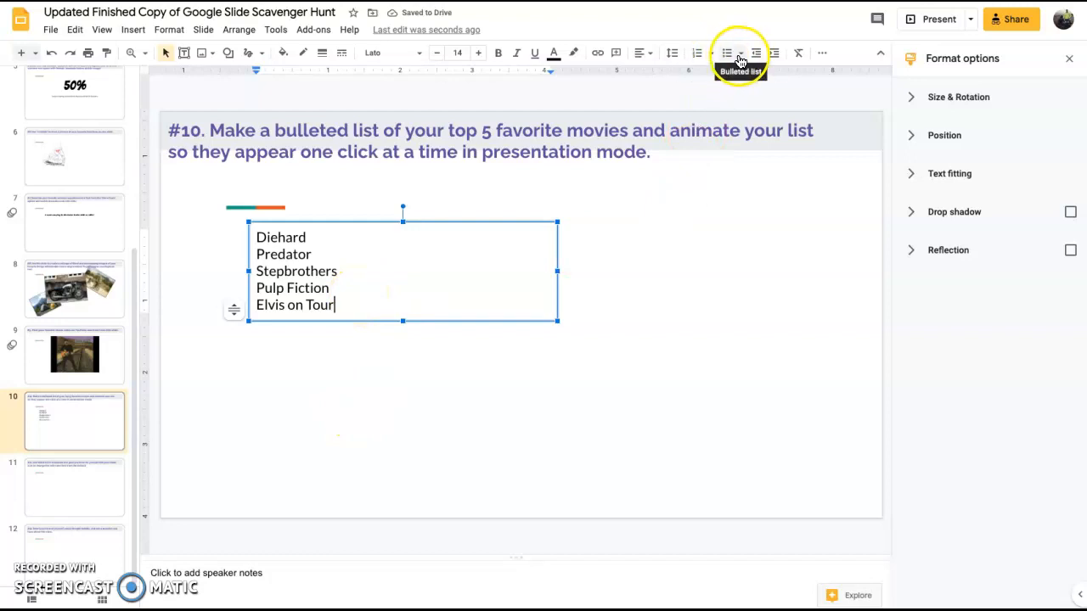
- Format all five movie lines as a numbered list from 1 to 5
click(711, 53)
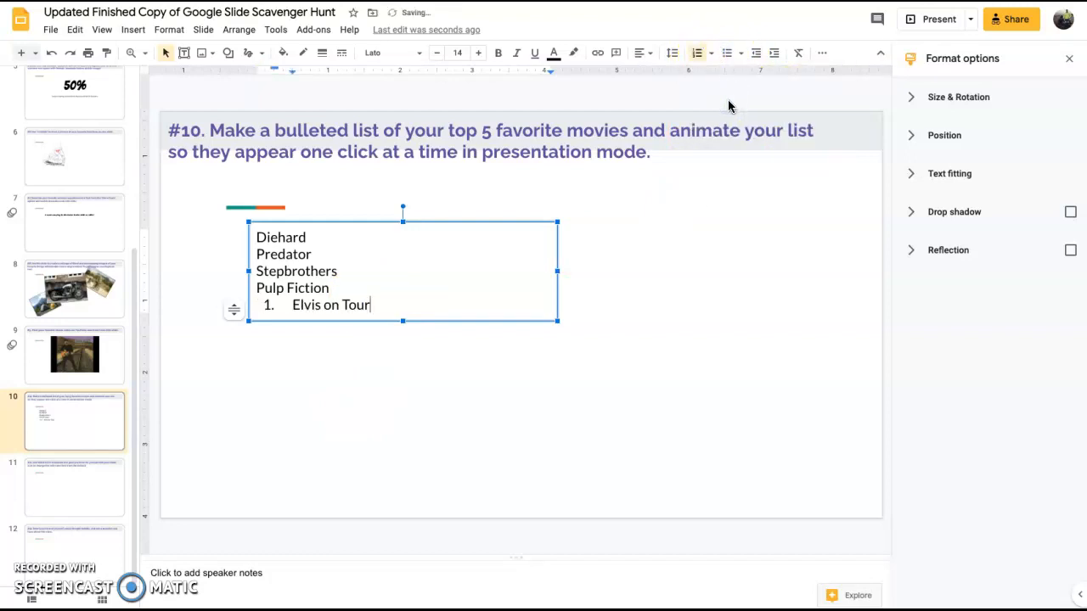
click(696, 52)
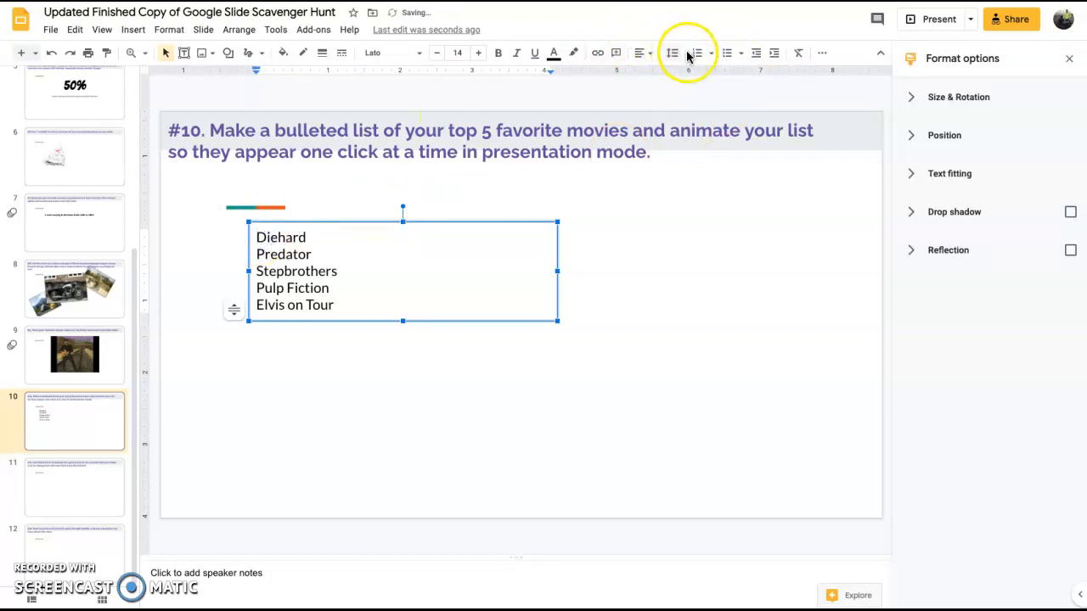
click(697, 53)
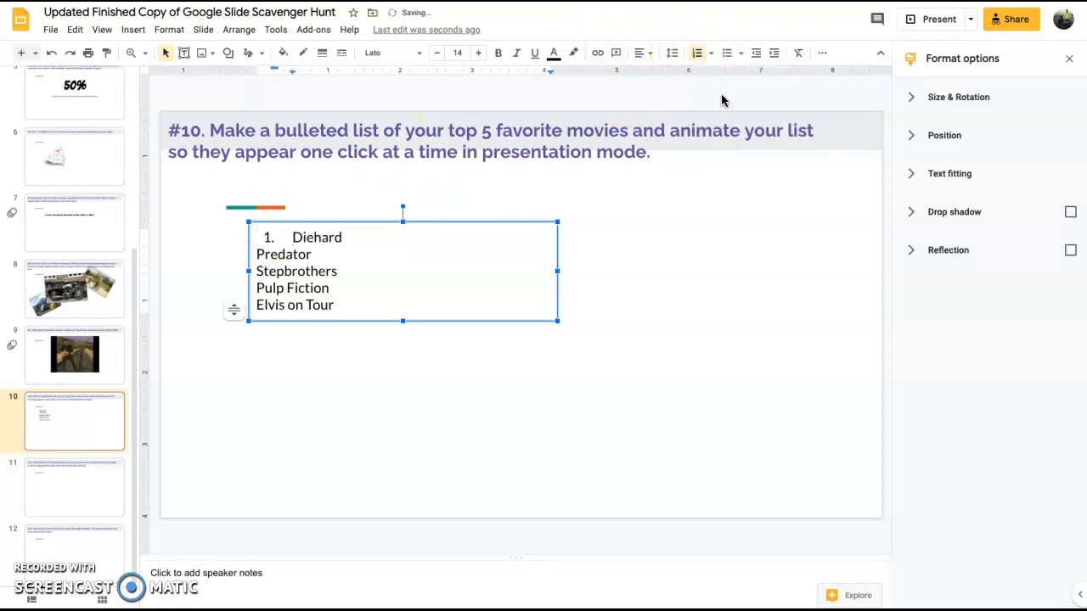
click(711, 53)
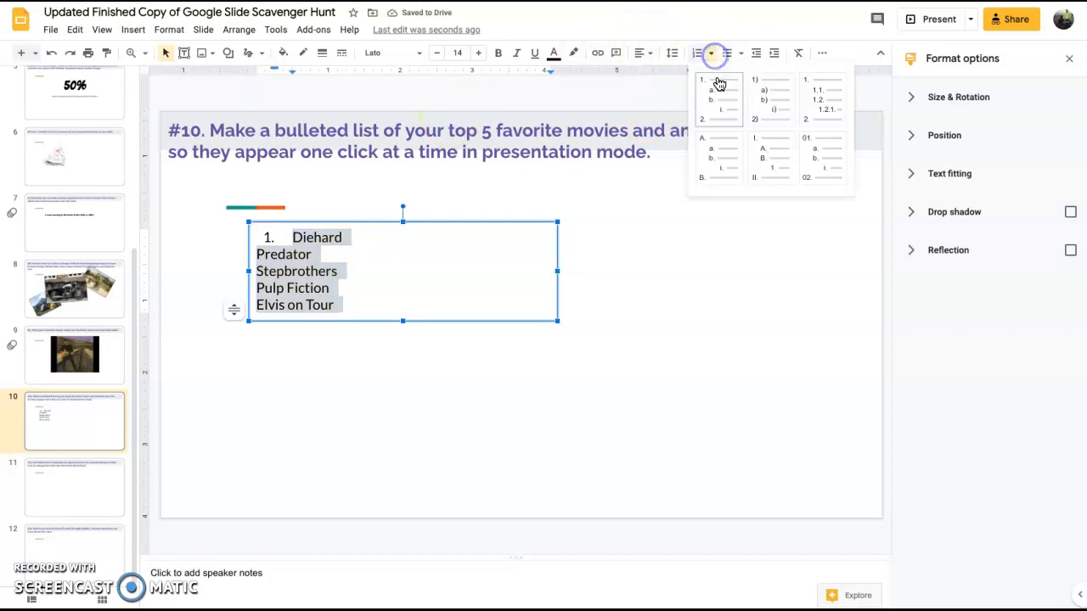
click(701, 90)
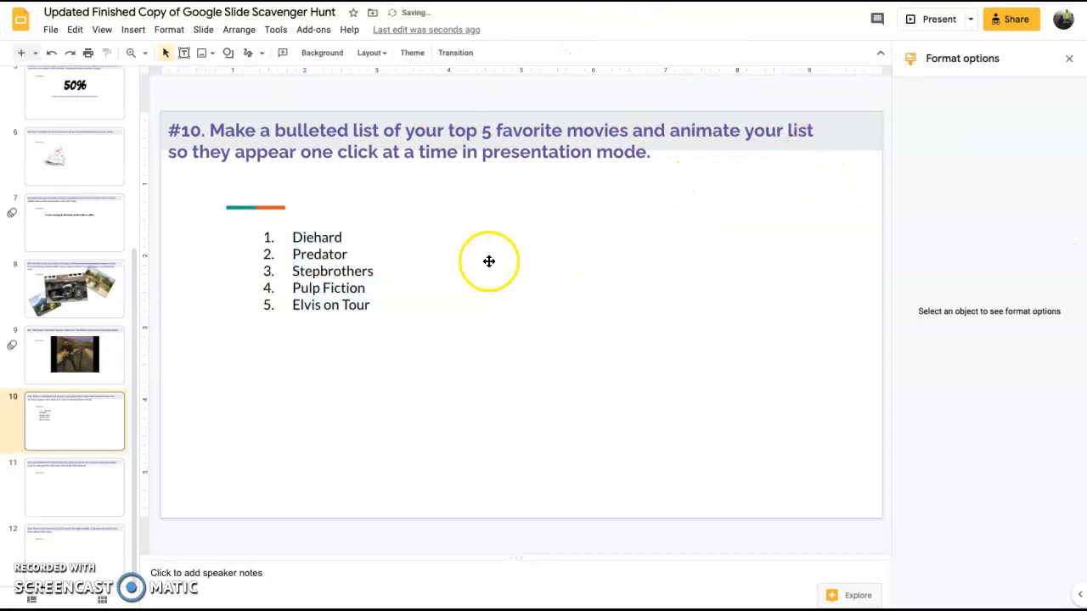
- Close the Format options panel and reselect the movie list text box
click(331, 272)
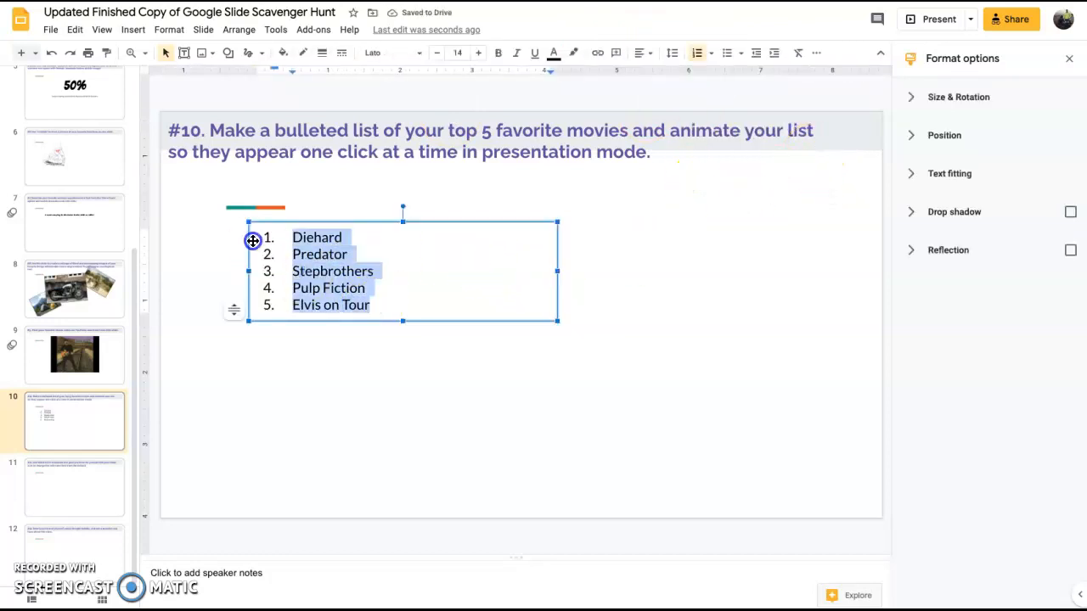
mouse_move(1069, 58)
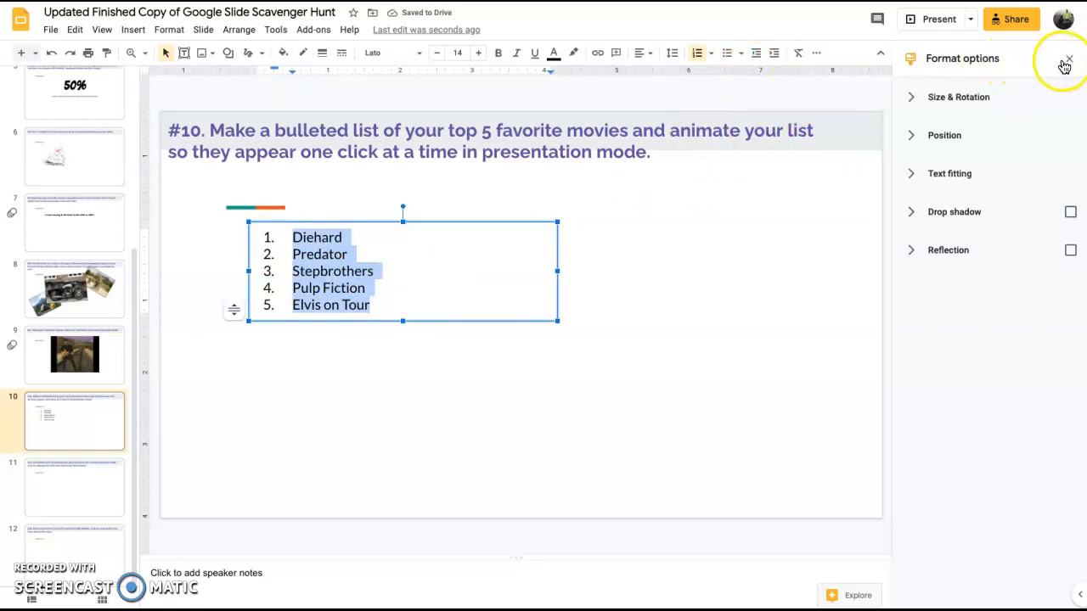
click(1069, 59)
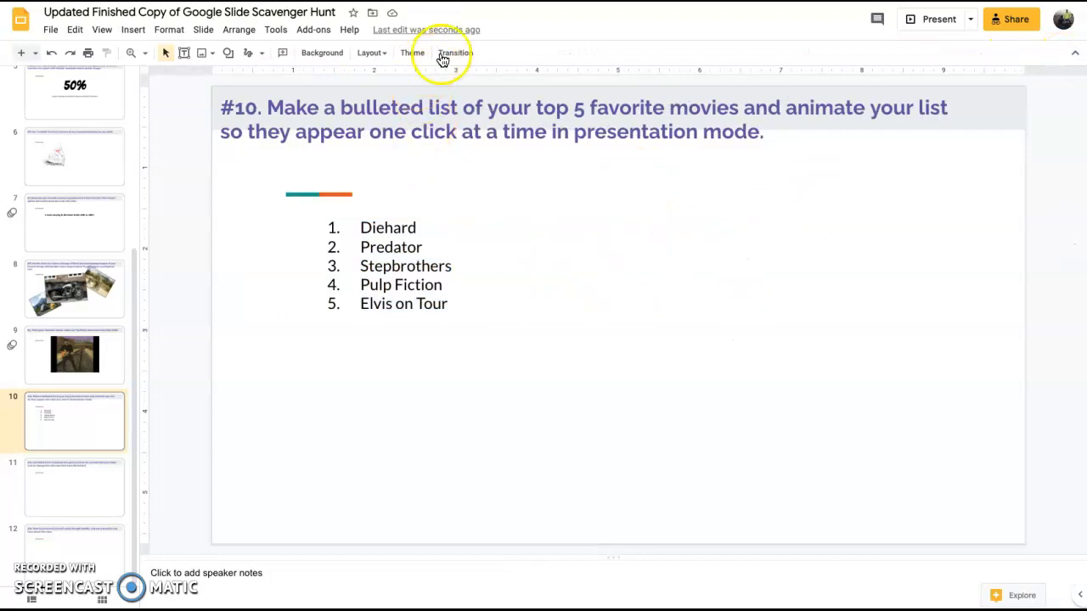
double_click(405, 266)
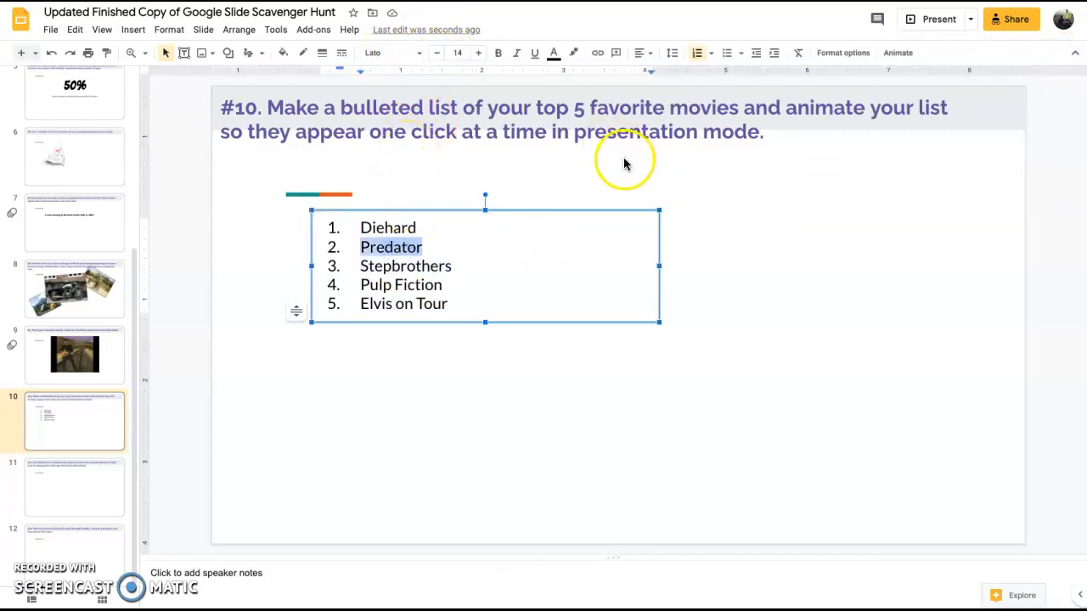
- Give the movie list a Fade in on click animation by paragraph and preview it
click(898, 52)
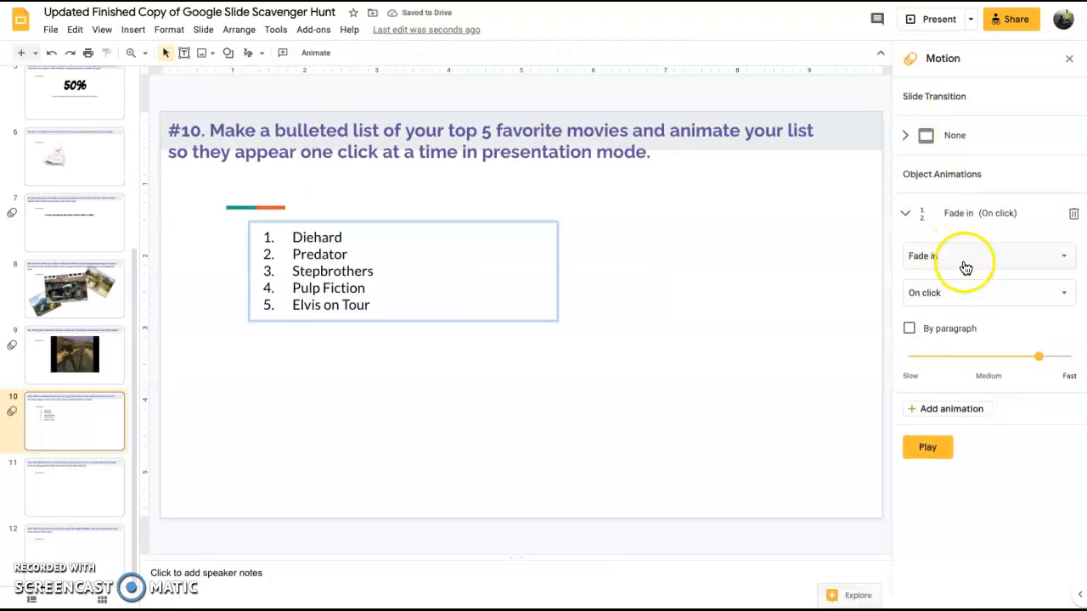
mouse_move(977, 272)
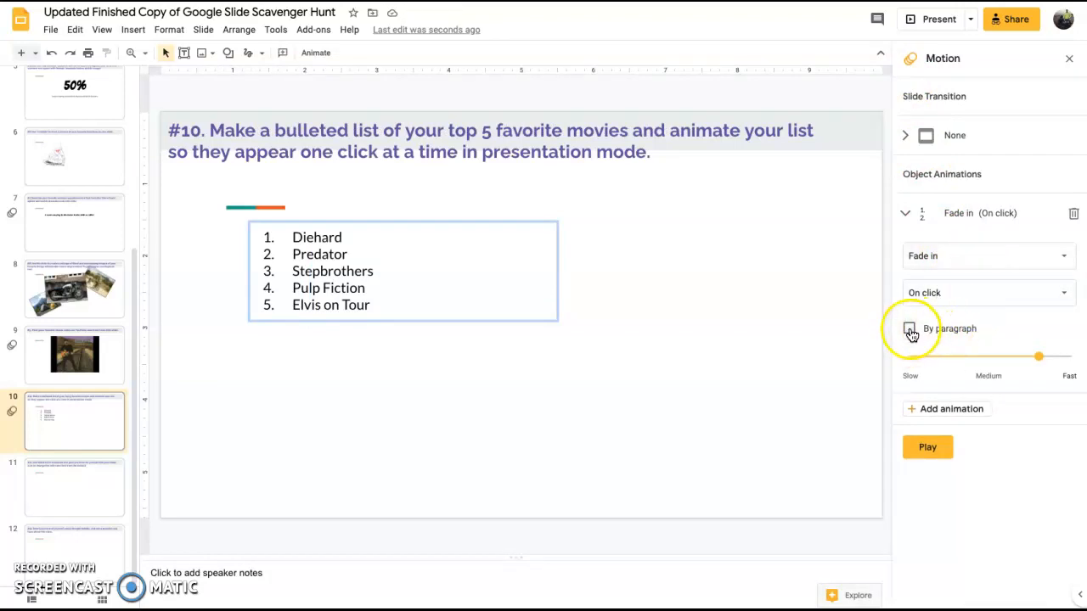
click(909, 329)
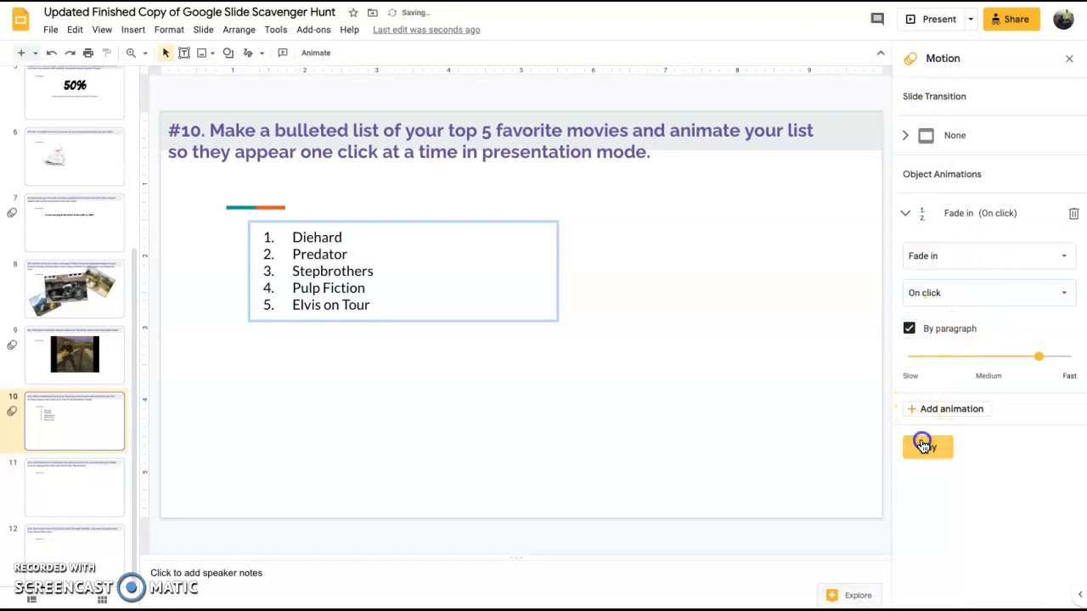
click(927, 448)
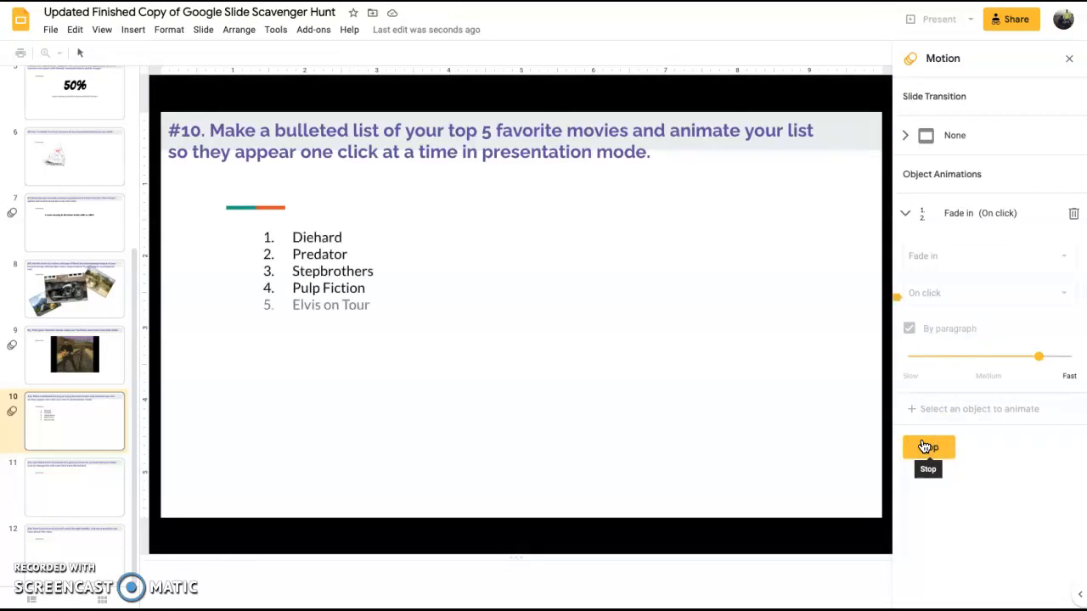
click(927, 448)
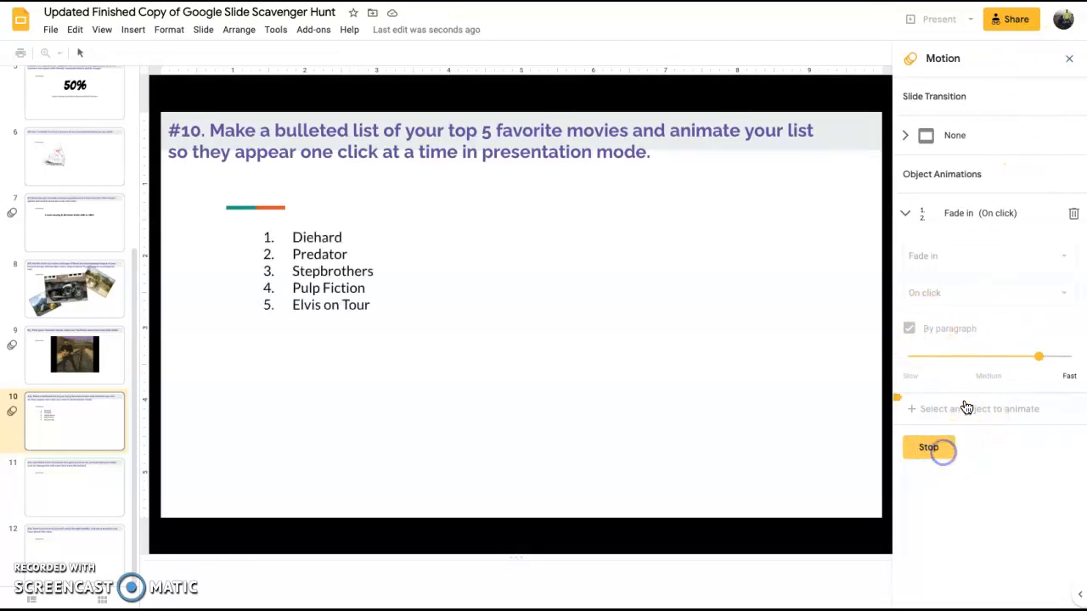
click(928, 447)
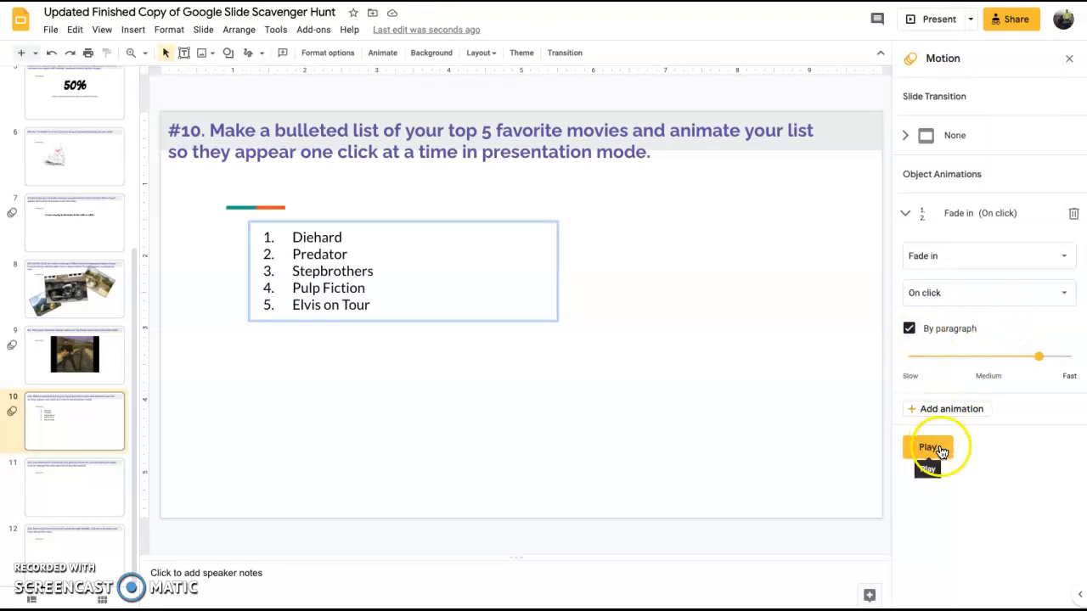
click(928, 448)
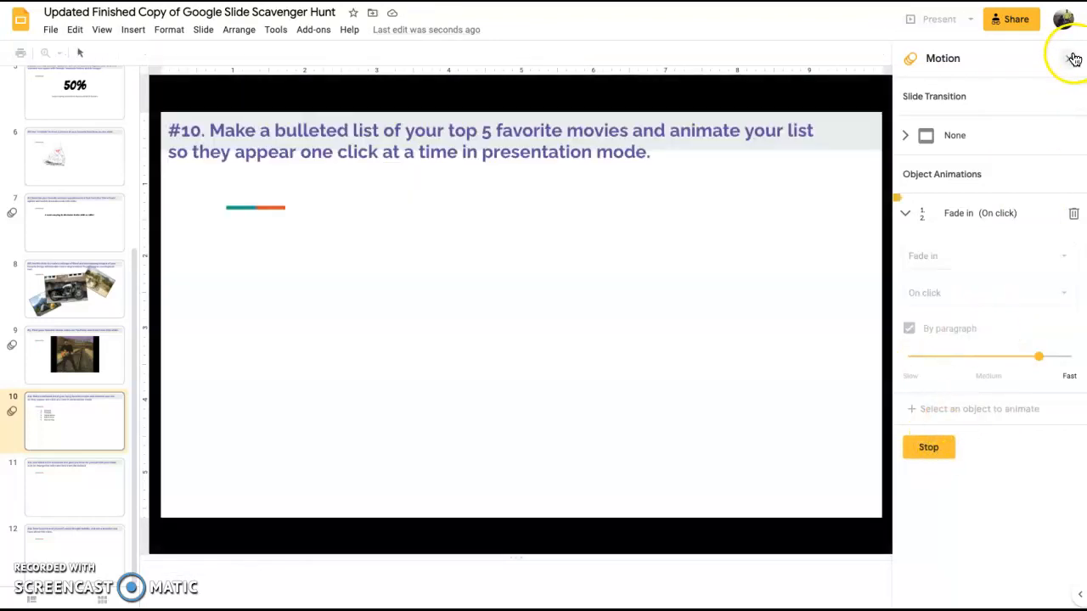